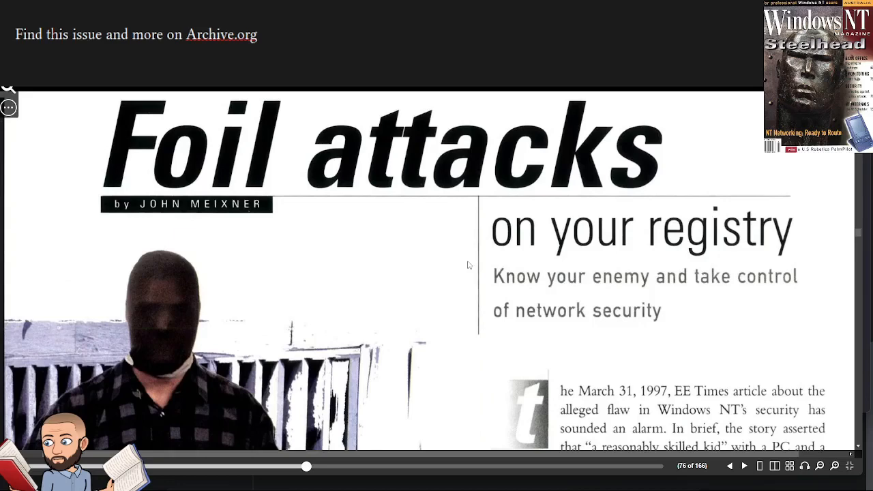
pyautogui.moveTo(131, 235)
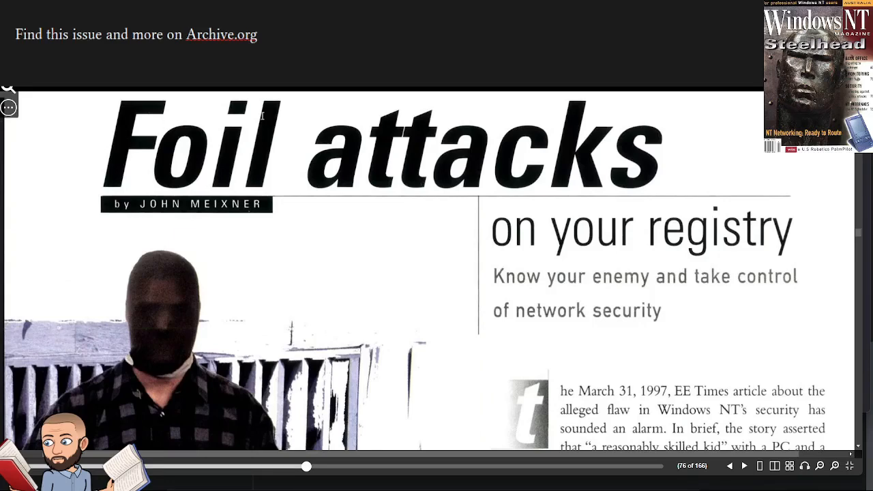
pyautogui.moveTo(434, 130)
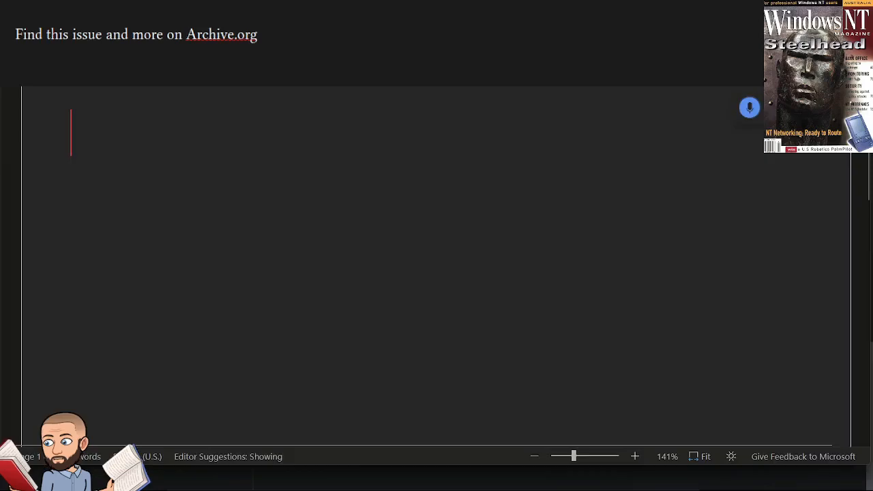
pyautogui.write('the march 30')
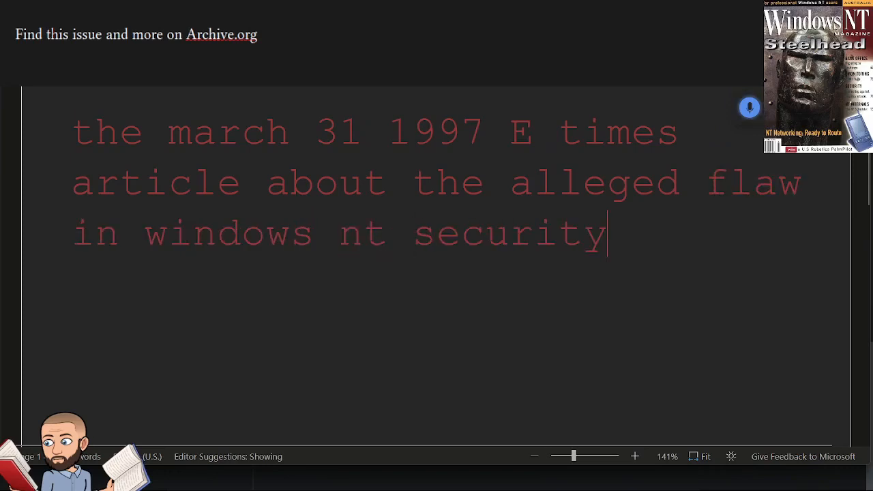
pyautogui.write('has sounded an alarm //')
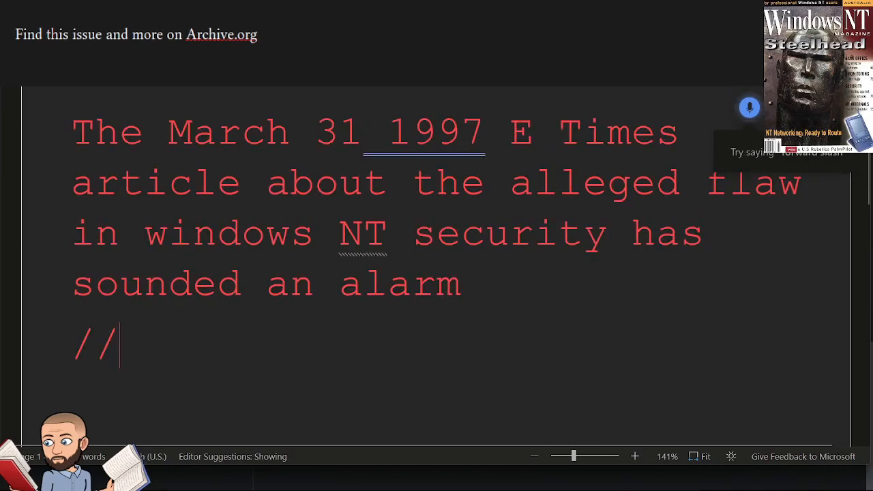
pyautogui.write('I like how they say alleged there')
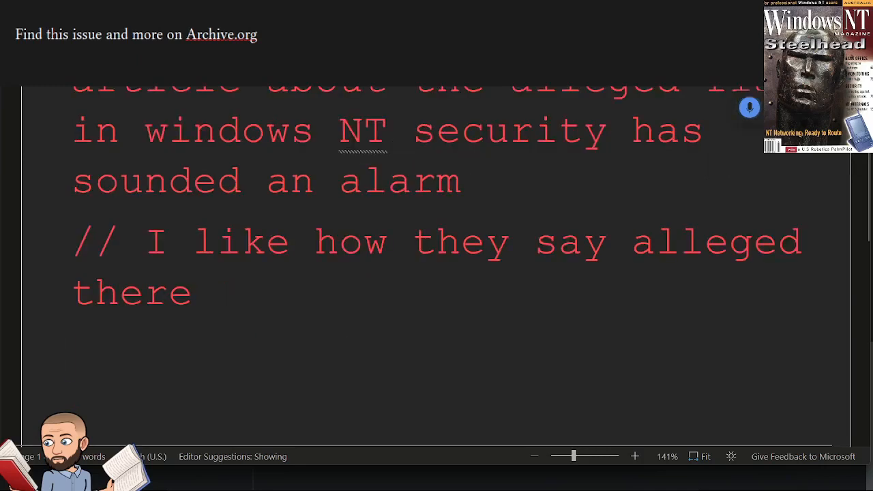
pyautogui.write('in brief the story as her')
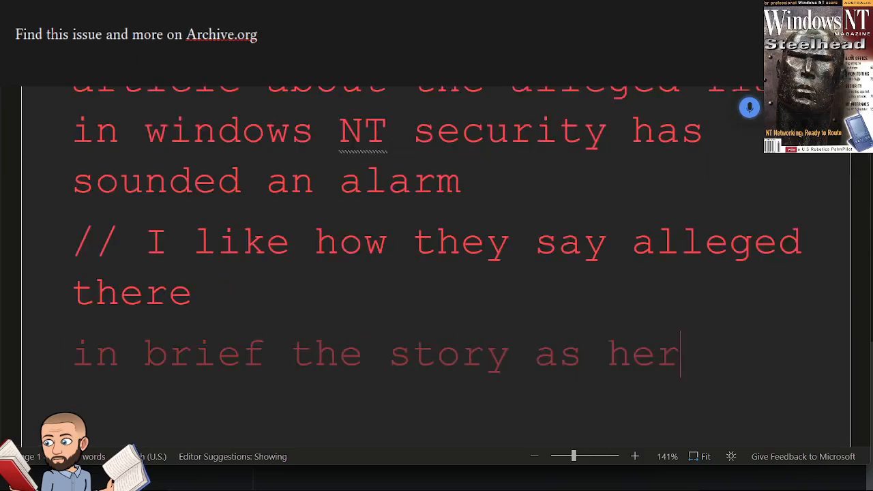
pyautogui.write('asserted that a reasonably skilled kid with a PC')
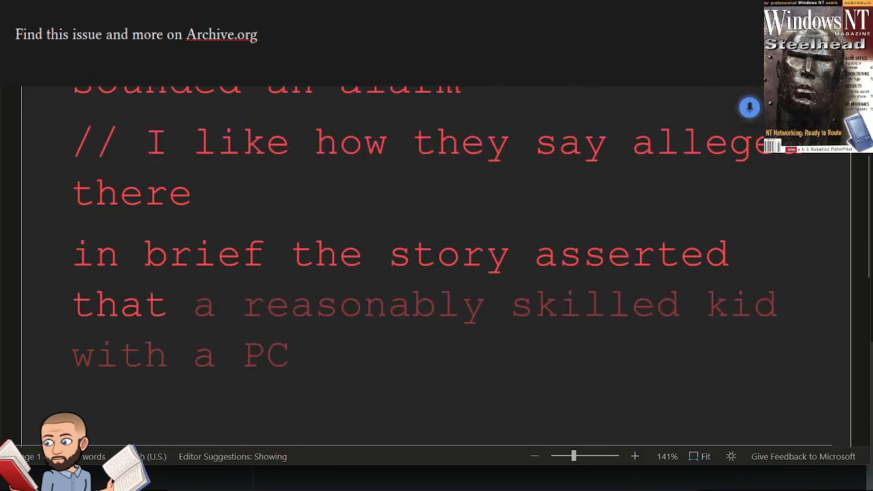
pyautogui.write("and a modem could hack and he's")
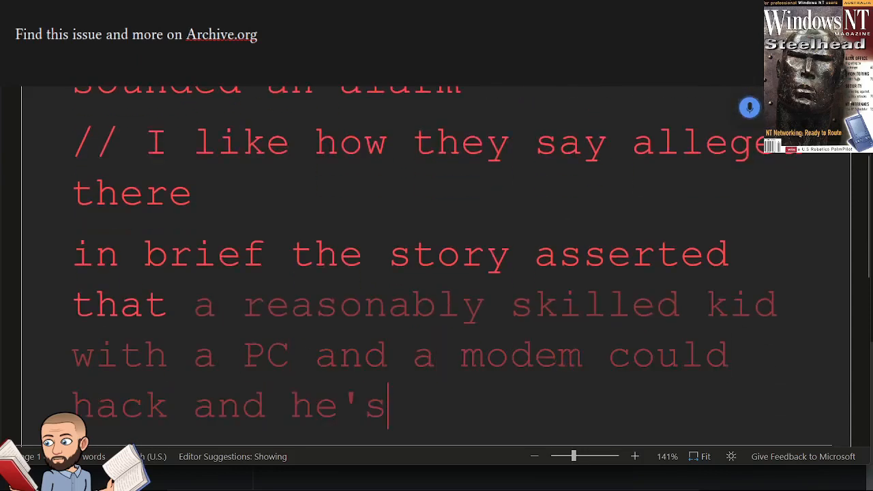
pyautogui.write("NT's passwords how serious is")
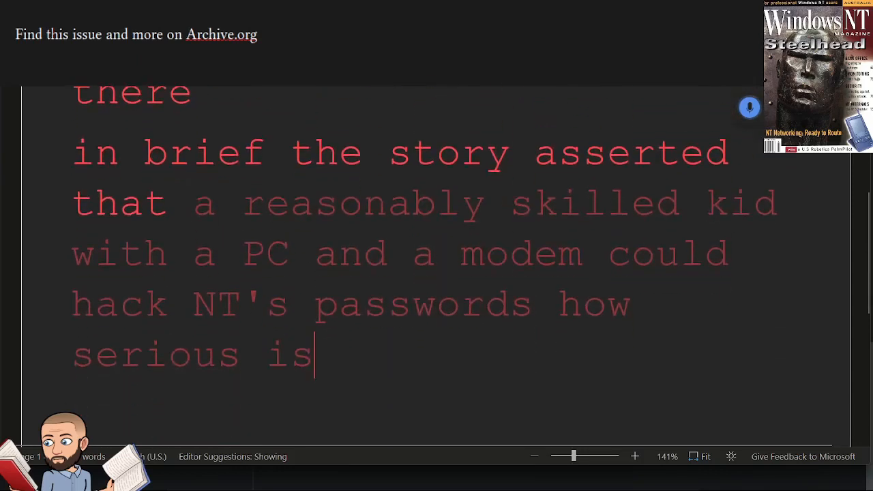
pyautogui.write('the security breach the article exposed????')
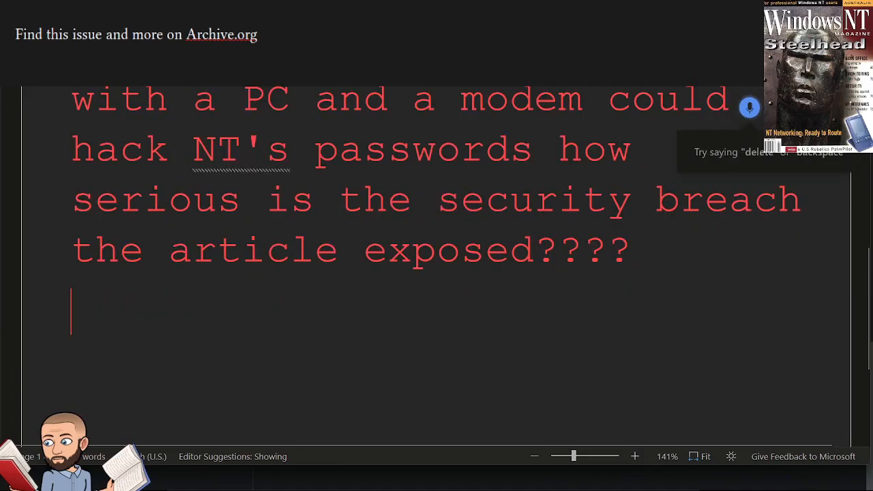
pyautogui.write('in an office state')
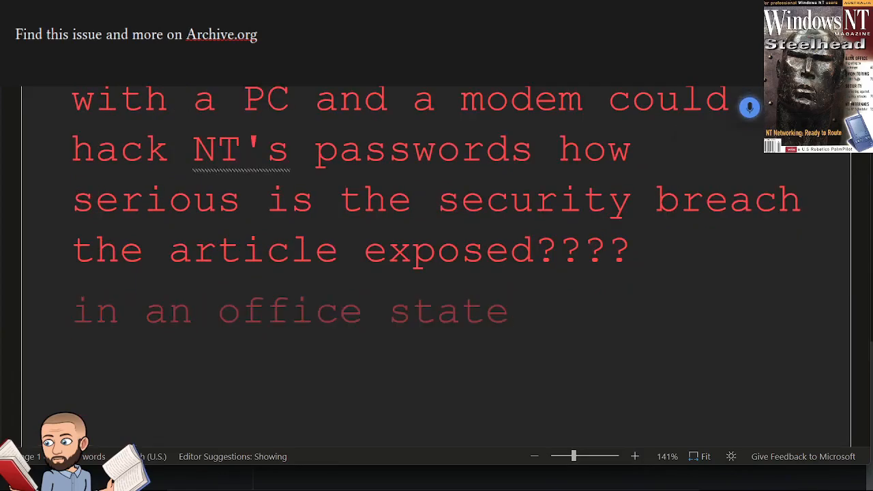
pyautogui.write('official statement microsoft wrote that the only truth')
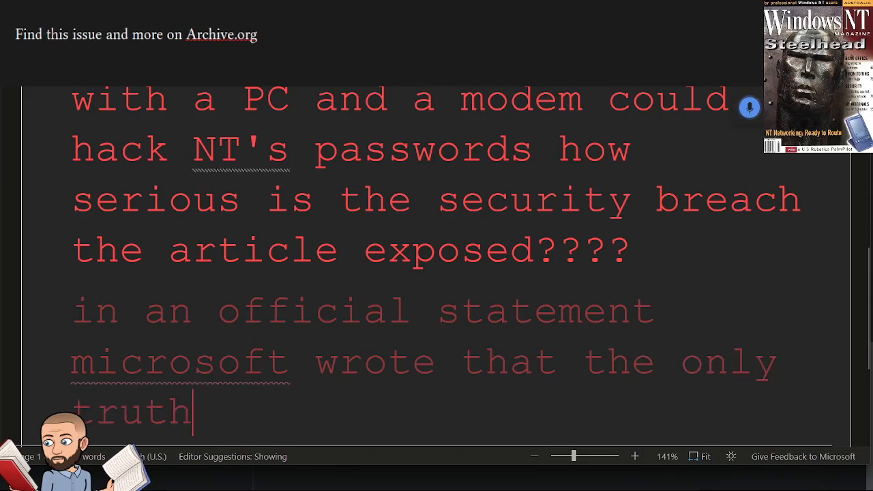
pyautogui.write('true threat to NTT security is from')
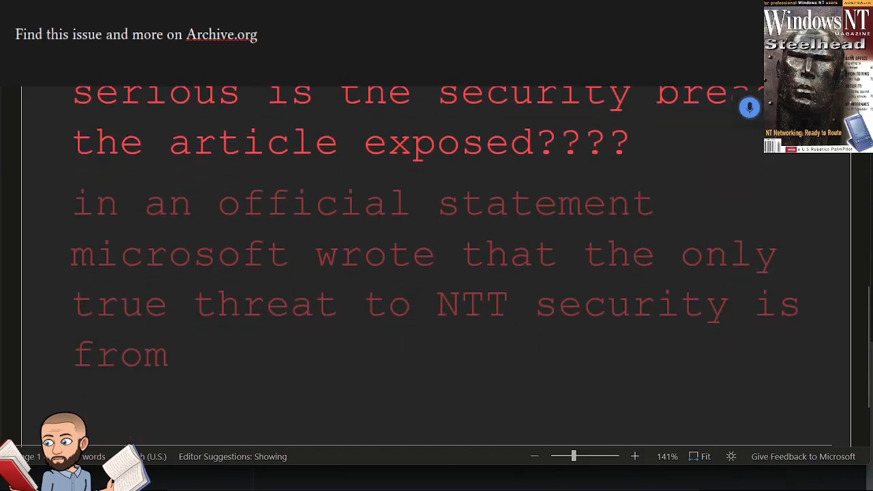
pyautogui.write('someone first obtaining in')
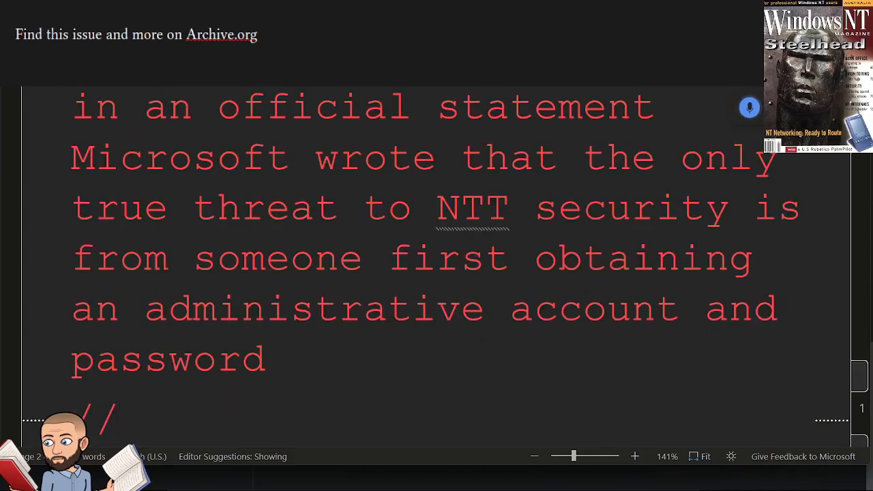
pyautogui.write('OK so i can see other')
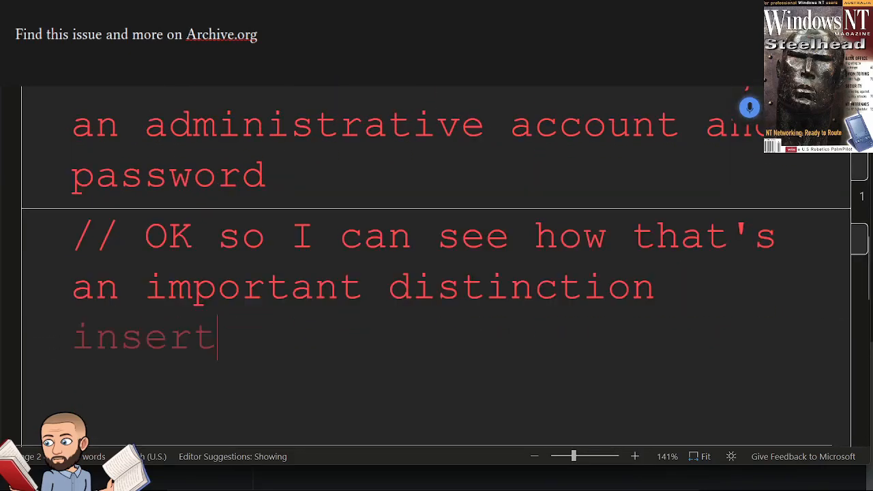
pyautogui.write('And so they go on the right')
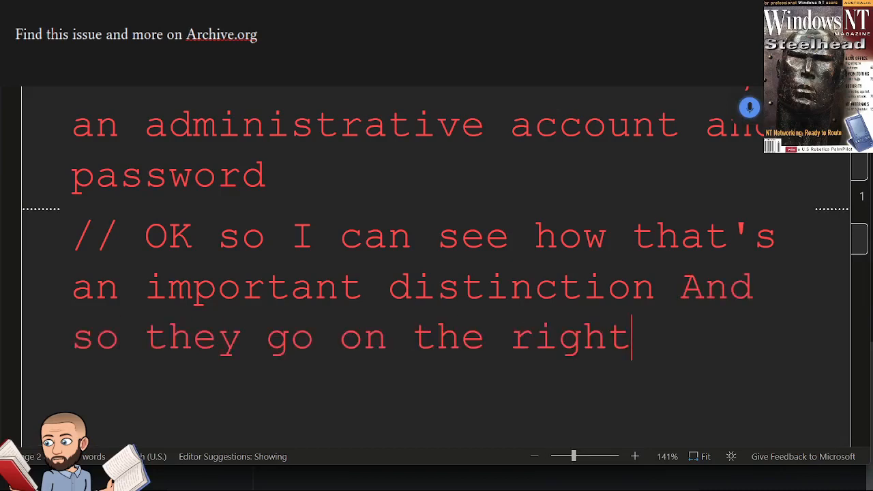
pyautogui.write('contrary to microsoft statement not just')
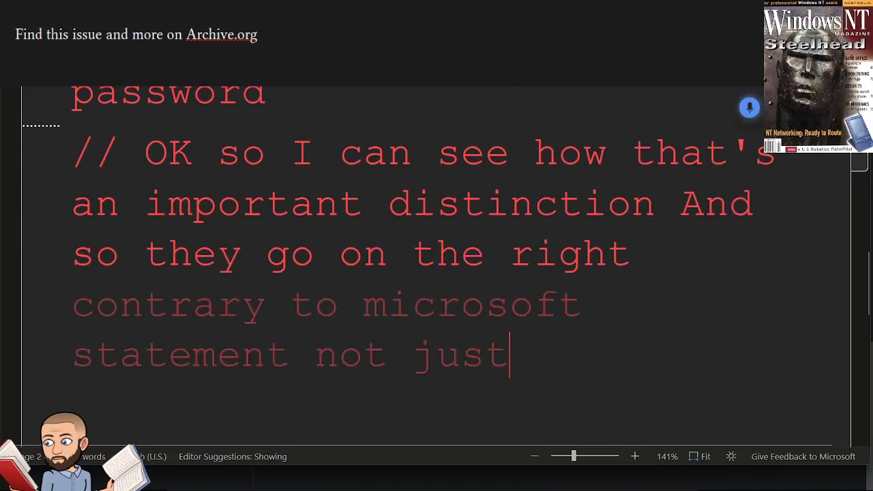
pyautogui.write('administrators can compromise and')
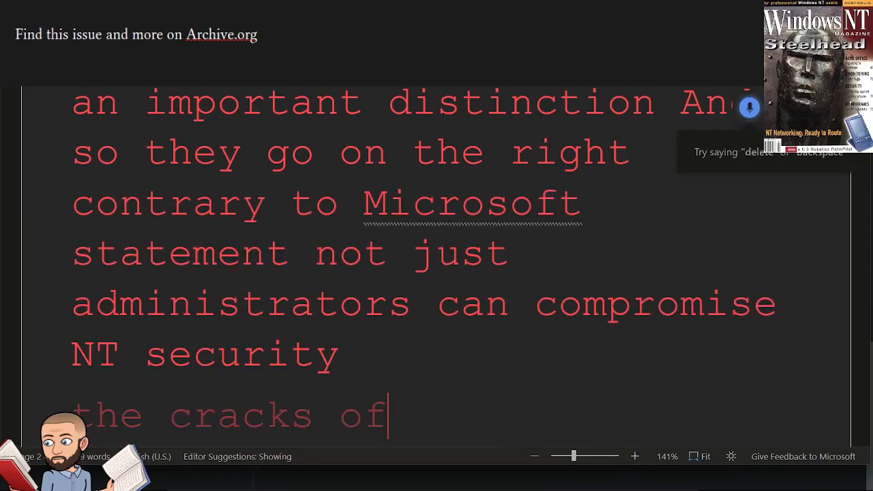
pyautogui.write('the crux of the issue is who has access')
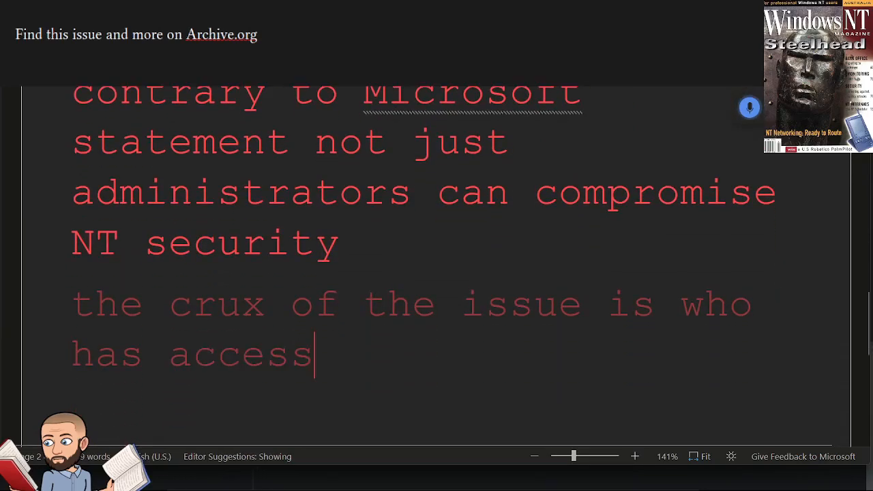
pyautogui.write('to the security account manager (SAM)')
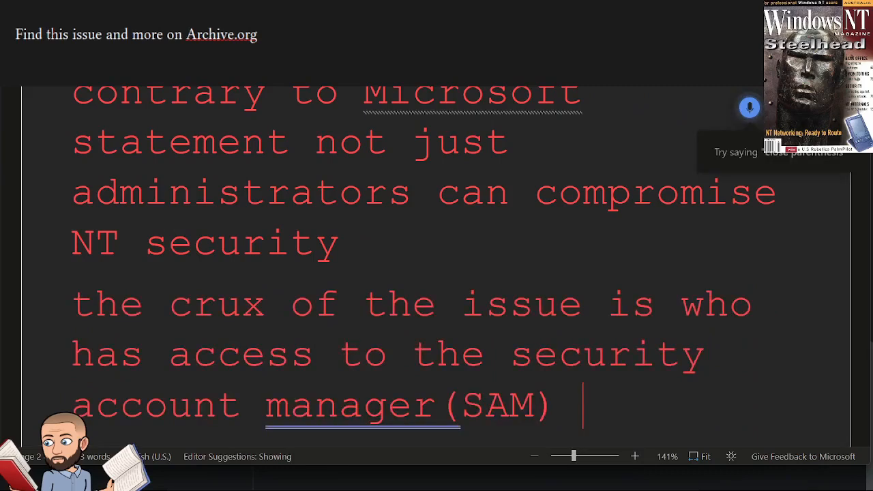
pyautogui.write('and')
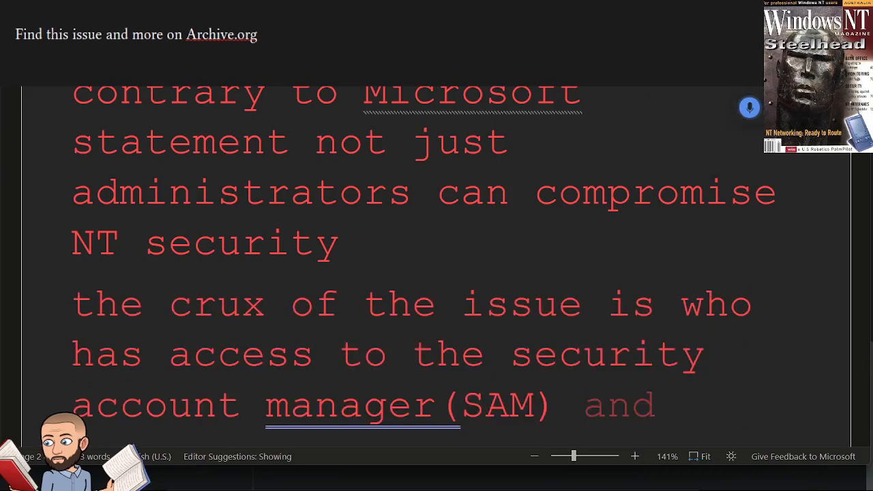
pyautogui.scroll(-3)
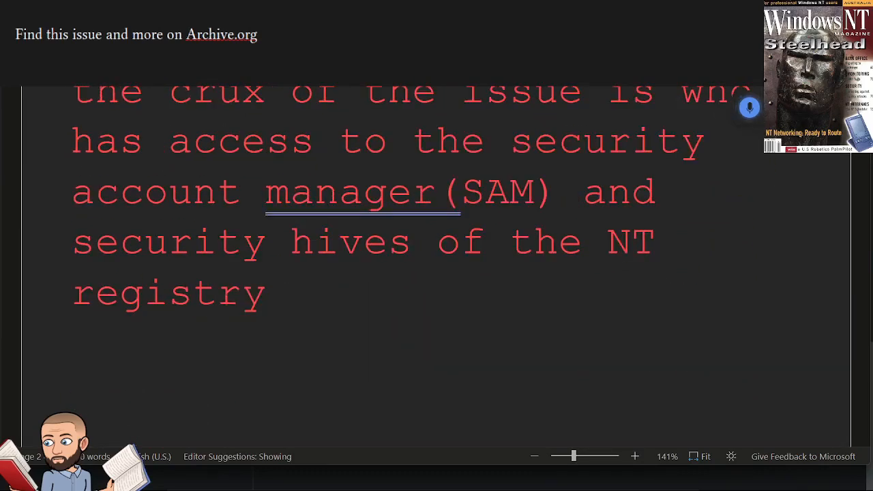
pyautogui.write('the security')
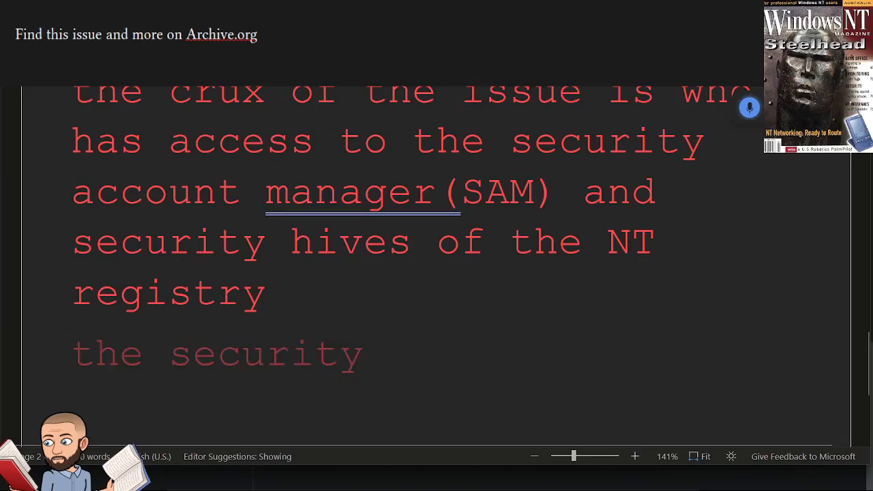
pyautogui.write('hive contains security information for the local computer increase')
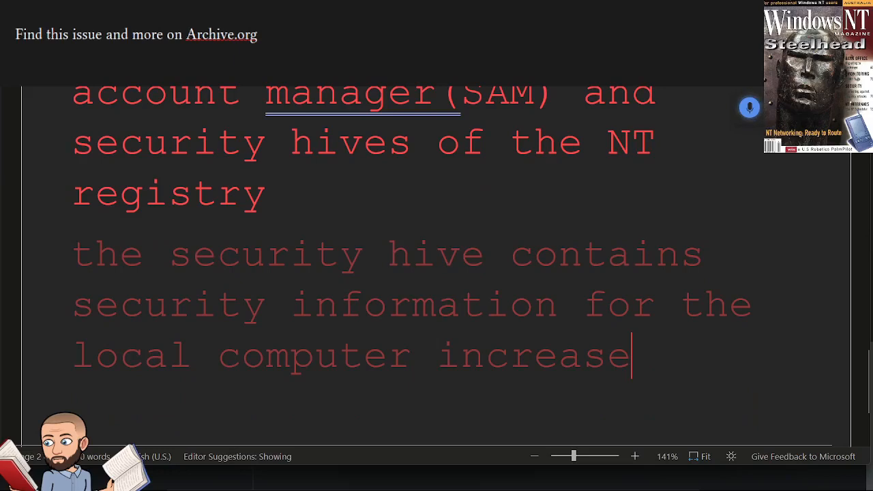
pyautogui.write('including user rights password policy')
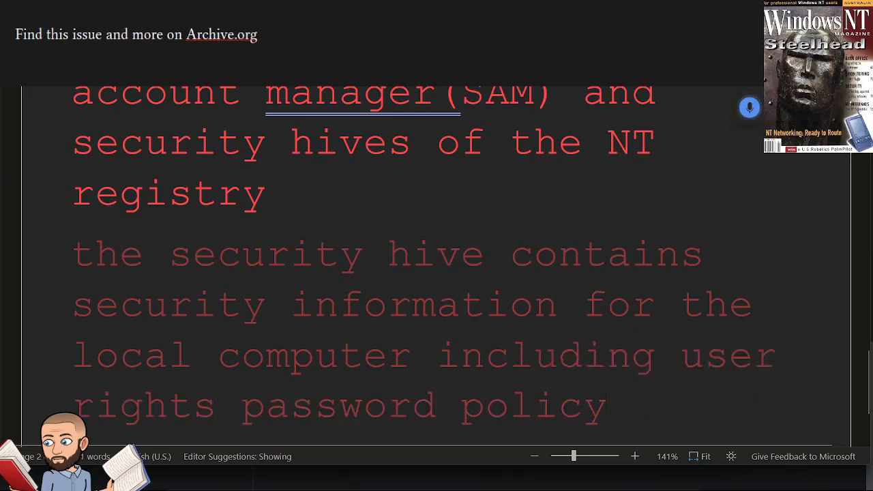
pyautogui.write('and membership of local groups')
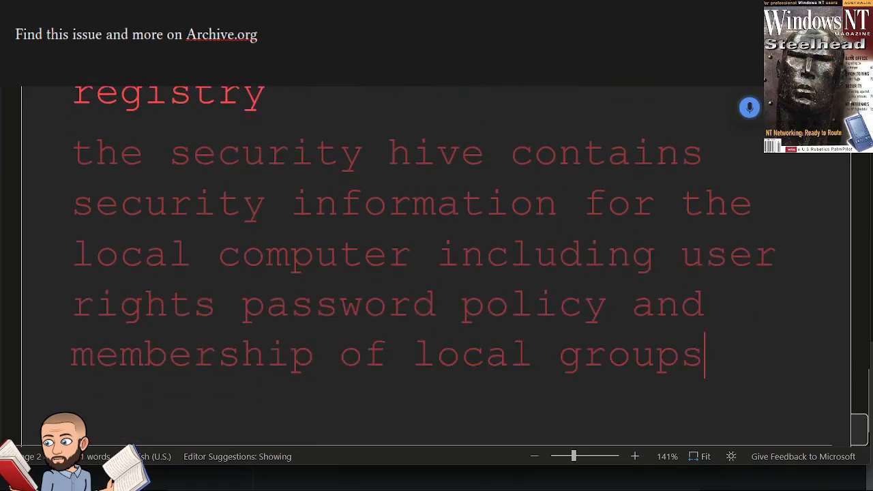
pyautogui.write('the sam high needs')
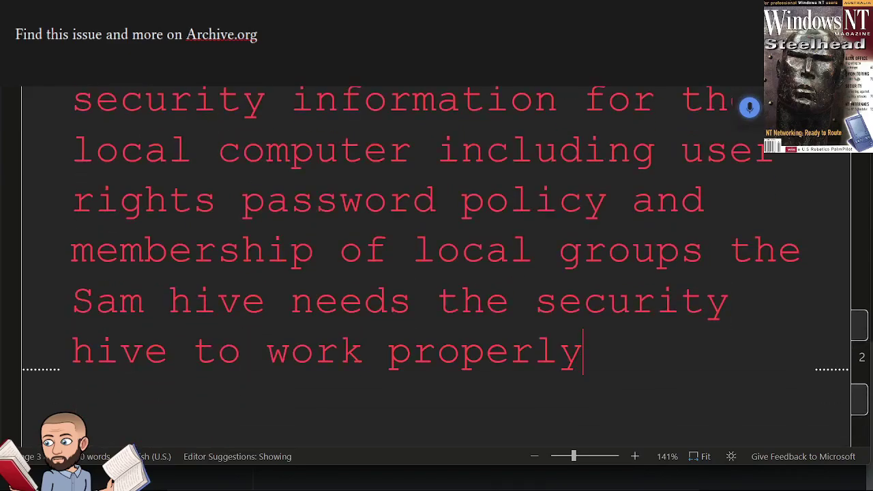
pyautogui.write('if hackers can')
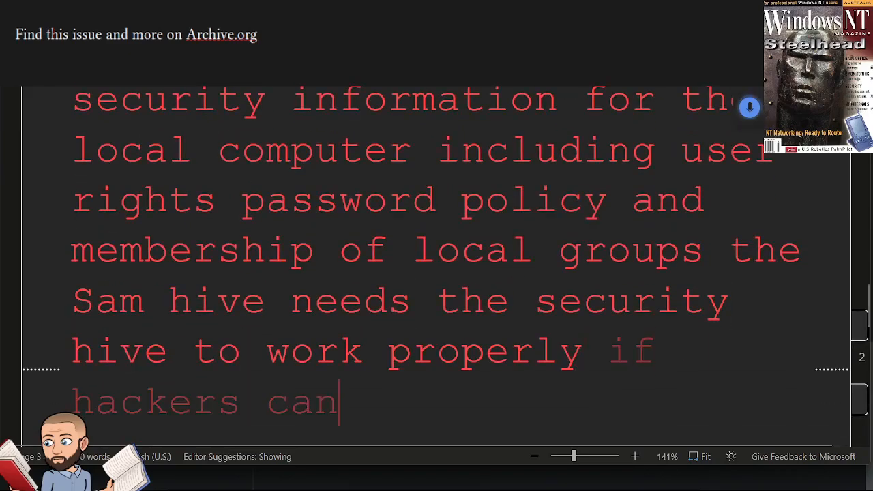
pyautogui.write('access the sam hive they can use')
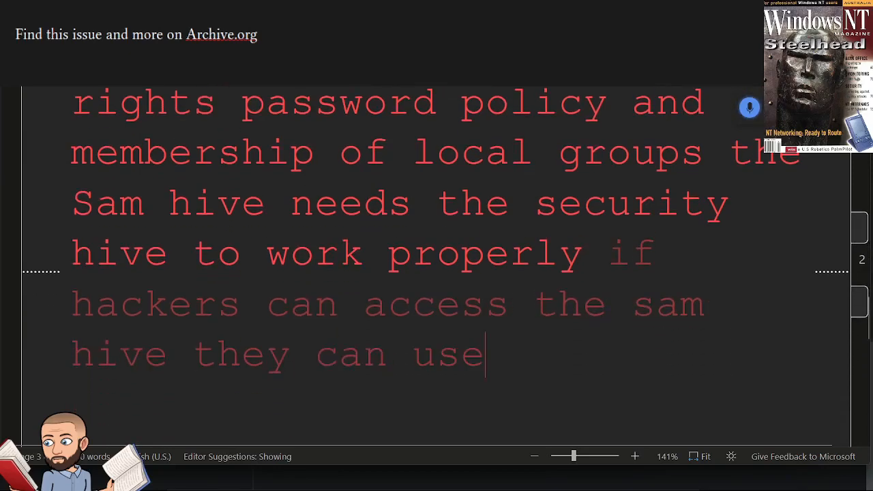
pyautogui.write('a utility such as')
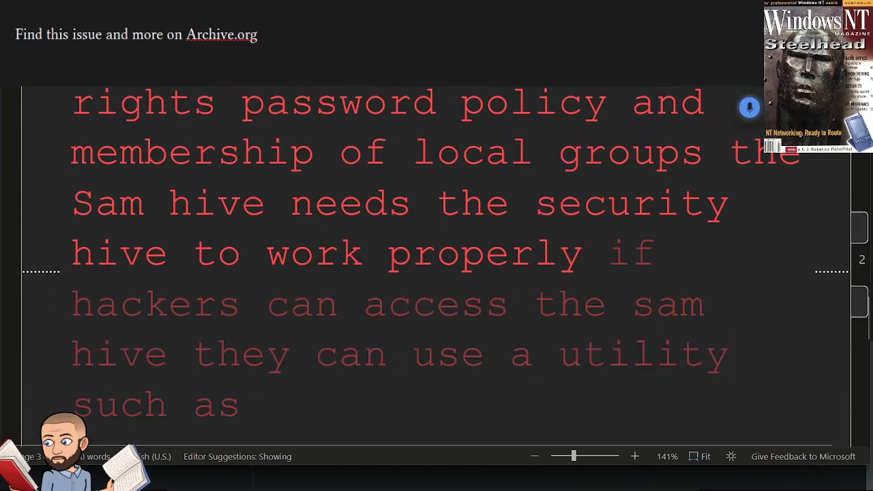
pyautogui.write('PWM dump and then they')
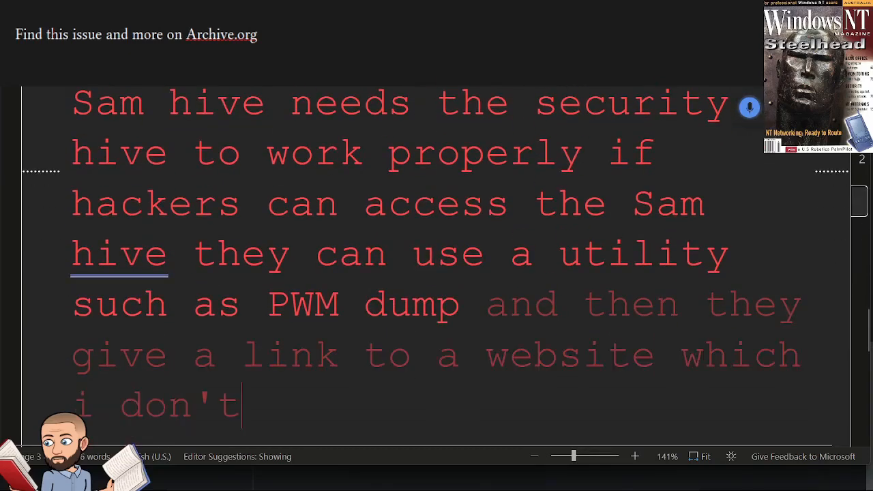
pyautogui.write('know if it works to obtain this')
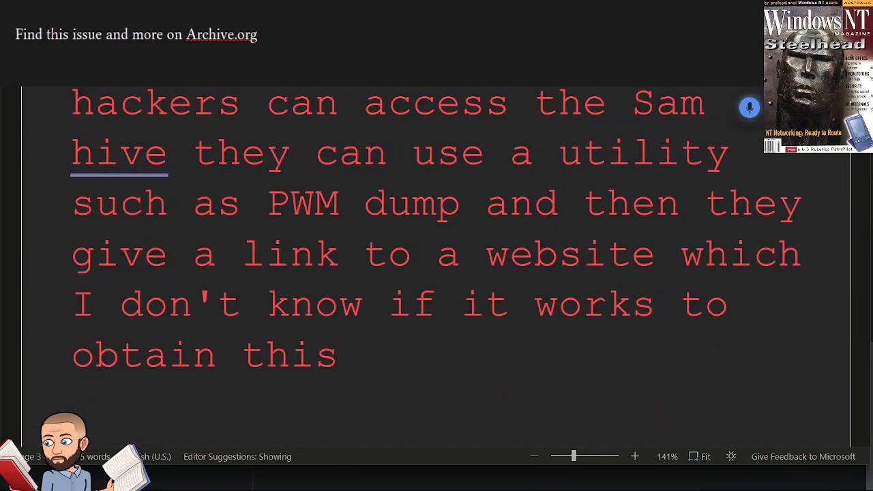
pyautogui.write('and apparently this is word screen')
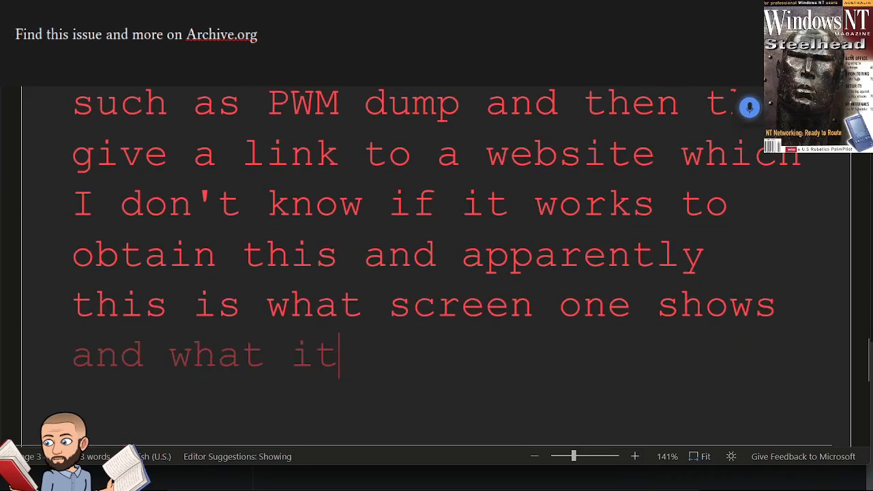
pyautogui.write("'s showing is changes being made by the utility")
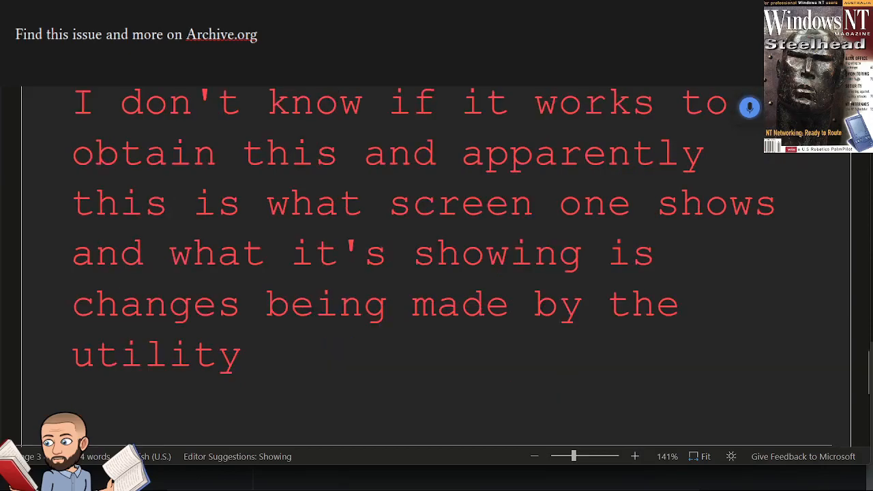
pyautogui.write('on the registry to let users')
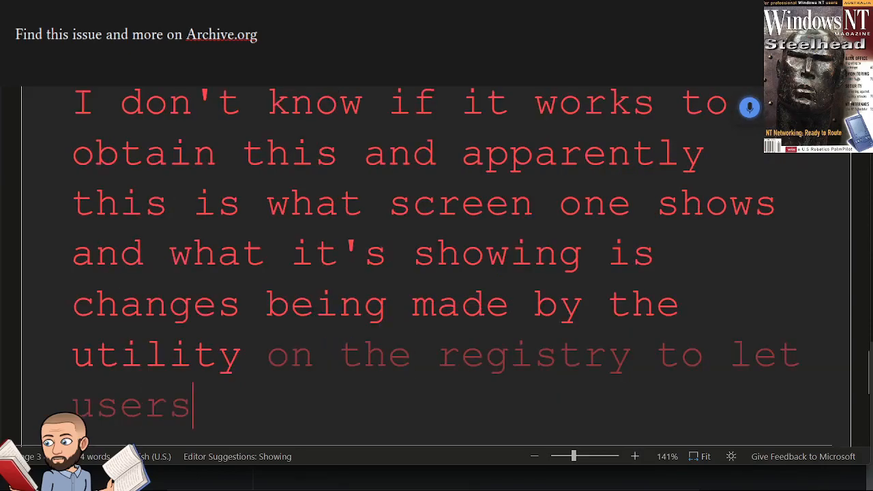
pyautogui.write('read the Sam')
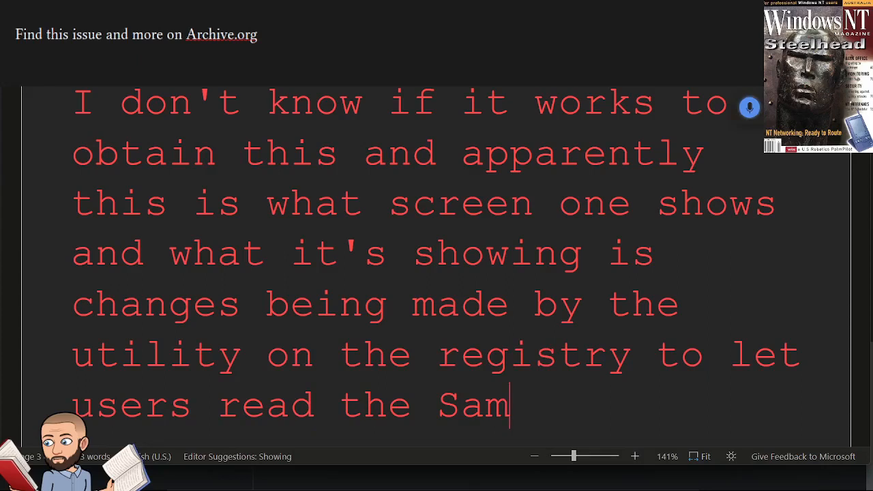
pyautogui.write('so what is sam you know 5')
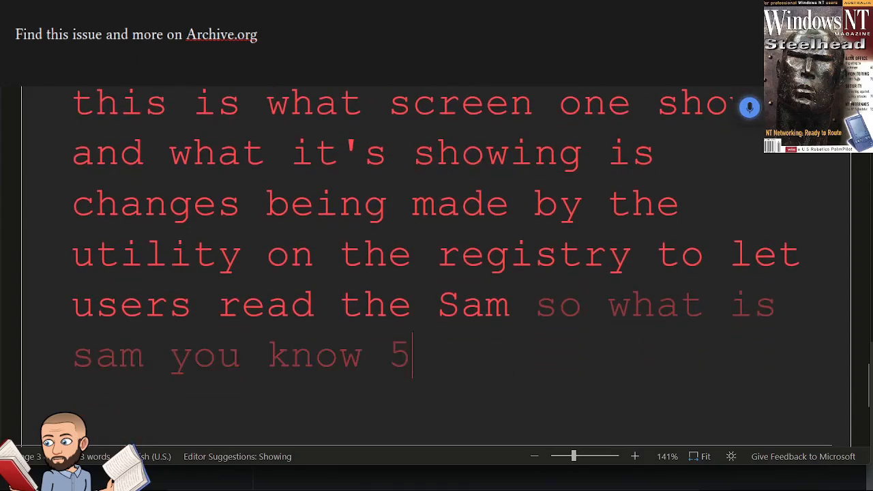
pyautogui.write('seconds ago we read that it was')
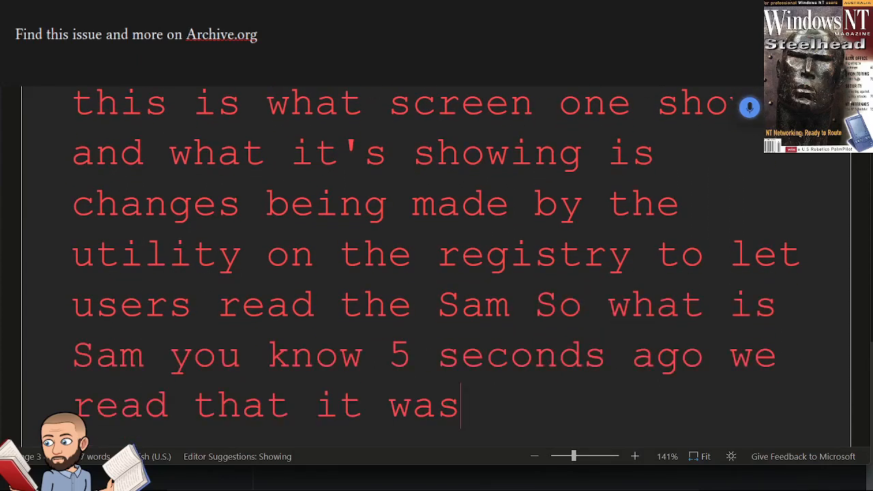
pyautogui.write('security accounts manager')
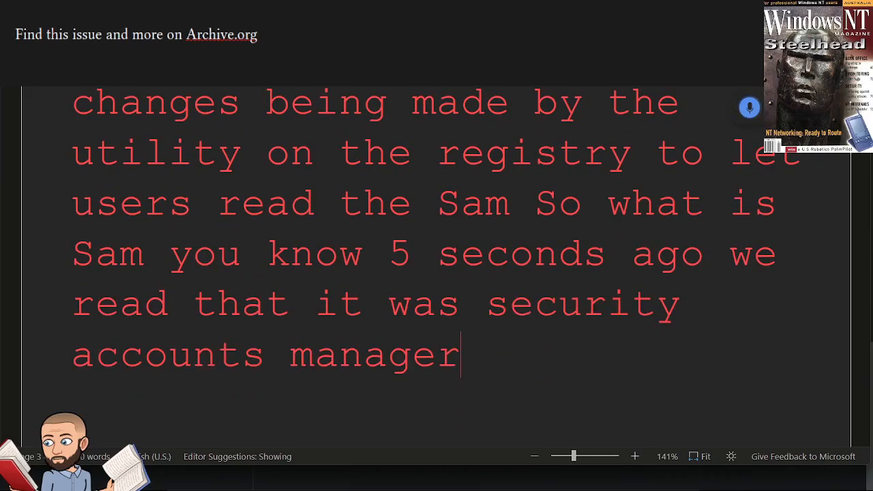
pyautogui.write('pwdump provides a previous')
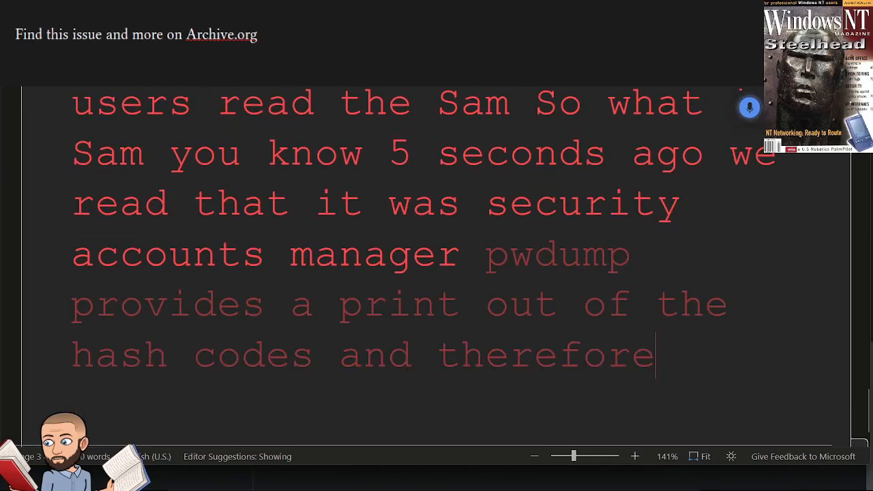
pyautogui.write('makes them accessible to')
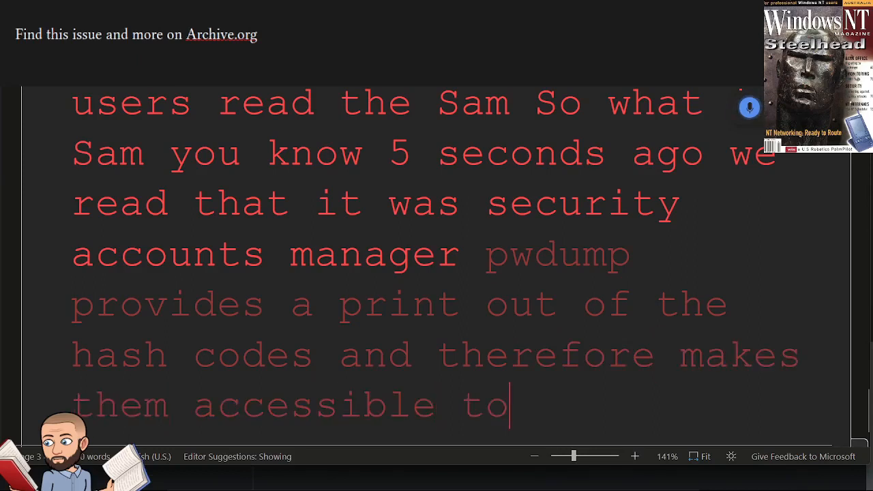
pyautogui.write('password crackers such as')
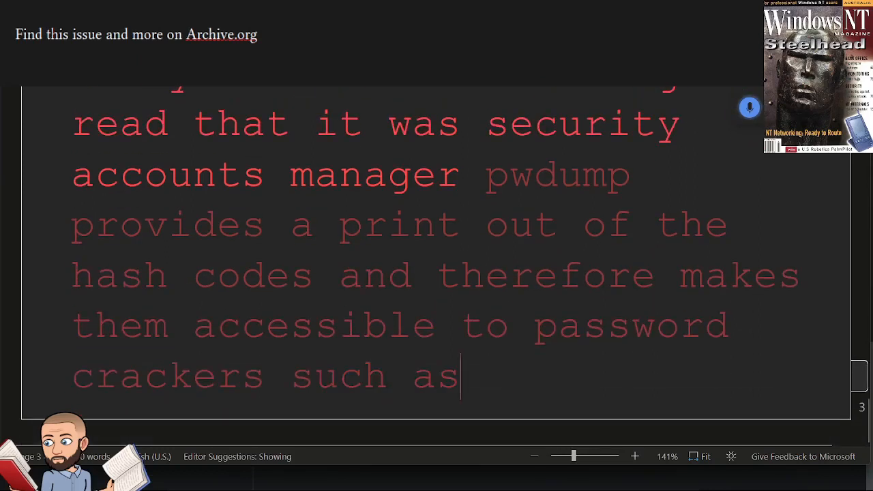
pyautogui.write('NT crack and L0phtCrack')
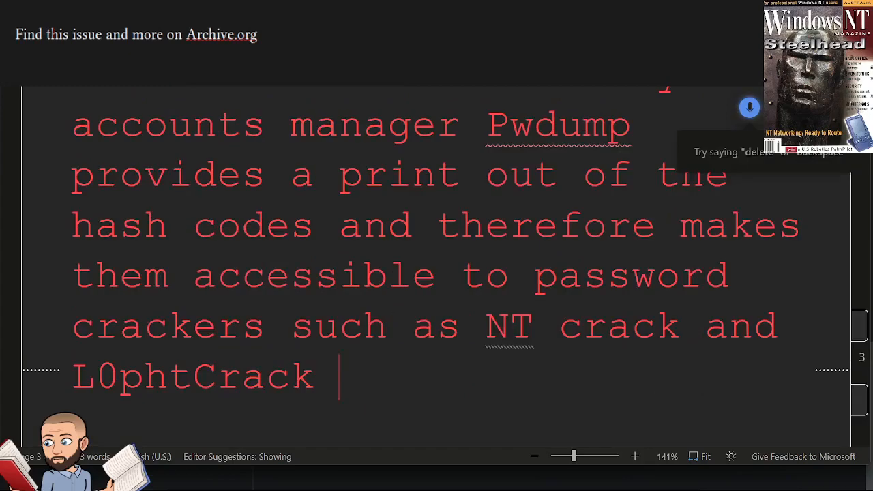
pyautogui.write("i don't even know how to it")
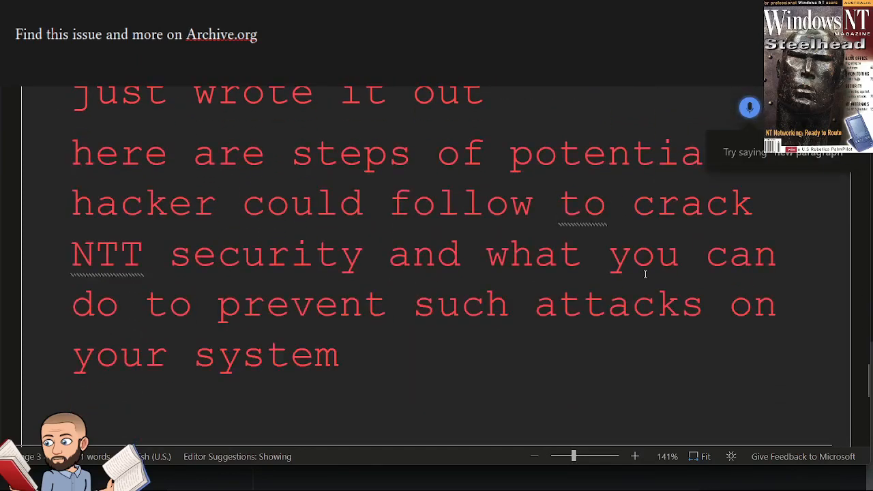
pyautogui.write('so part one hacker go')
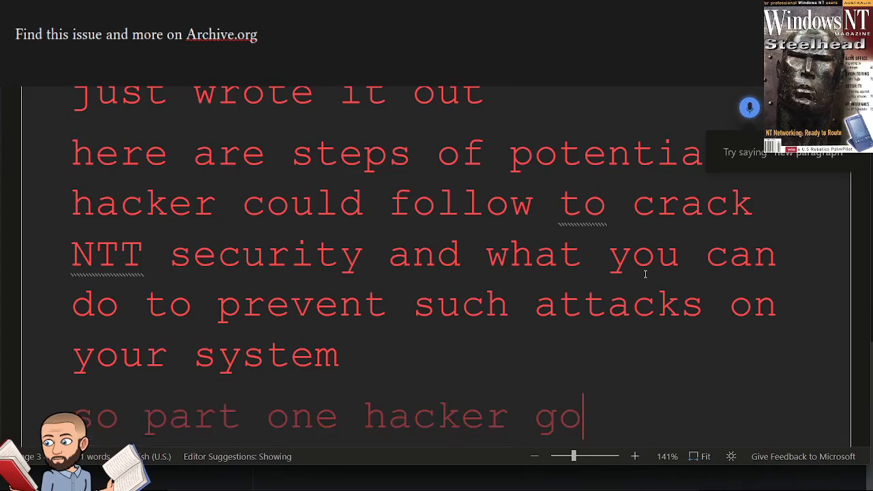
pyautogui.write('goal one being to gain access to')
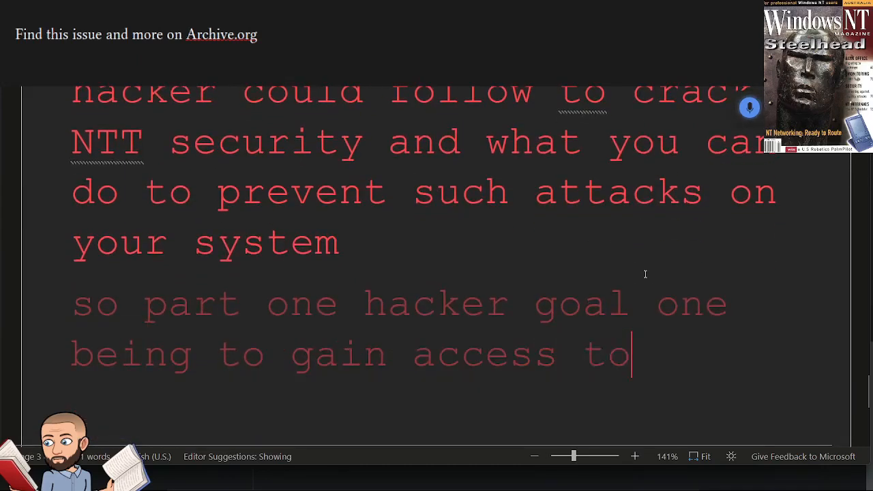
pyautogui.write('the sam users can gain access')
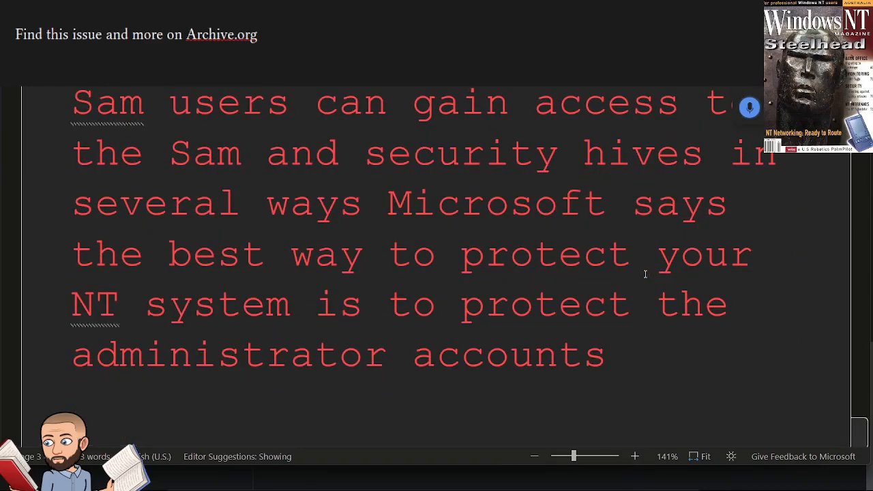
pyautogui.write('but in ministrator or')
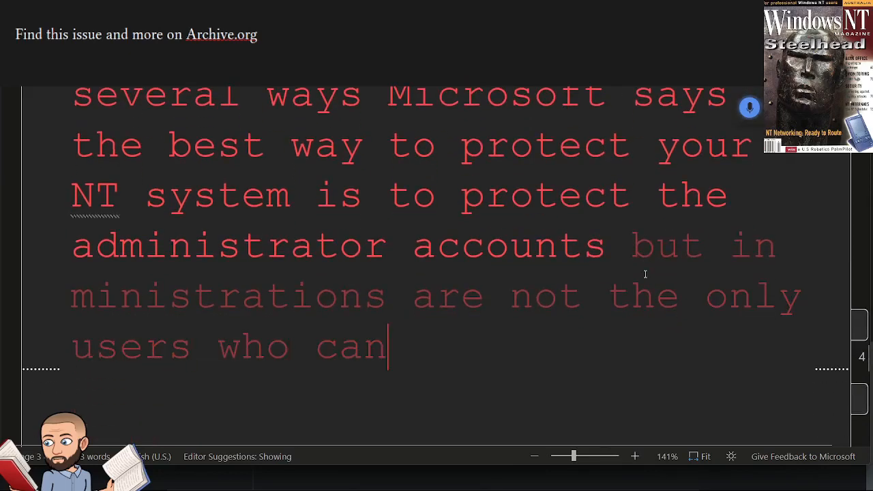
pyautogui.write('access the Sam and security hives')
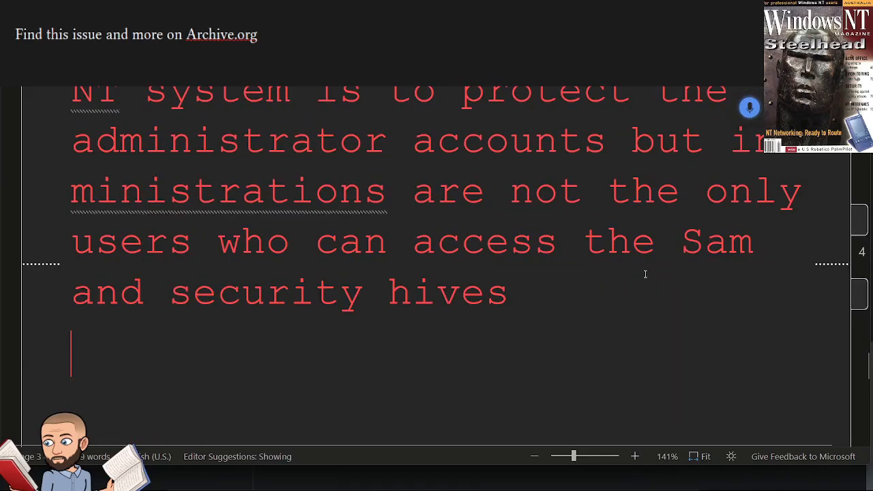
pyautogui.write('server operators')
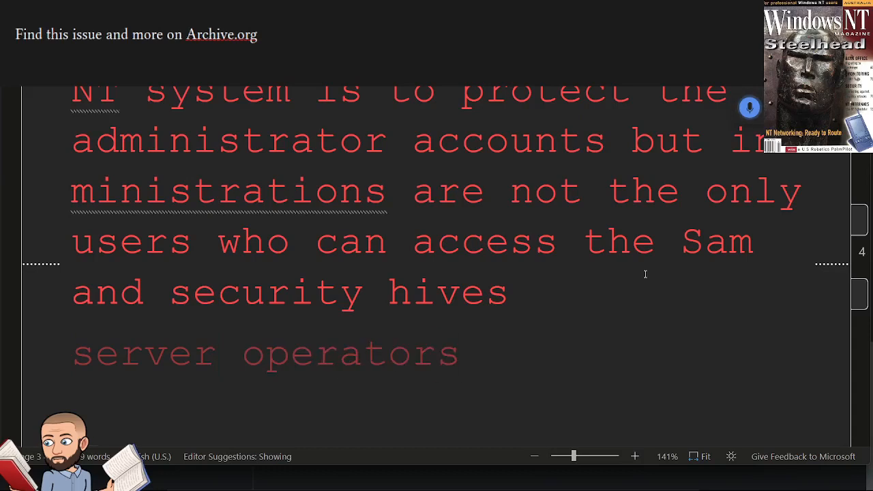
pyautogui.write('backup operators and even ordinary')
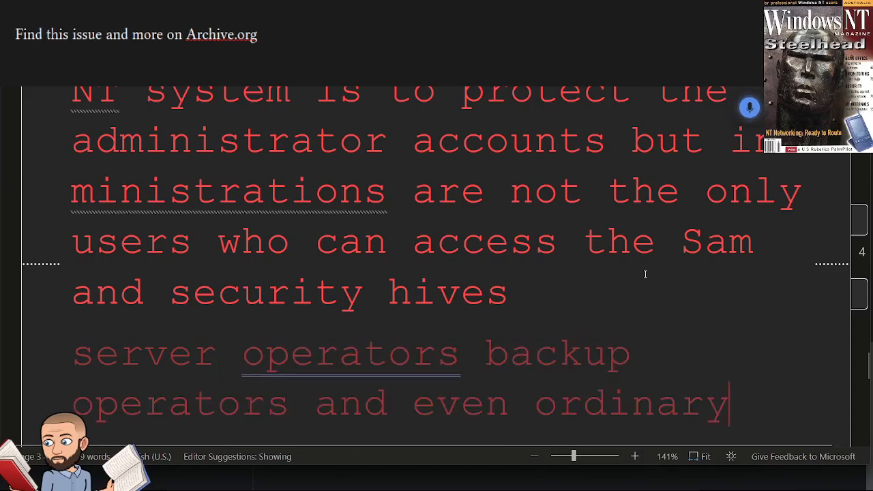
pyautogui.write('domain users can view and down')
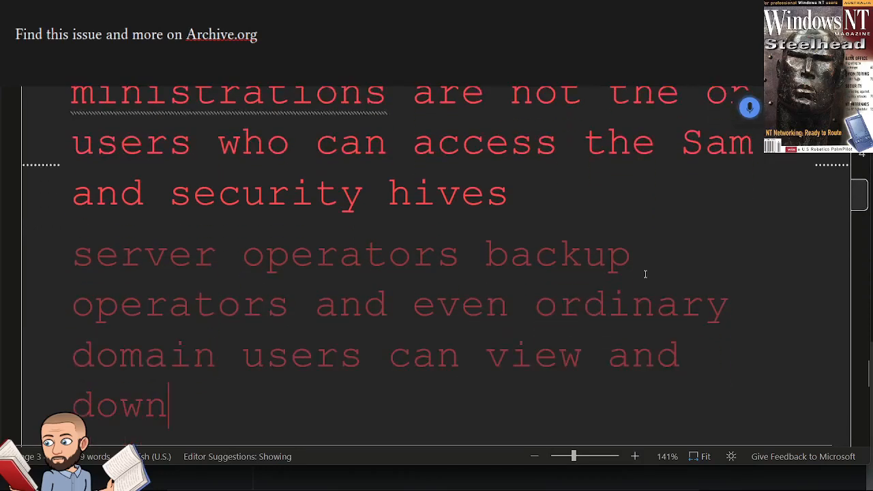
pyautogui.write('dump hash codes from the registry protecting administrator accounts is not enough')
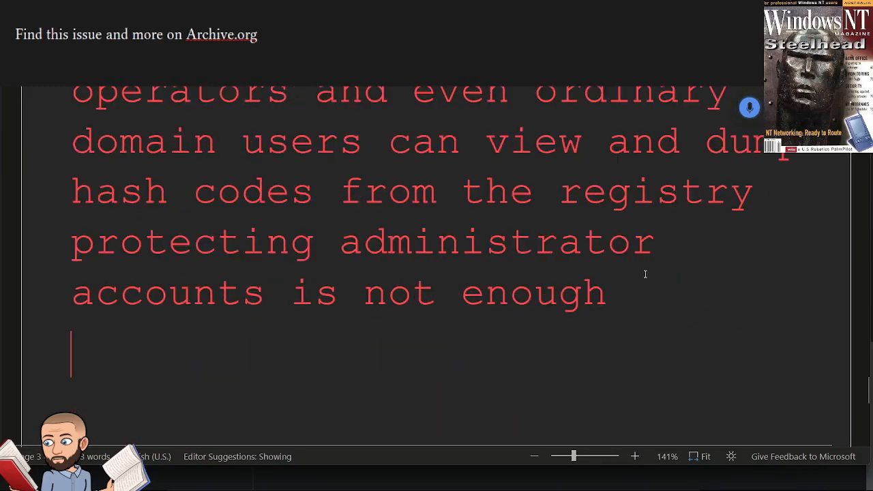
pyautogui.write('by default know')
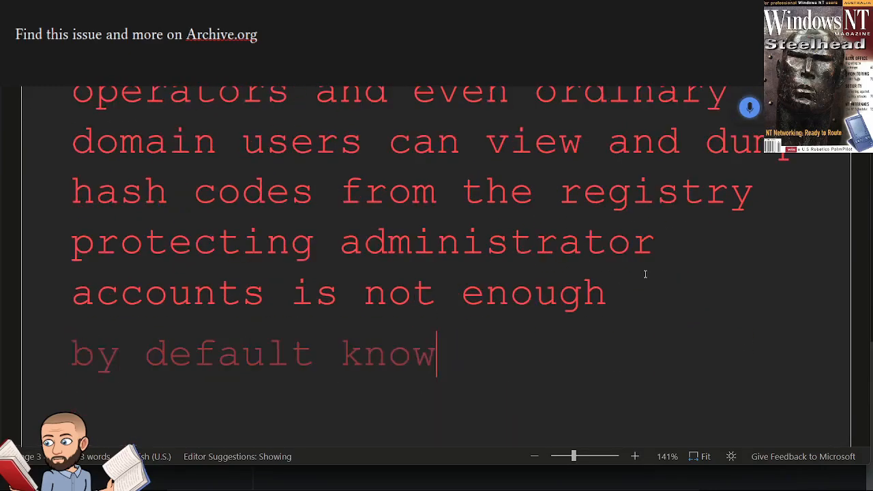
pyautogui.write('no user has the proper permit to')
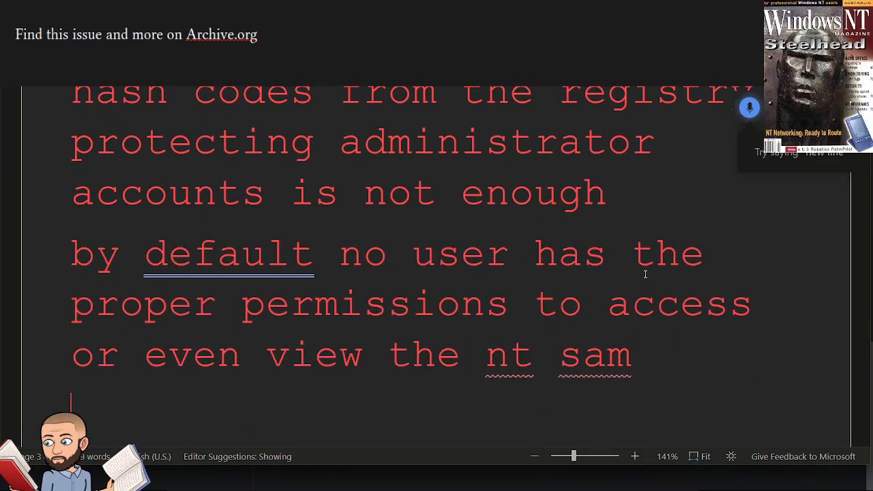
pyautogui.write('however the same and')
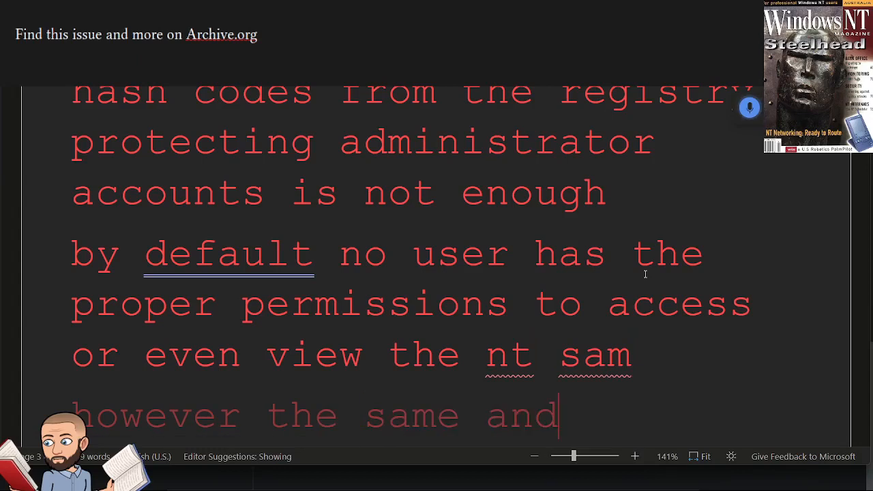
pyautogui.write('salmon security hives are like other files')
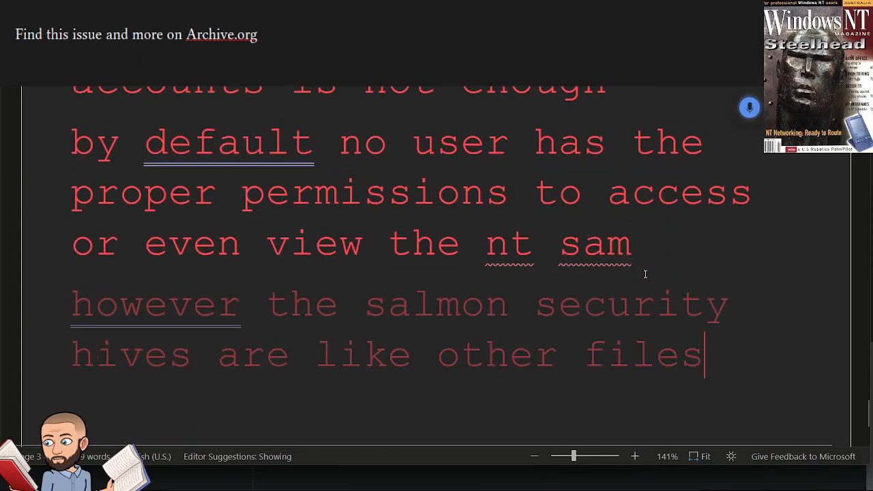
pyautogui.write('users who have permission to')
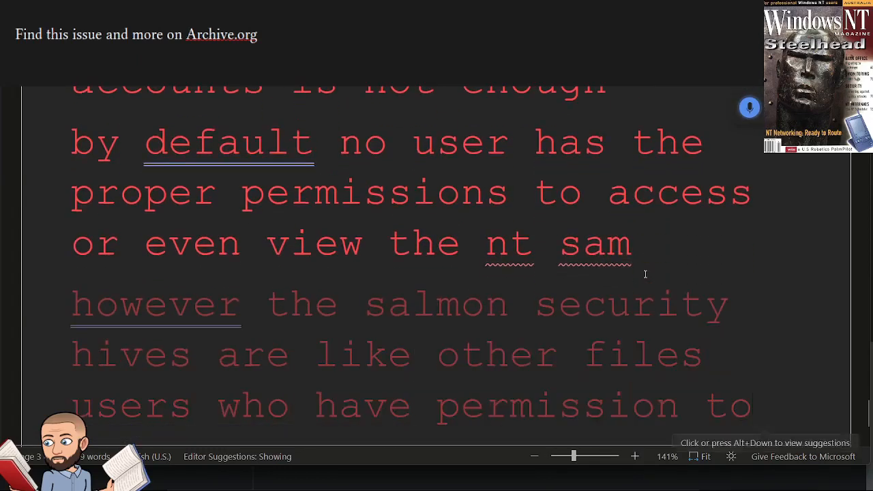
pyautogui.write('copy their registry files such')
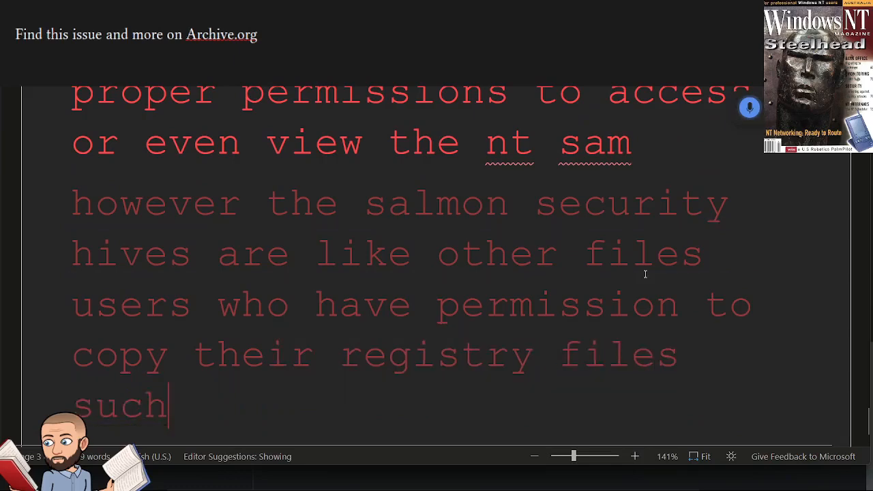
pyautogui.write('as users who might have to')
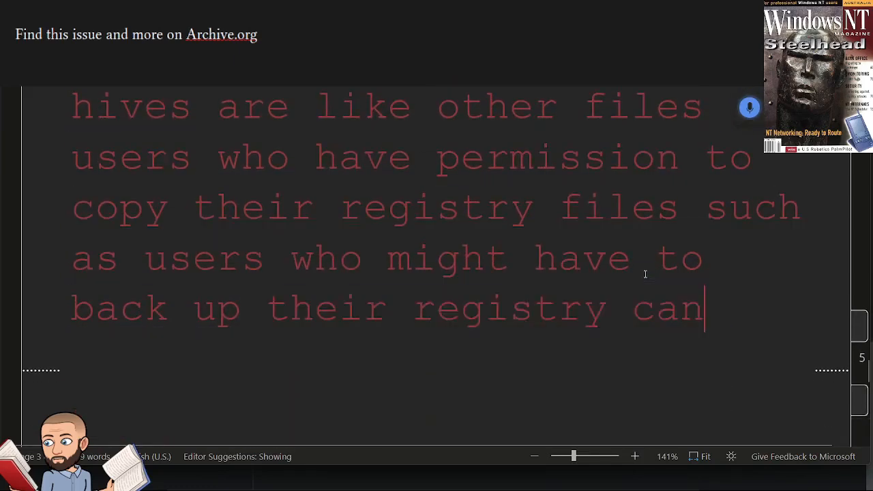
pyautogui.write('copy and manipulate these files on a whim')
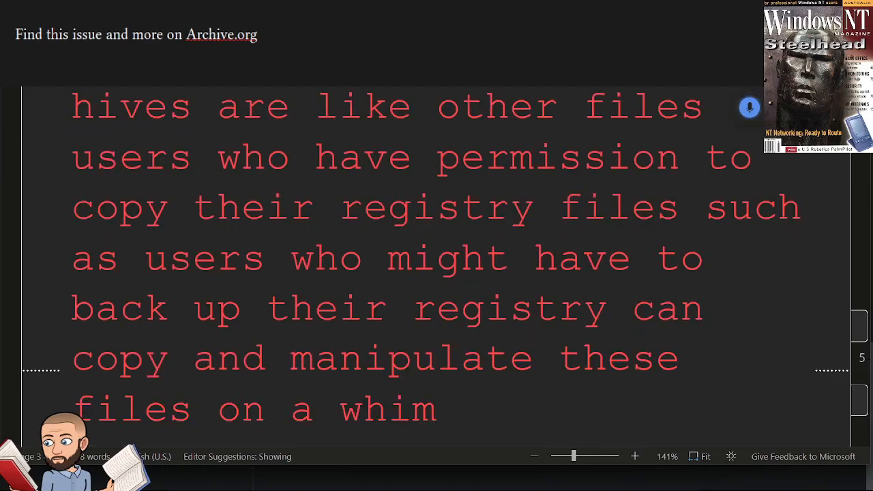
pyautogui.write('if you log on as a')
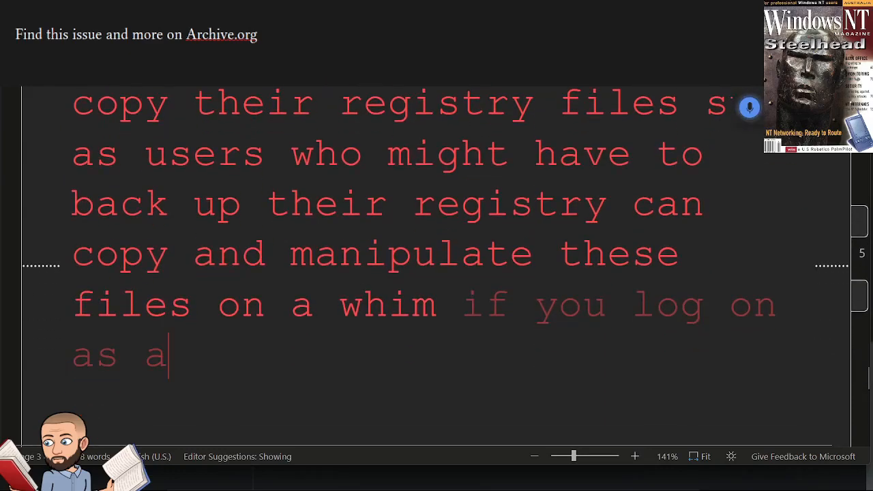
pyautogui.write('backup operator however you can just copy the Sam and security hives')
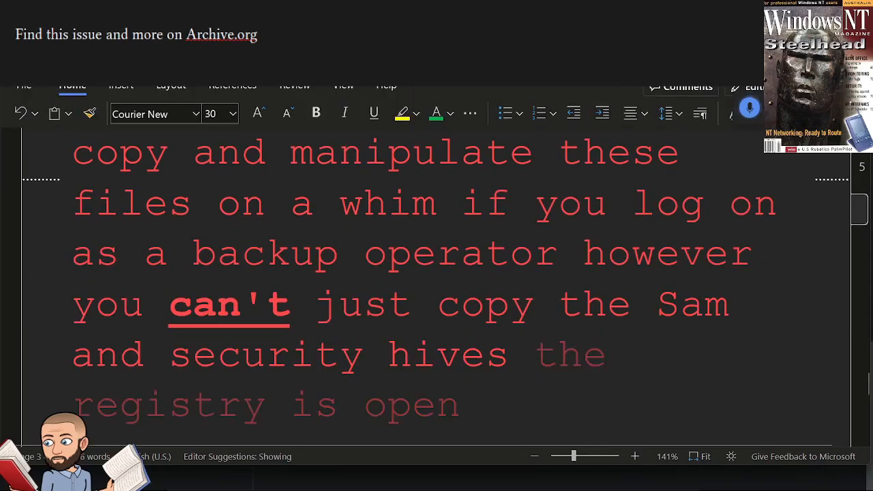
pyautogui.write('wyont is running and as')
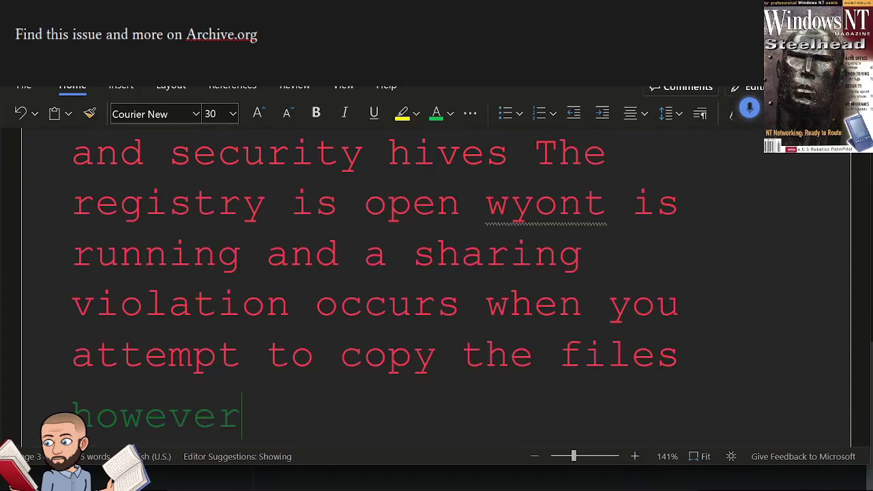
pyautogui.write('the redback utility on the windows NT resource kit')
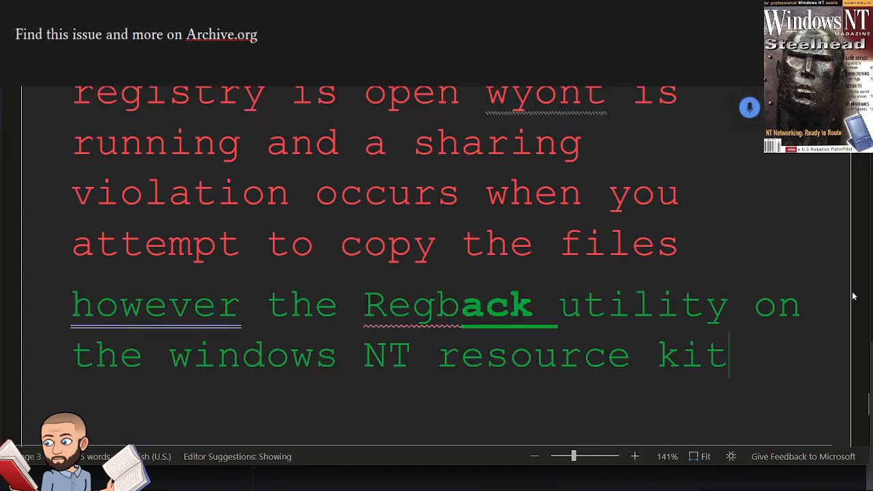
pyautogui.write("CD roms let's")
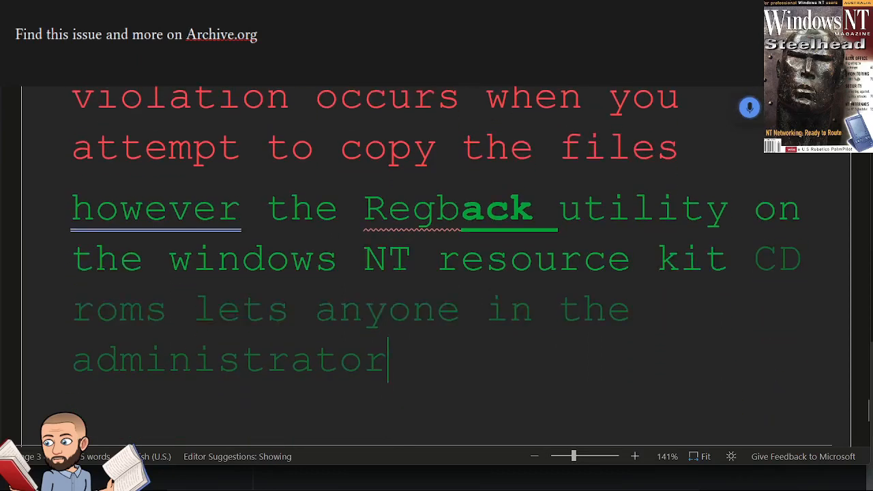
pyautogui.write('server operator or backup')
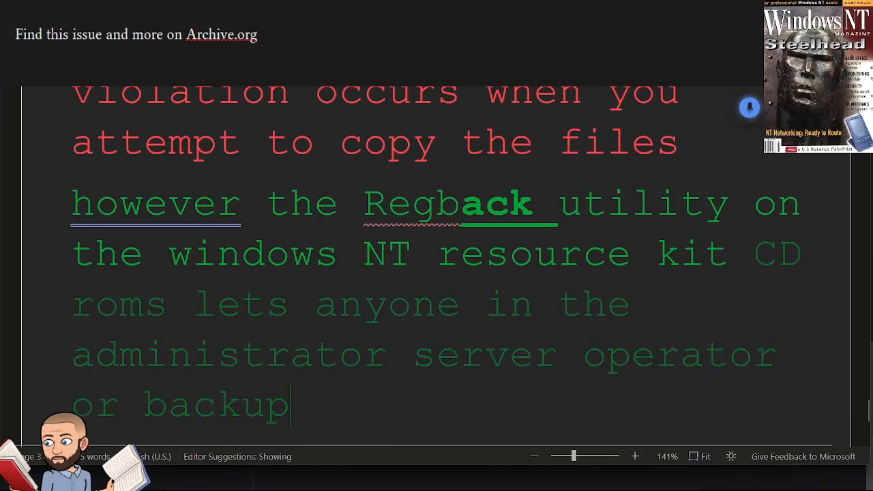
pyautogui.write('operator local groups copy the open registry')
pyautogui.write('//who can copy the registry??')
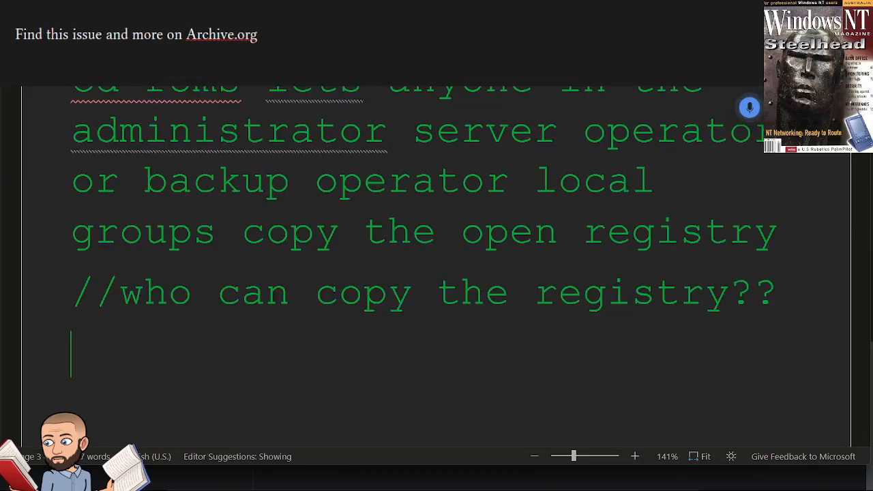
pyautogui.write('the list of potential dangerous users however includes more than')
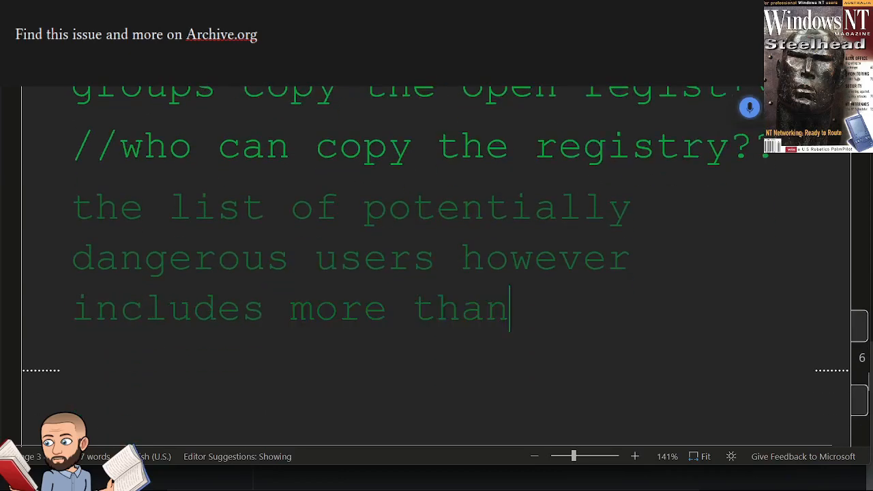
pyautogui.write('these three groups')
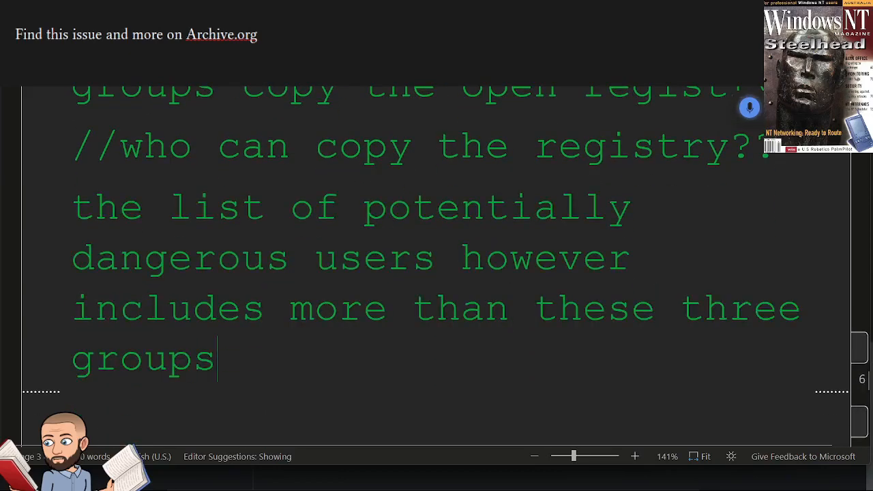
pyautogui.write('regular domain users can invade NTT security of ant')
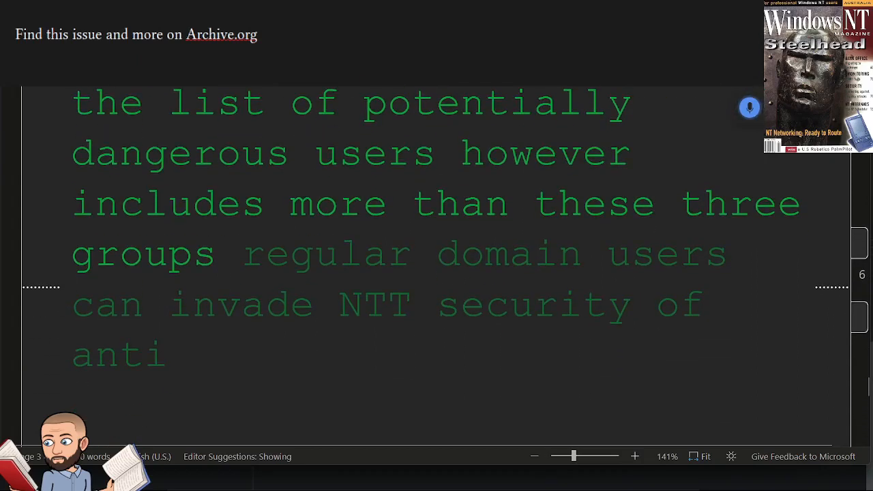
pyautogui.write('if NT is on a FAT volume')
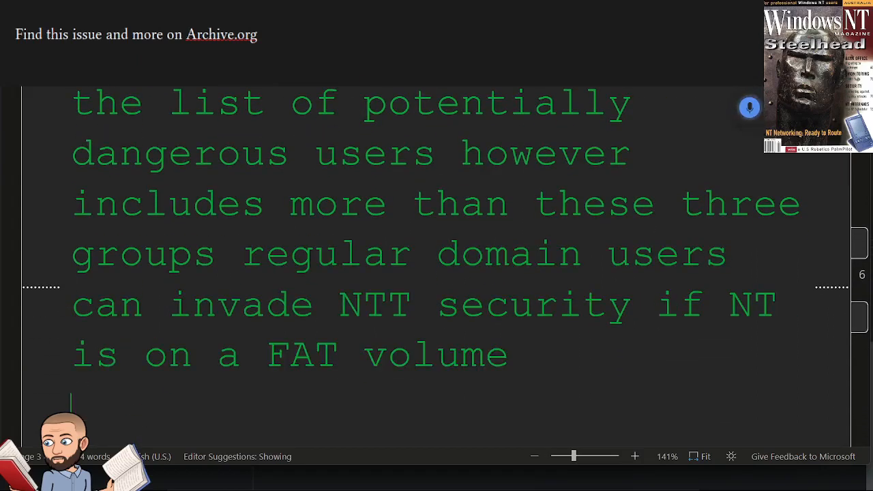
pyautogui.write('and they have permission to restart the machine')
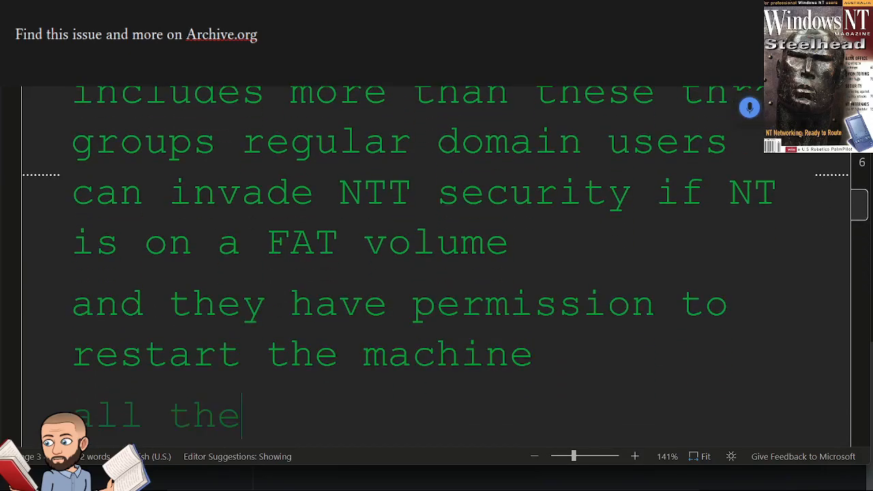
pyautogui.write('they have to do is boot to dos')
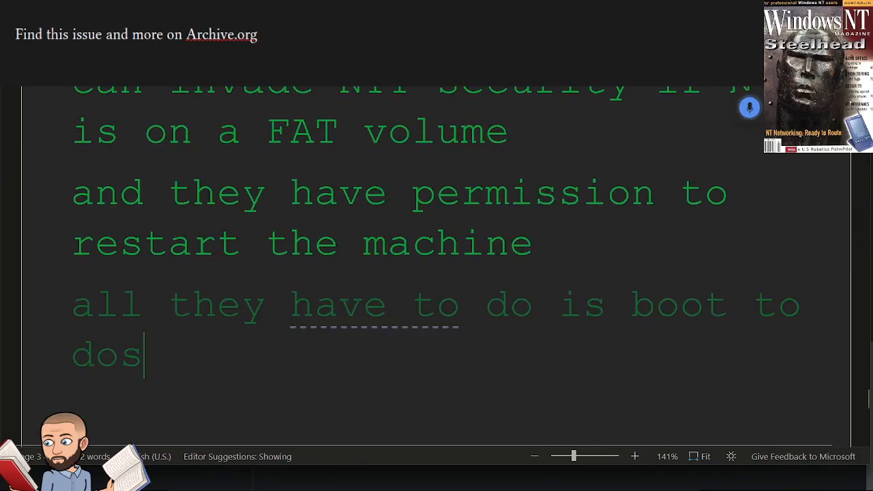
pyautogui.write('copy the same security')
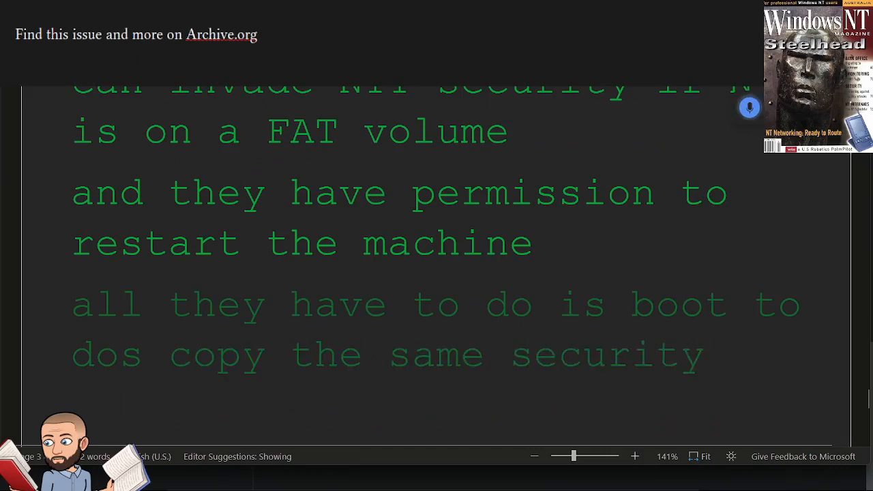
pyautogui.write('salmon security hives from the system')
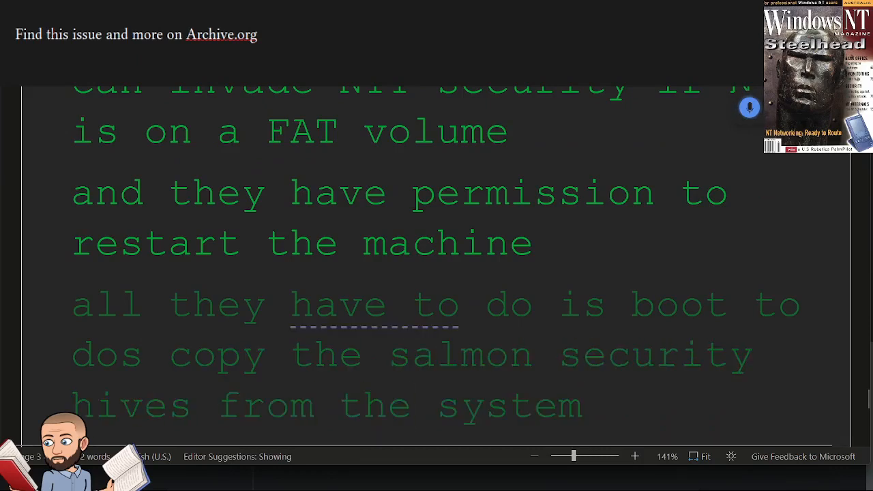
pyautogui.write("root system 32 config directory and they're in business")
pyautogui.write('%SystemRoot%\\System32\\')
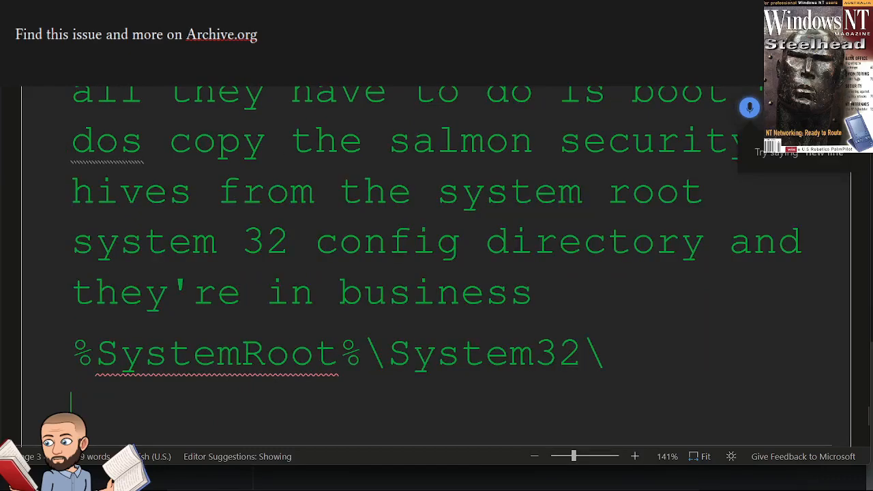
pyautogui.write('and i actually typed out what that')
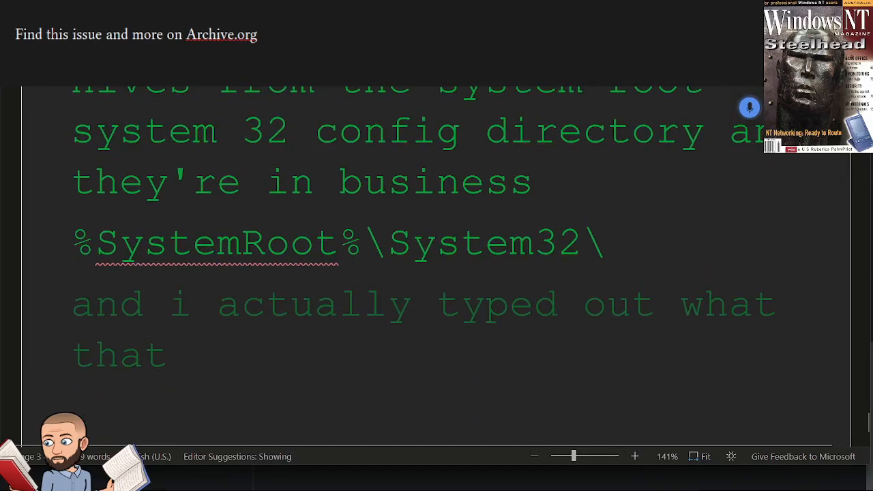
pyautogui.write('directory looks like right above here')
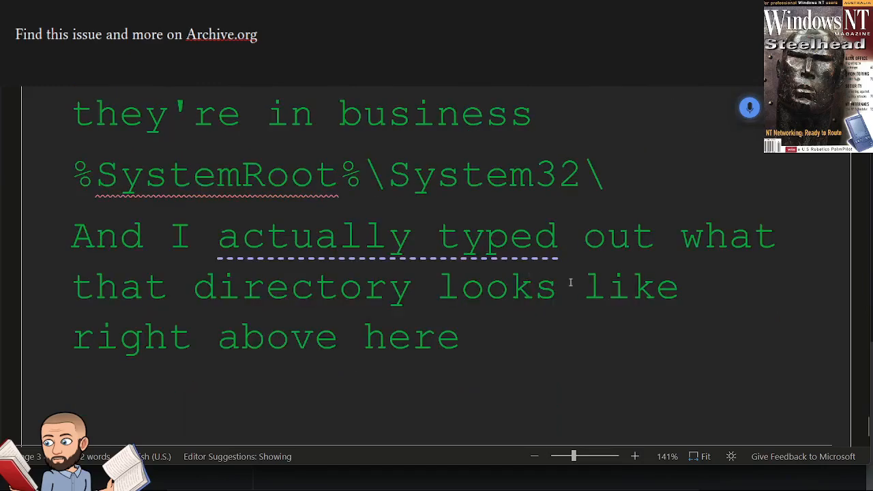
pyautogui.write('you know what the sign mean')
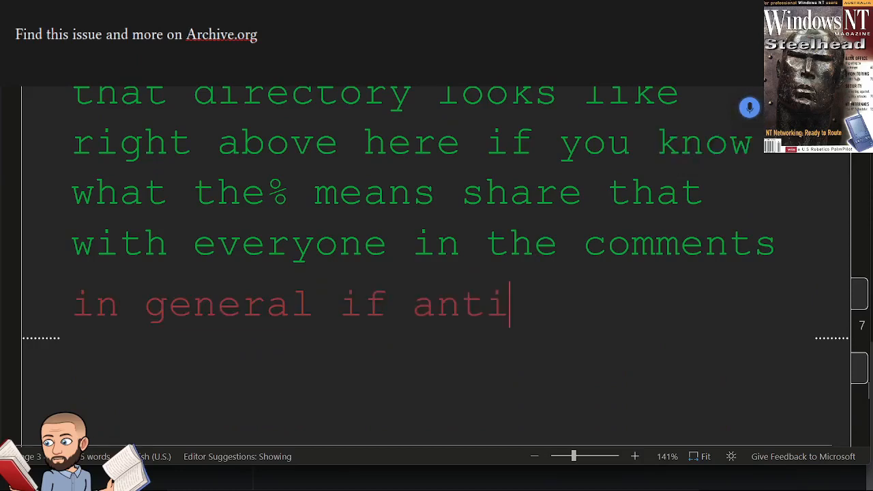
pyautogui.write('NT is on a NTFS')
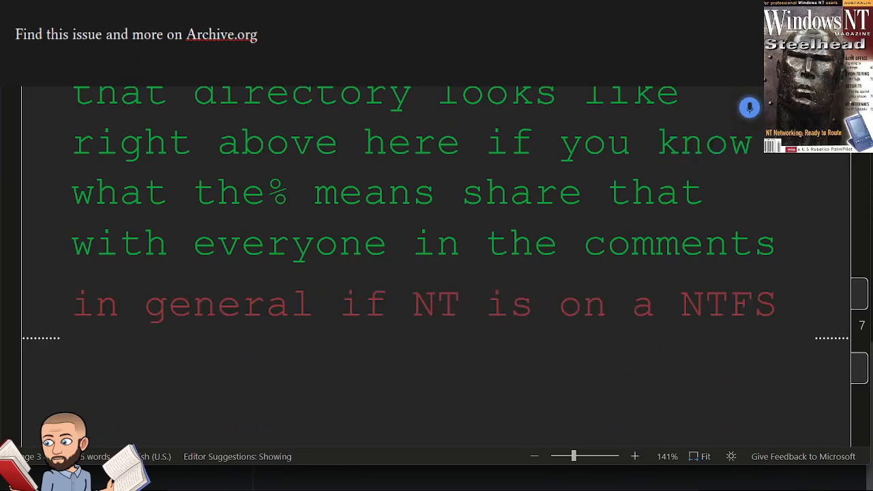
pyautogui.write('volume domain users')
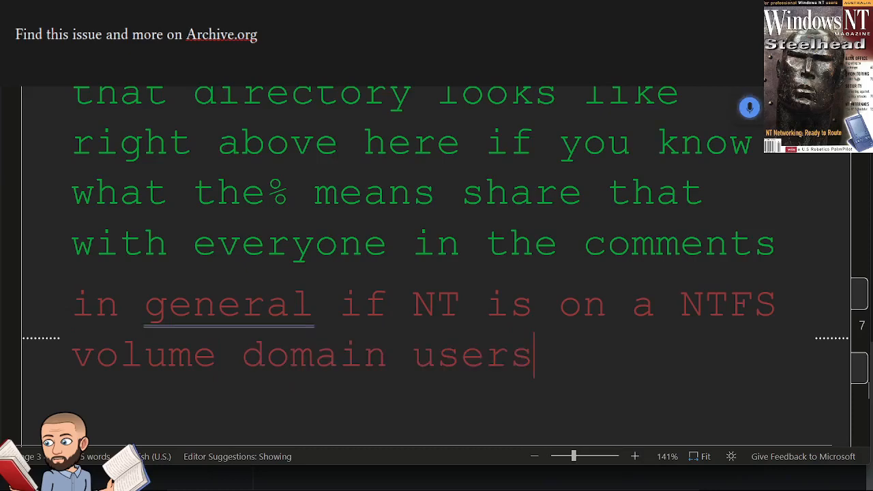
pyautogui.write("can't boot dos and copy the hives")
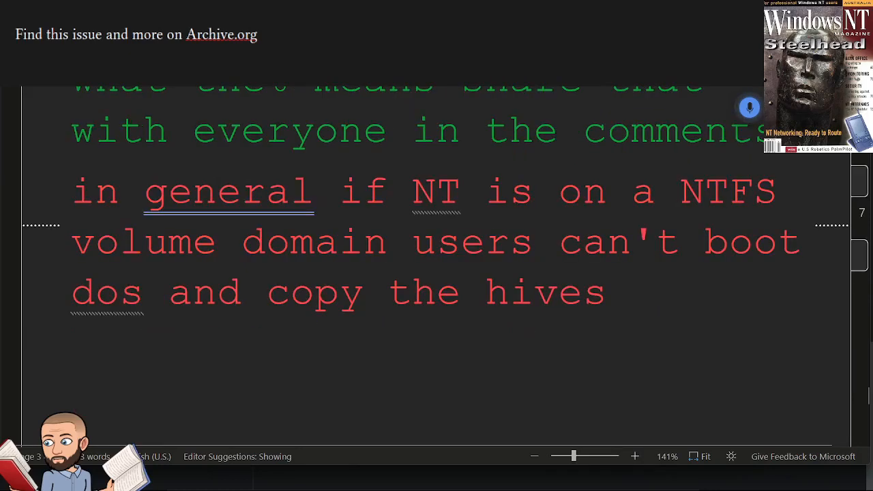
pyautogui.write('but and he')
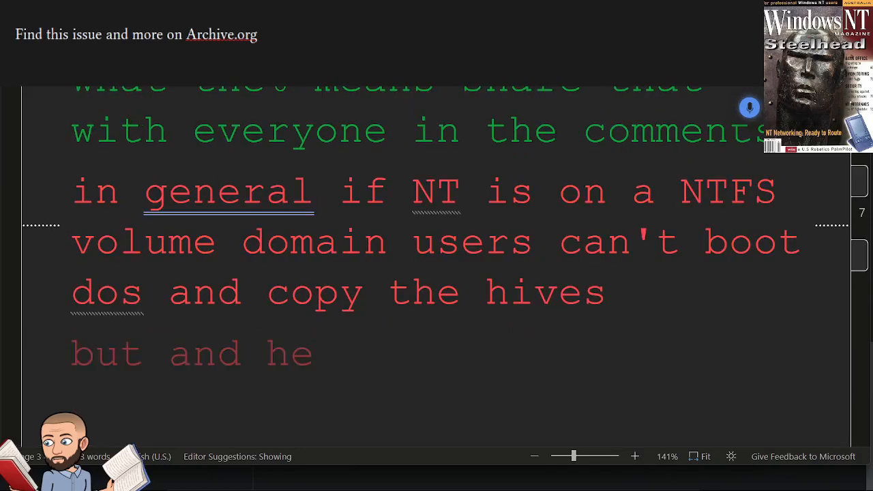
pyautogui.write('NTFS dos a utility')
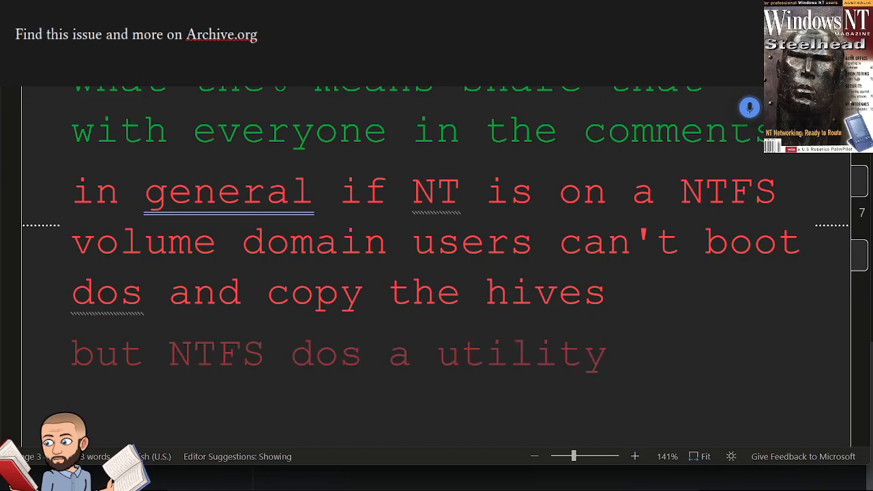
pyautogui.write('written by mark russinovich and bryce')
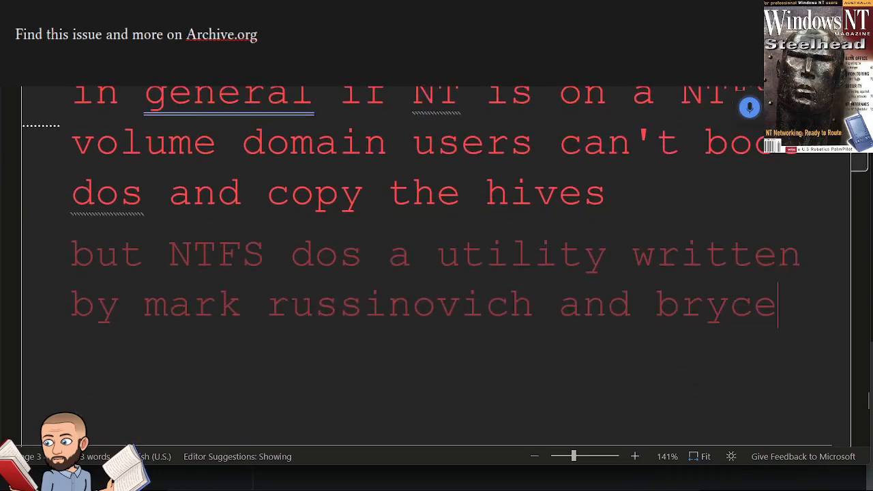
pyautogui.write("cogswell let's users mount the NTFS volume in dos")
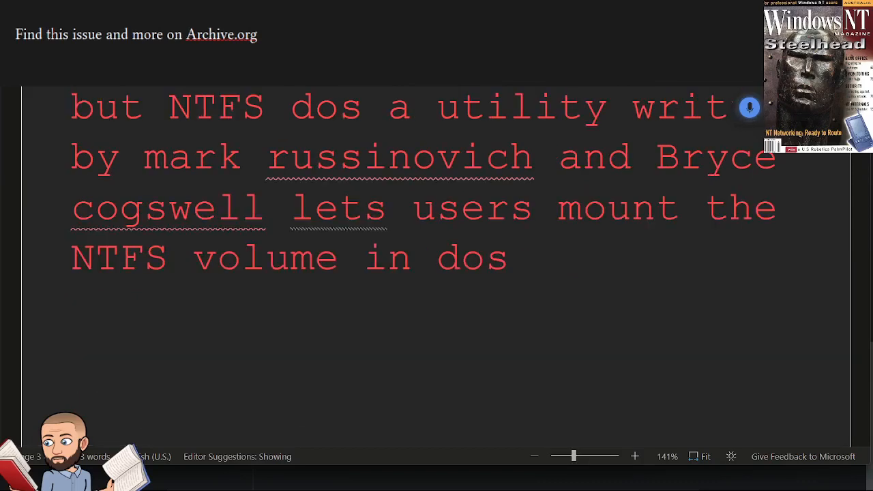
pyautogui.write('microsoft says that')
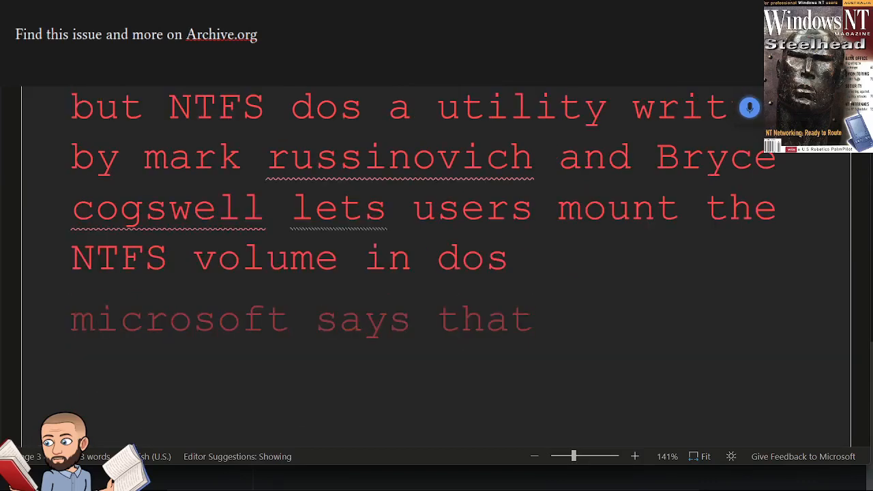
pyautogui.write('the true security is physical')
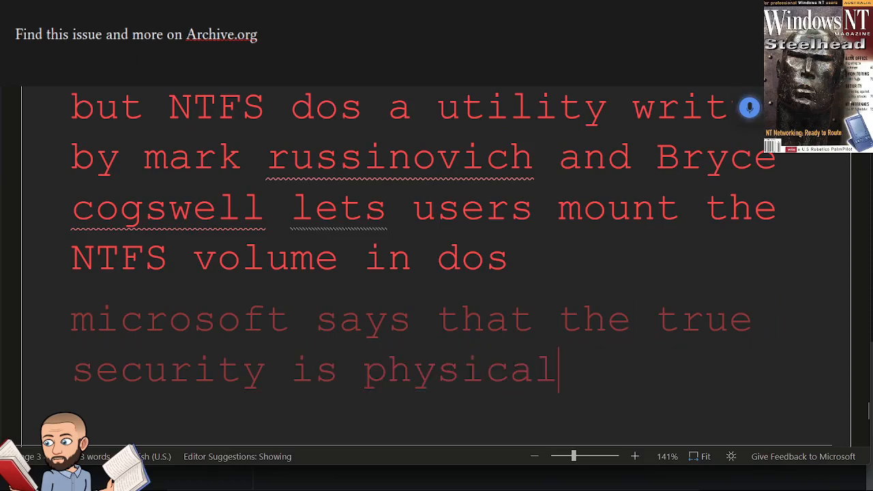
pyautogui.write('security following microsoft advice locked the machines away and remove')
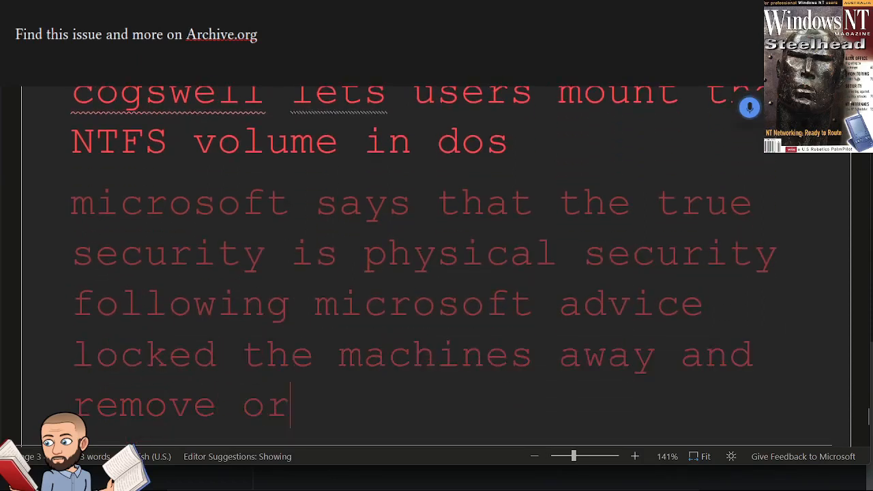
pyautogui.write('ordinary users permission to')
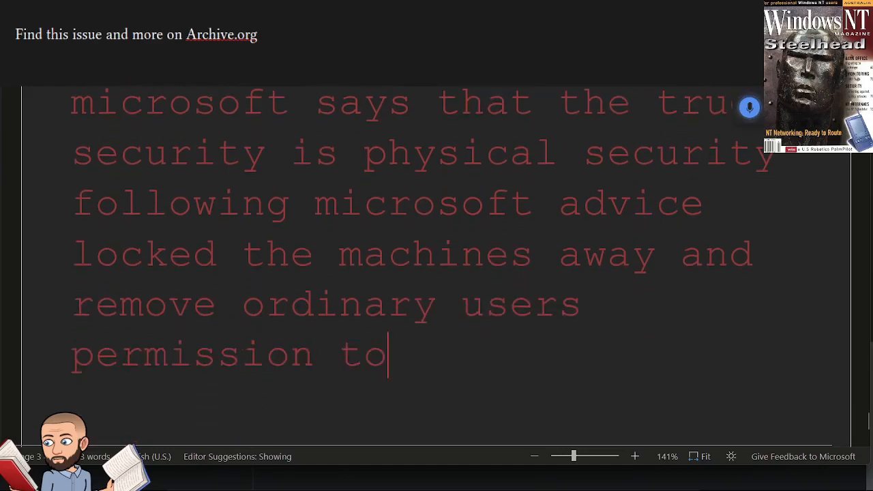
pyautogui.write('restart the computers users')
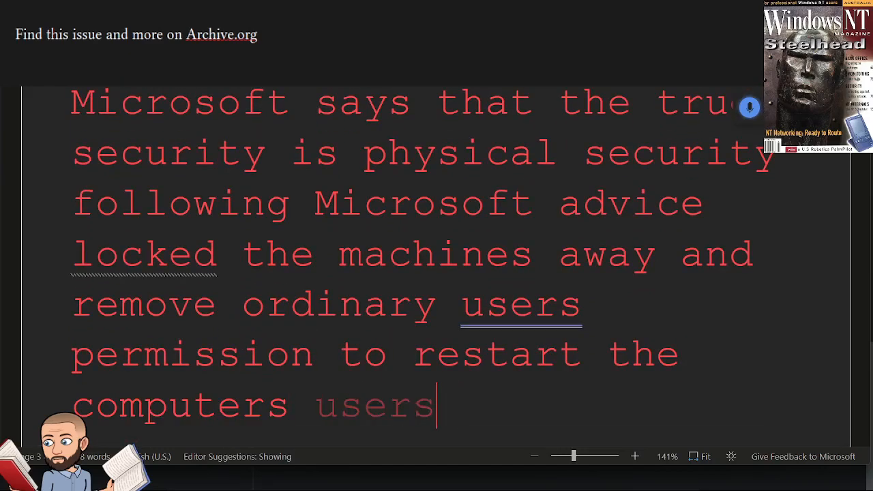
pyautogui.write("if users can't restart the machine the police")
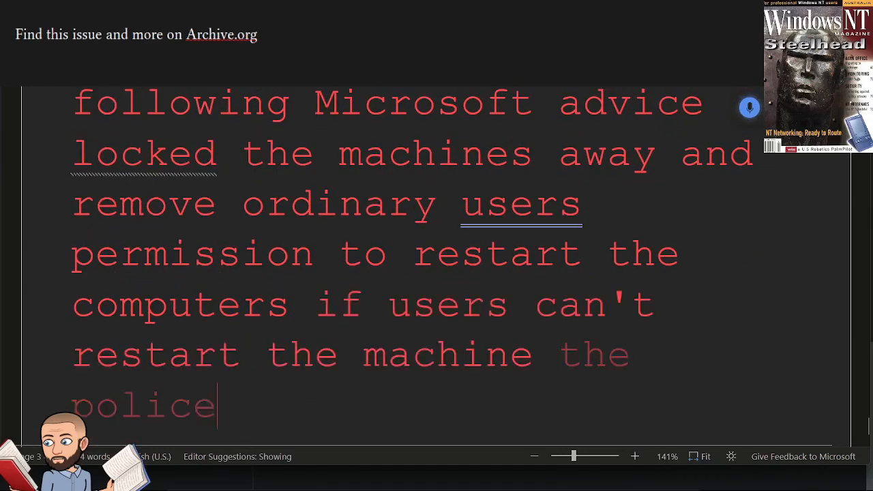
pyautogui.write('pilots ability everybody')
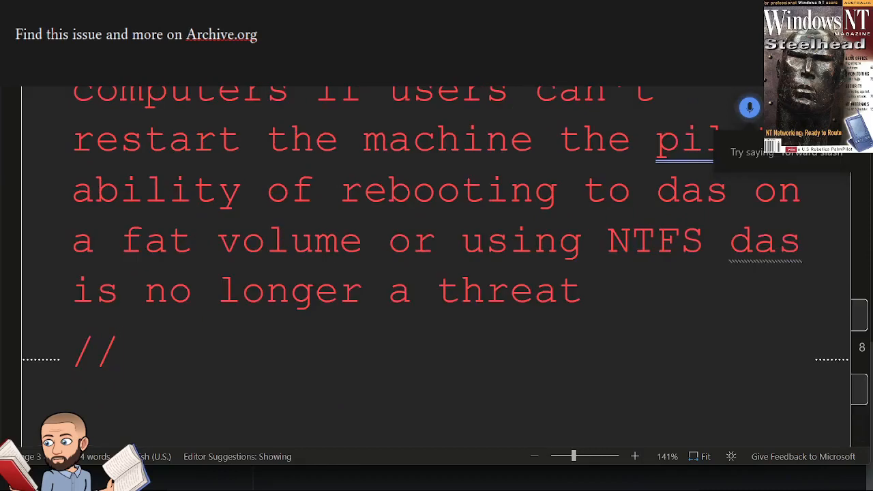
pyautogui.write('so this is')
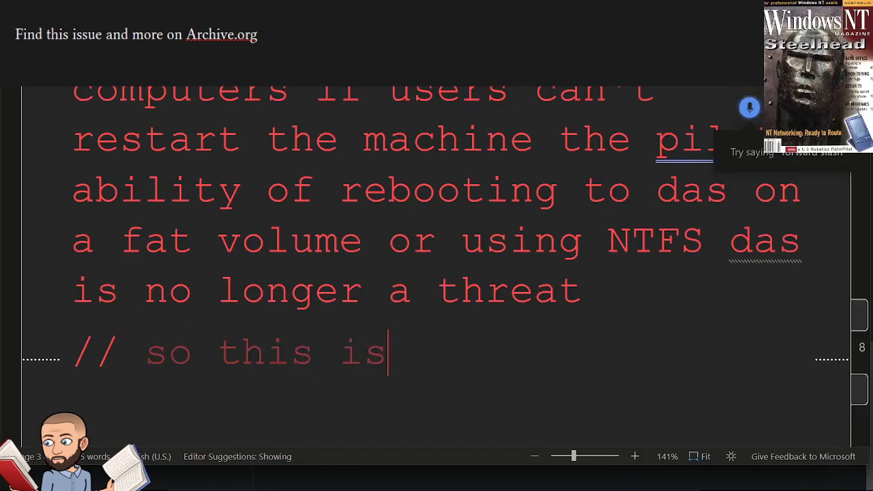
pyautogui.write('me commenting here just imagine the world for you tell your users are')
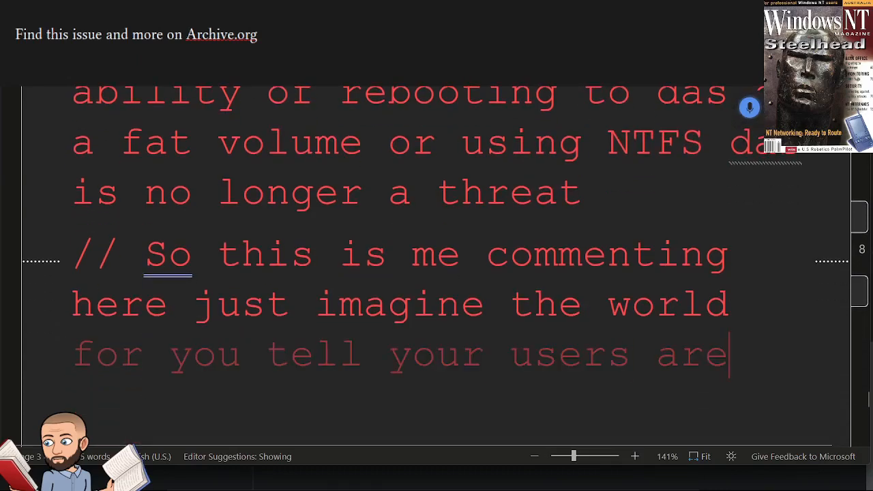
pyautogui.write("they're not allowed to do that i'm glad we")
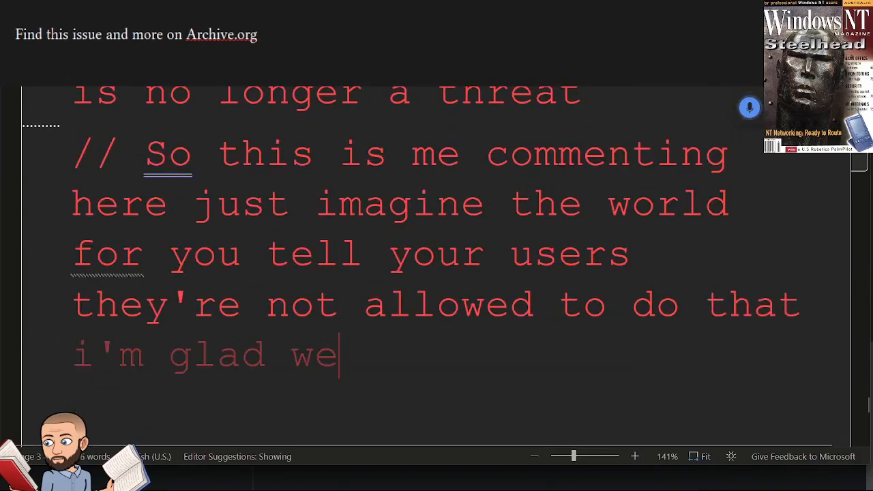
pyautogui.write('now have other solutions')
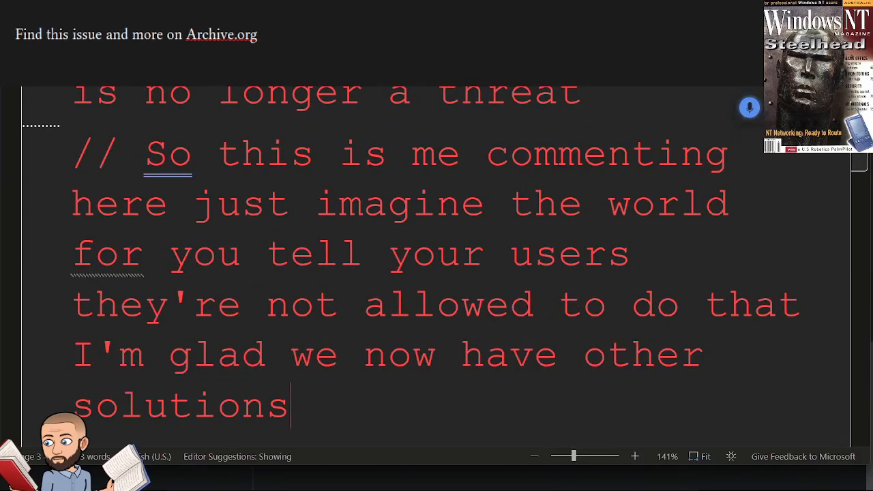
pyautogui.write("we'll be forgiving of course this is")
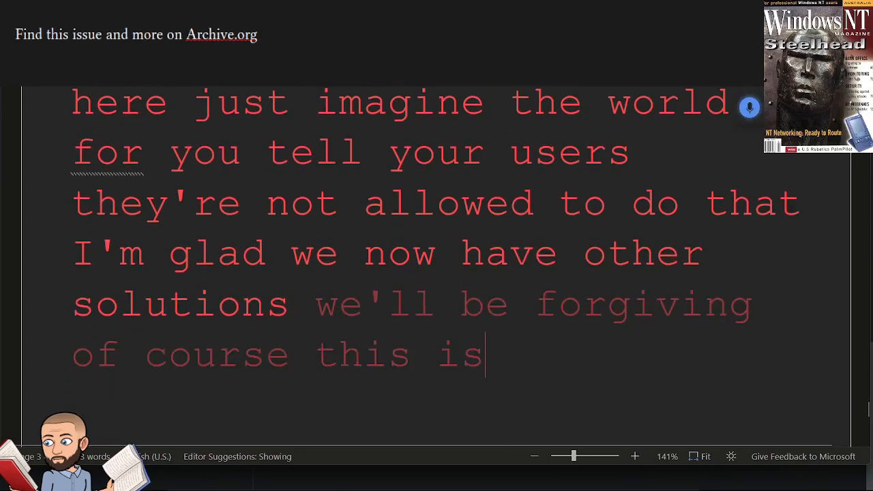
pyautogui.write('because this is 1997 so they go')
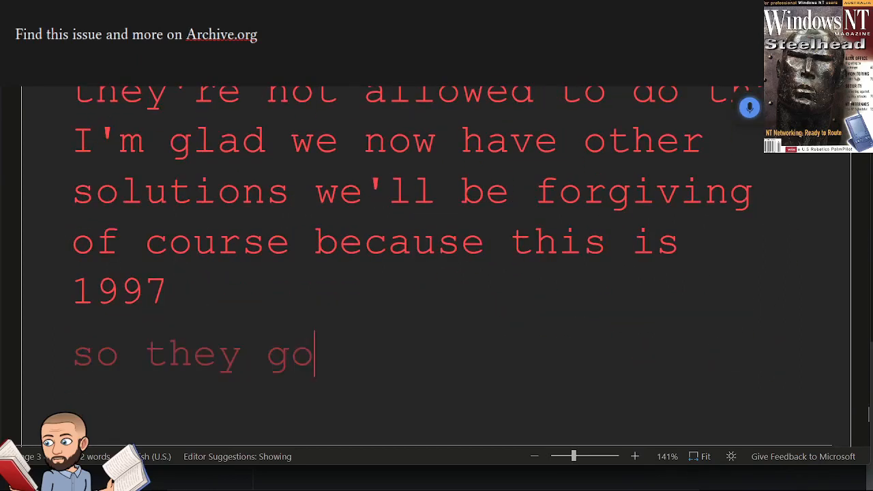
pyautogui.write('on the right is NT secure now')
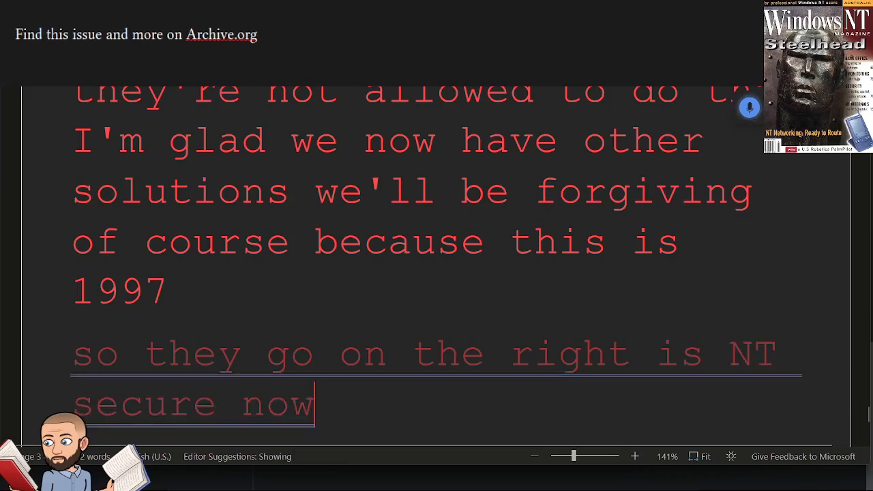
pyautogui.write("ordinary domain users can't")
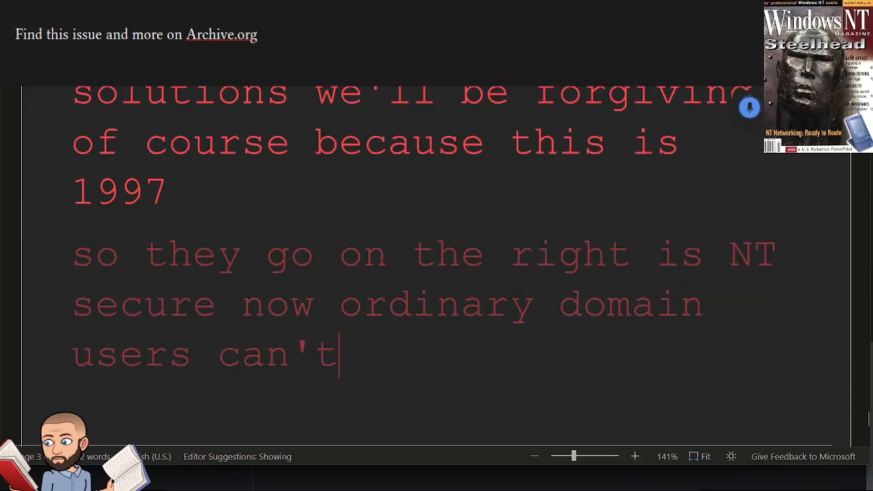
pyautogui.write('copy the open registry')
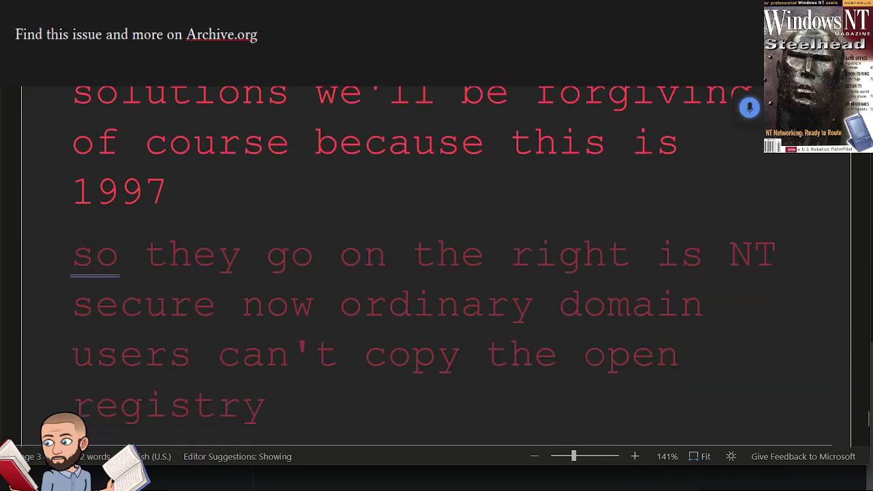
pyautogui.write('because the action will causes')
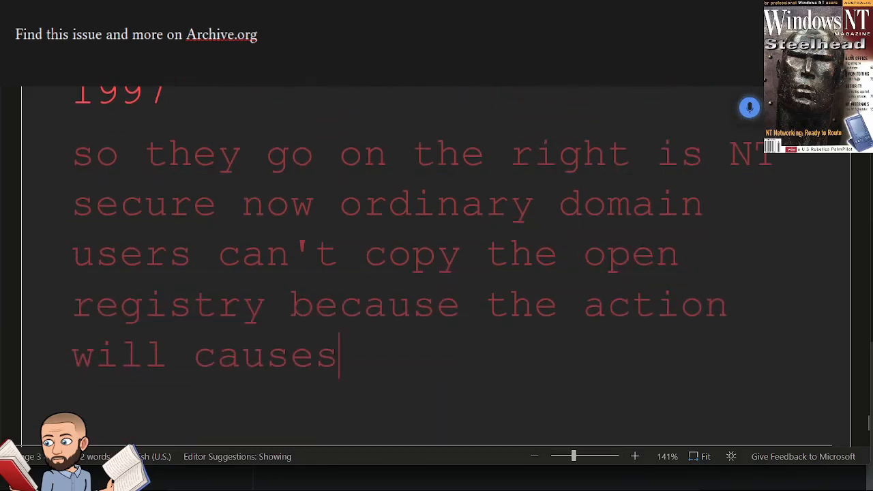
pyautogui.write('way a sharing violation nor can')
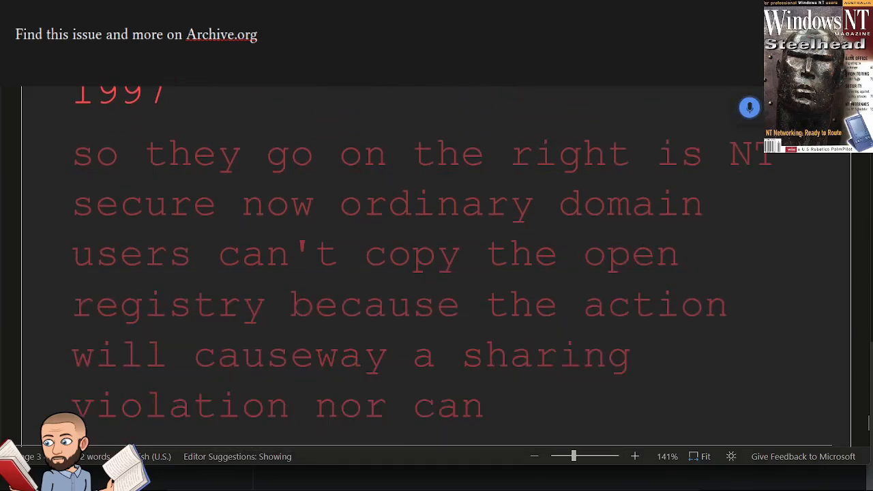
pyautogui.write("users back up the system because i don't")
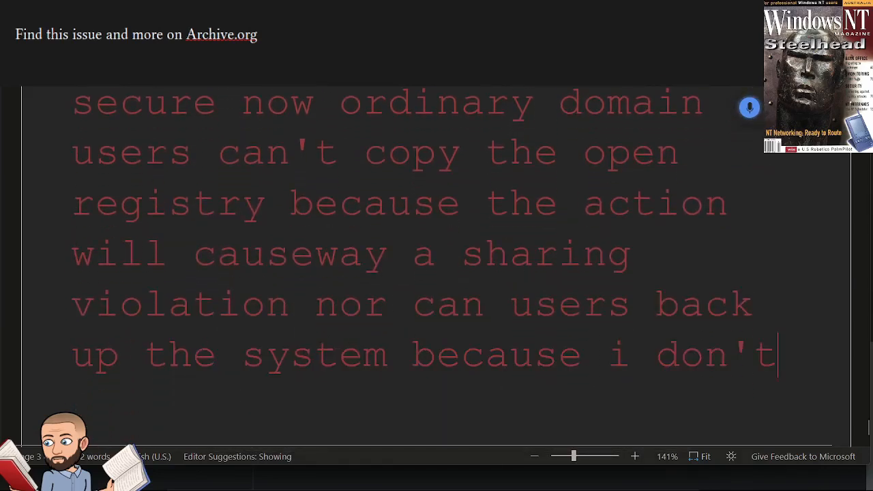
pyautogui.write("they don't have permissions associated with the admin")
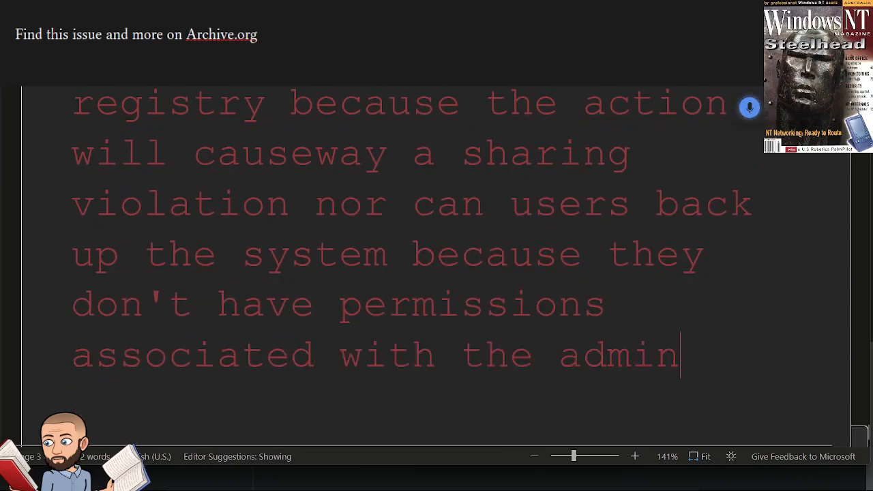
pyautogui.write('istrator server open')
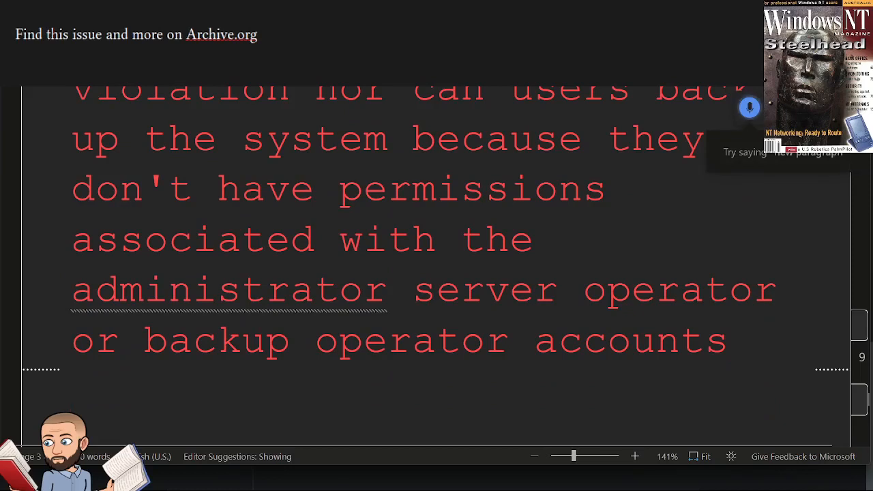
pyautogui.write('but a fundamental feature of')
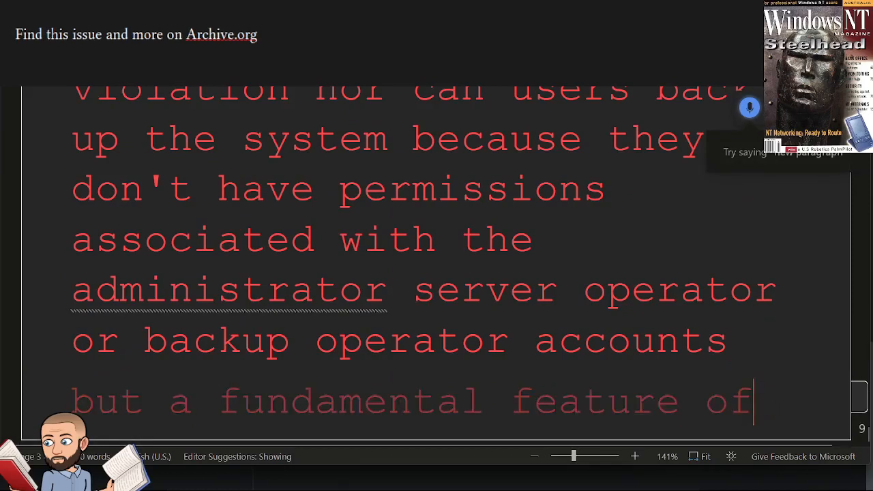
pyautogui.write('NTFS buildin availability is the repair directory')
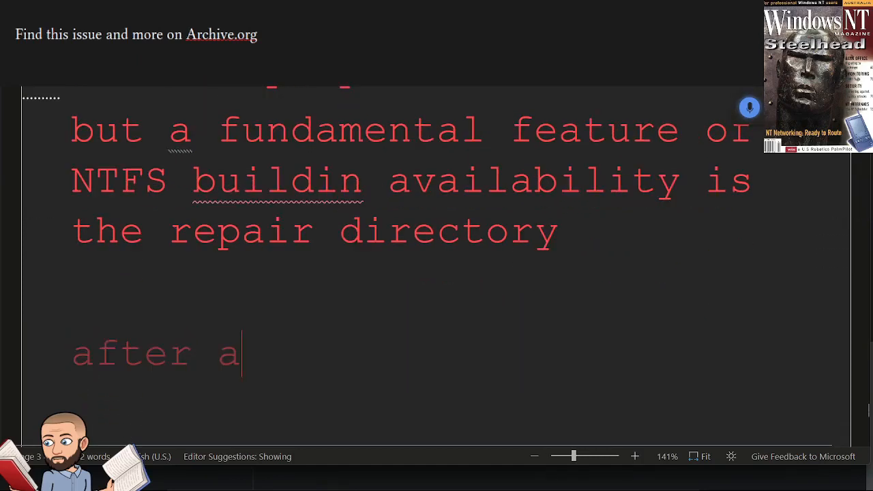
pyautogui.write('successful installation in each time you run the R disk')
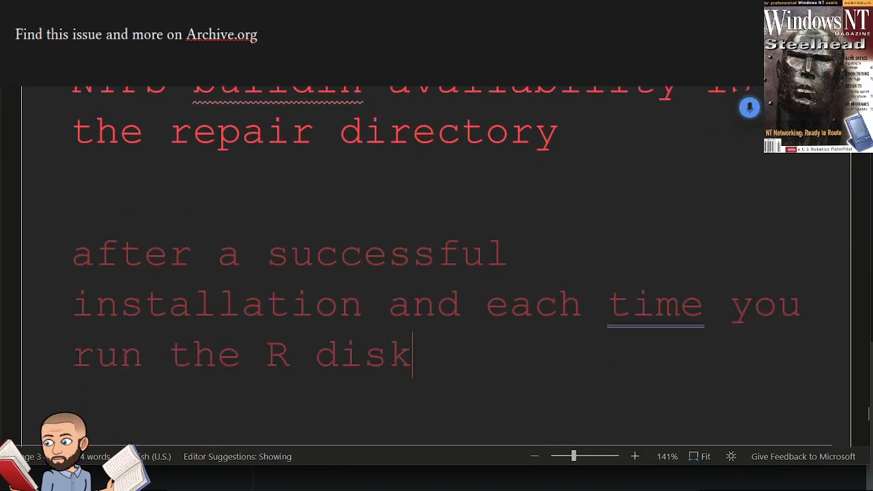
pyautogui.write('utility NTT stores a')
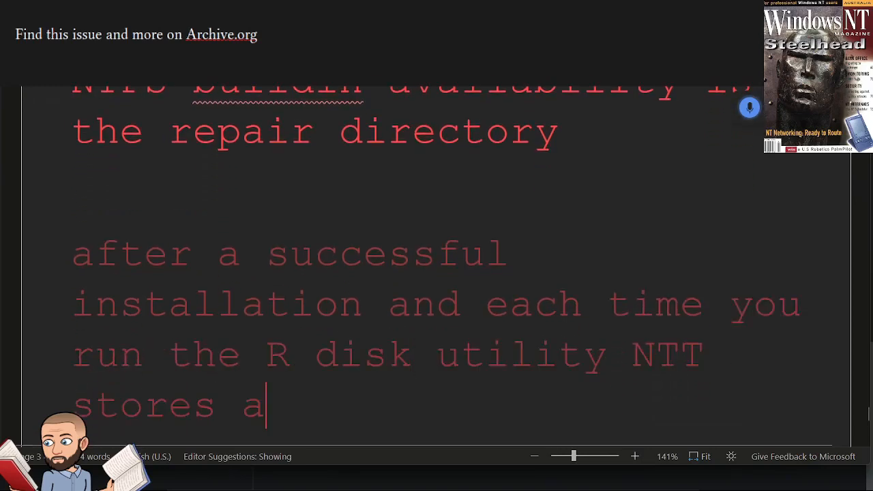
pyautogui.write('backup of the registry')
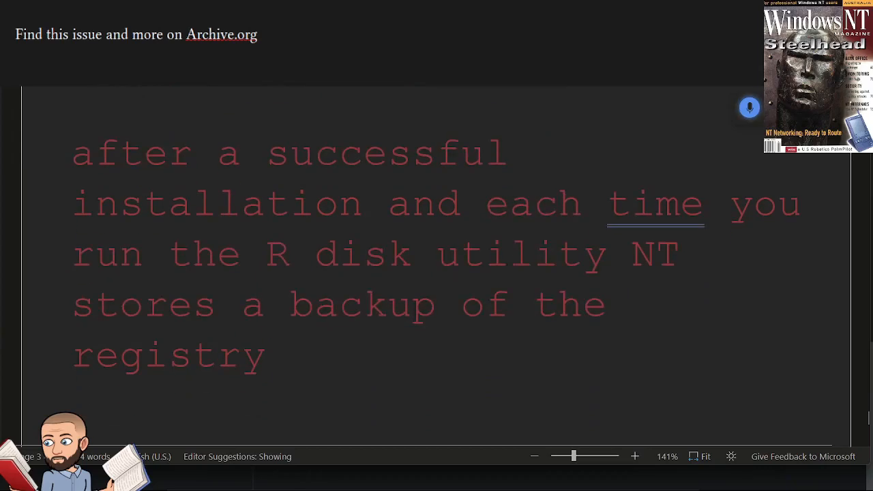
pyautogui.write('in system root repair %SystemRoot%\\Repair')
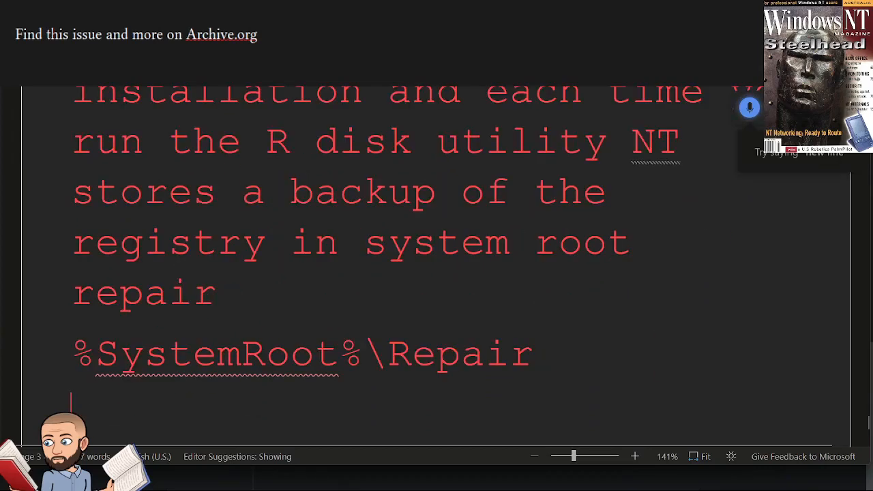
pyautogui.write('the backup are no')
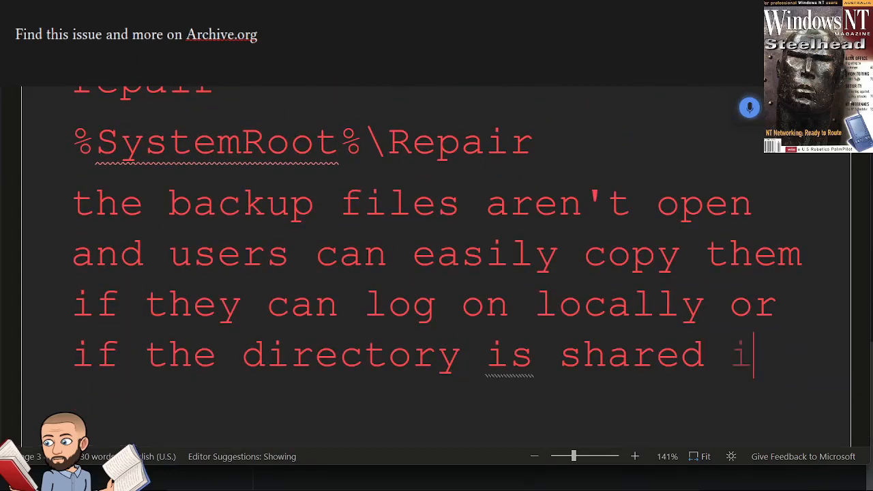
pyautogui.write('by default the etfs permissions')
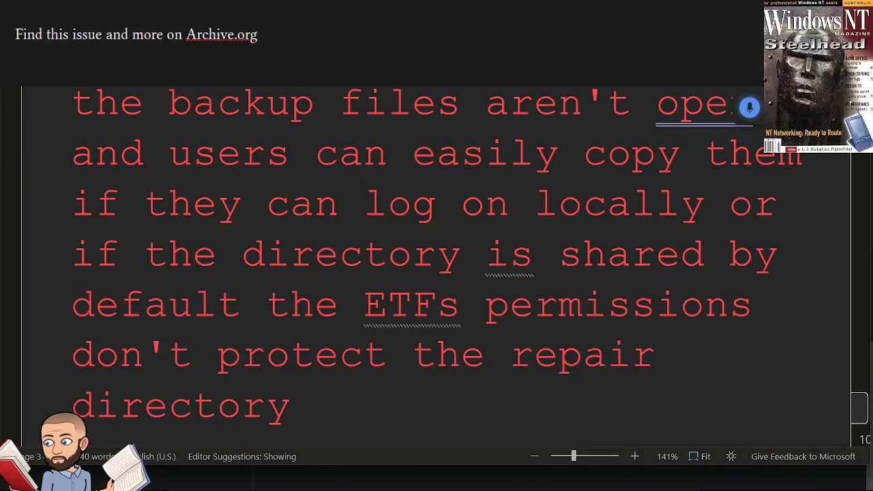
pyautogui.write('all users have read control and read control off enough')
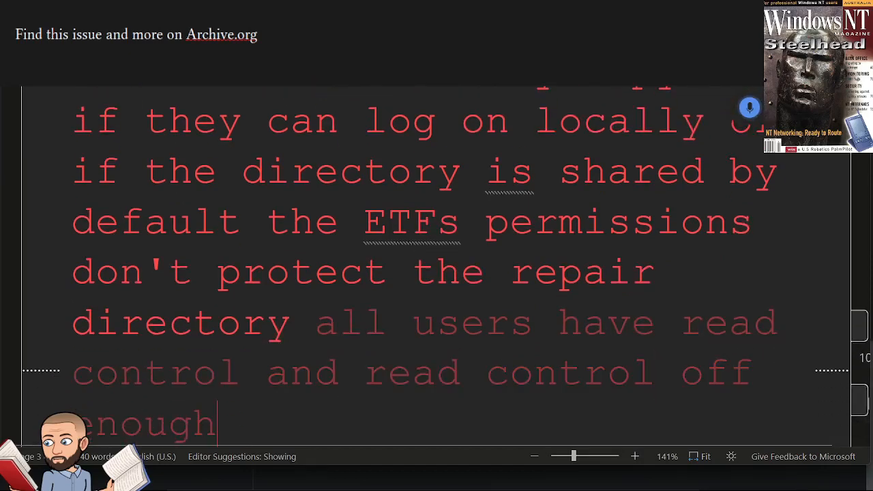
pyautogui.write('offers enough permission to copy files')
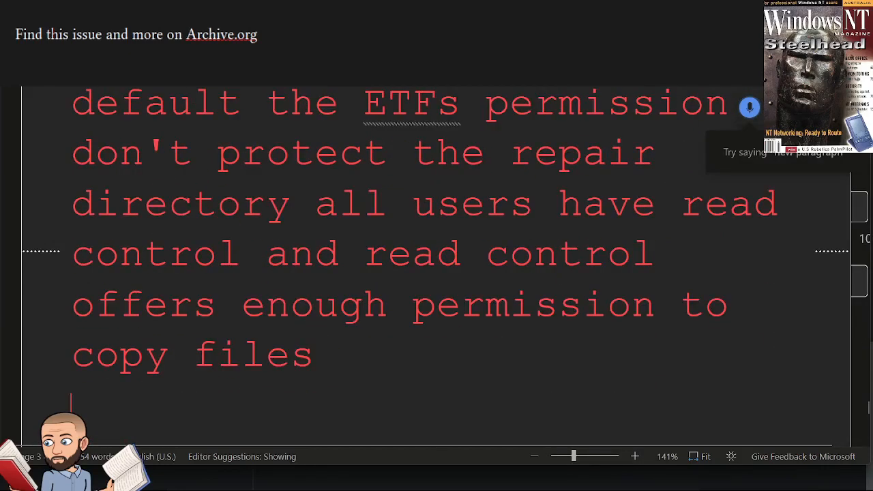
pyautogui.write('for ordinary users to obtain')
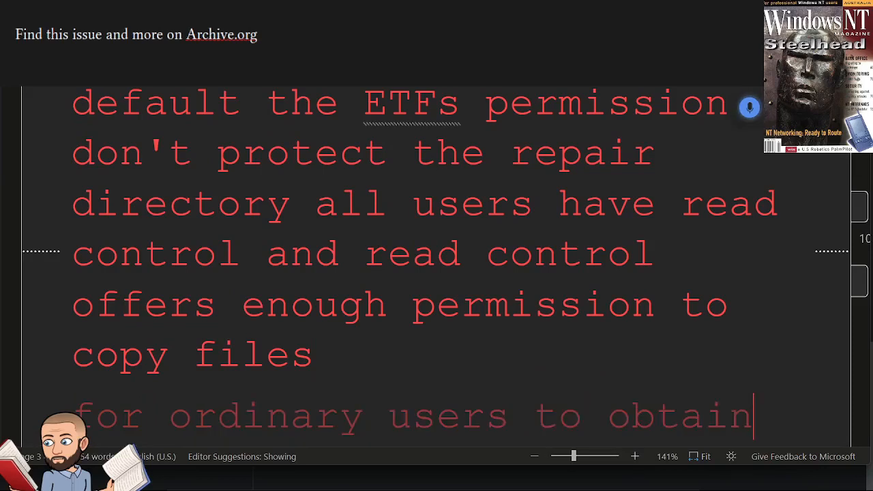
pyautogui.scroll(-3)
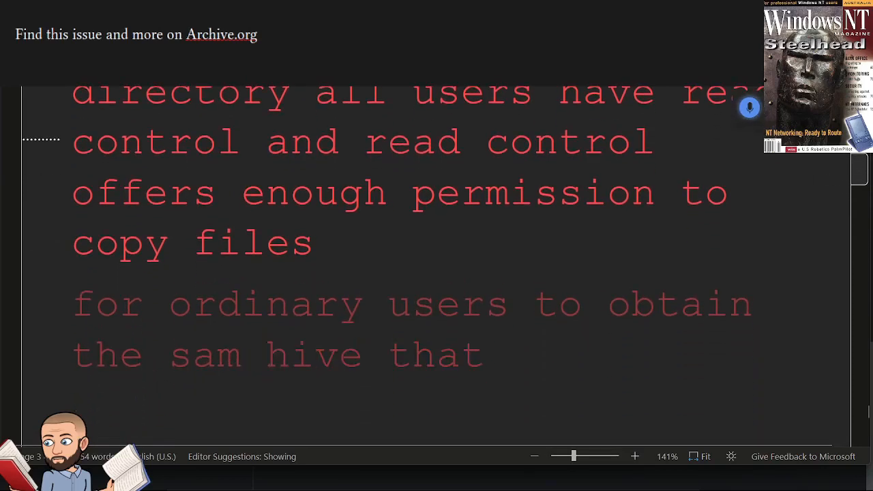
pyautogui.write('contains passwords they must access the current version of')
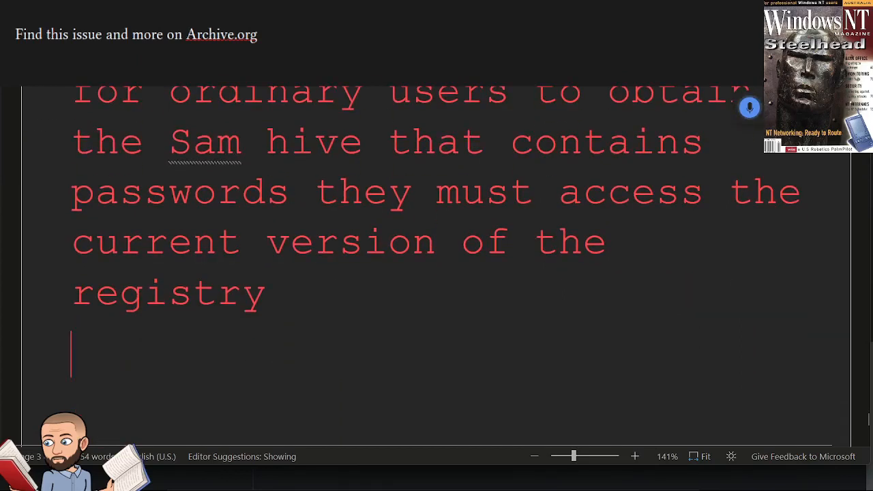
pyautogui.write('the registry is vulnerable and at least two ways first even though')
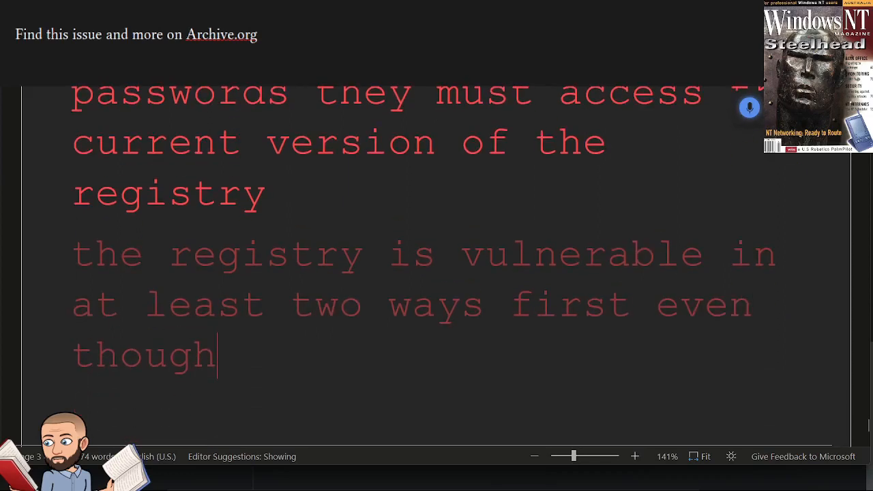
pyautogui.write("it doesn't look back up")
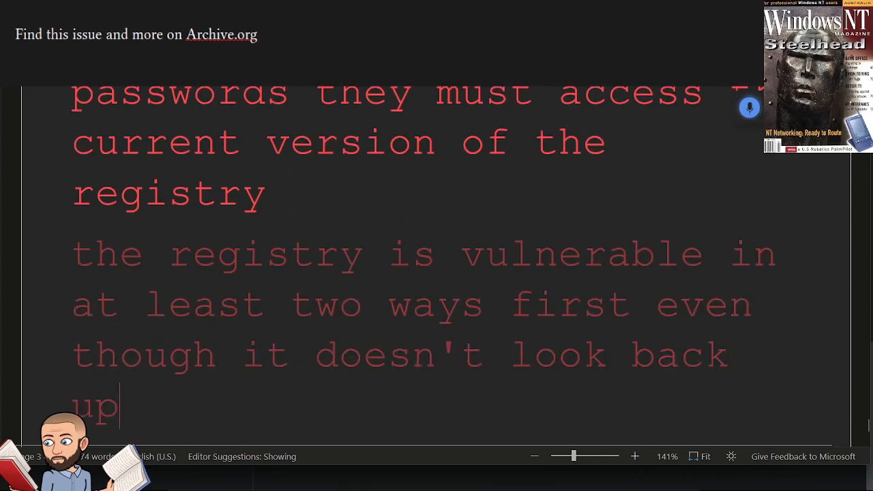
pyautogui.write('the security and sam hives by default when you run our')
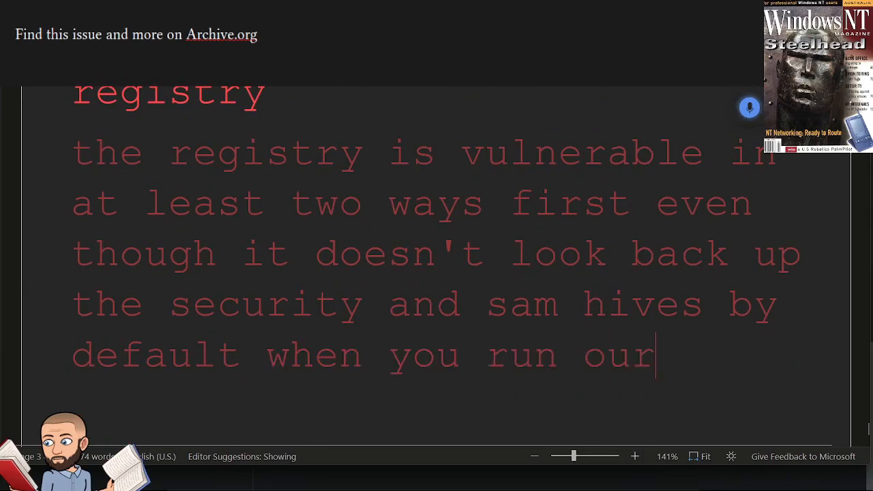
pyautogui.write('disk a copy of the Sam')
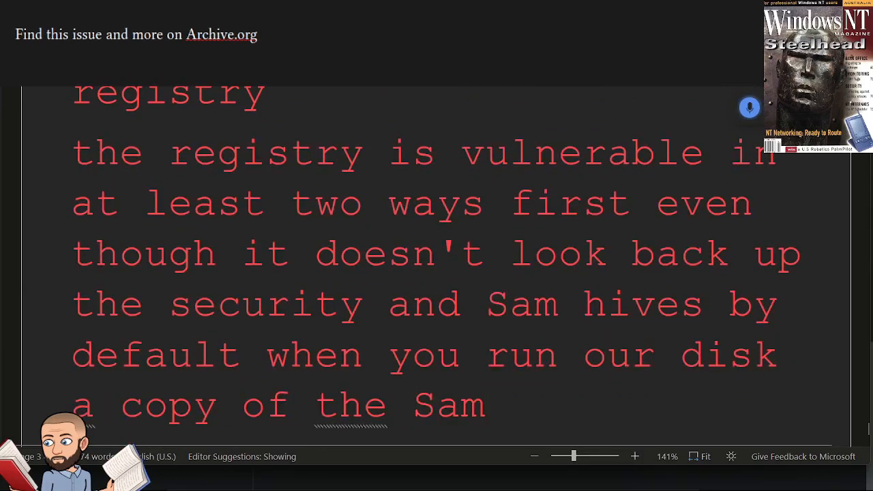
pyautogui.scroll(-3)
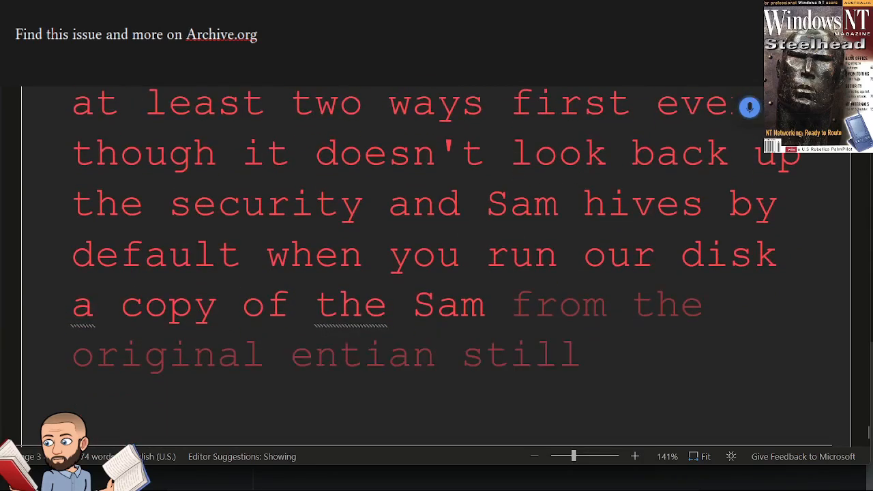
pyautogui.scroll(-3)
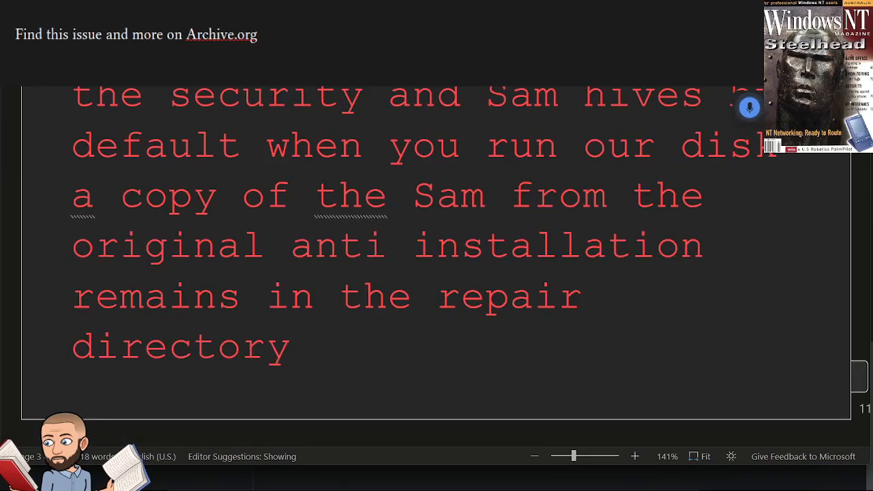
pyautogui.write('if the administrator not')
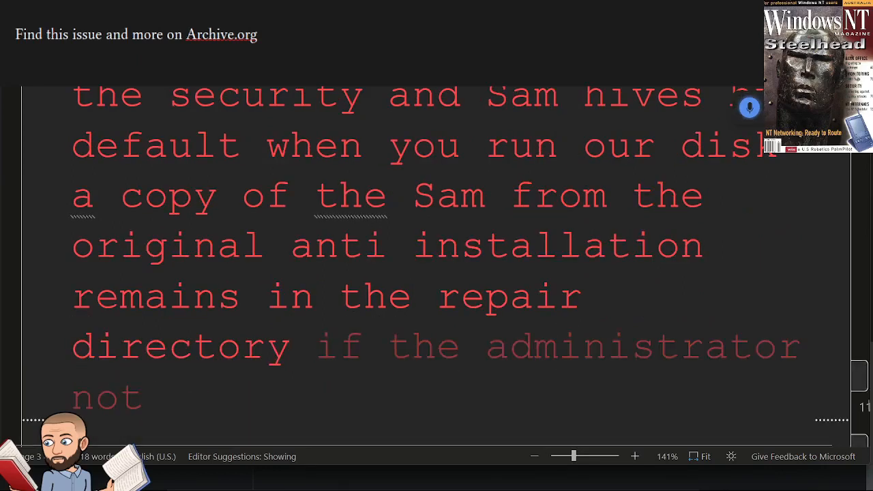
pyautogui.scroll(-3)
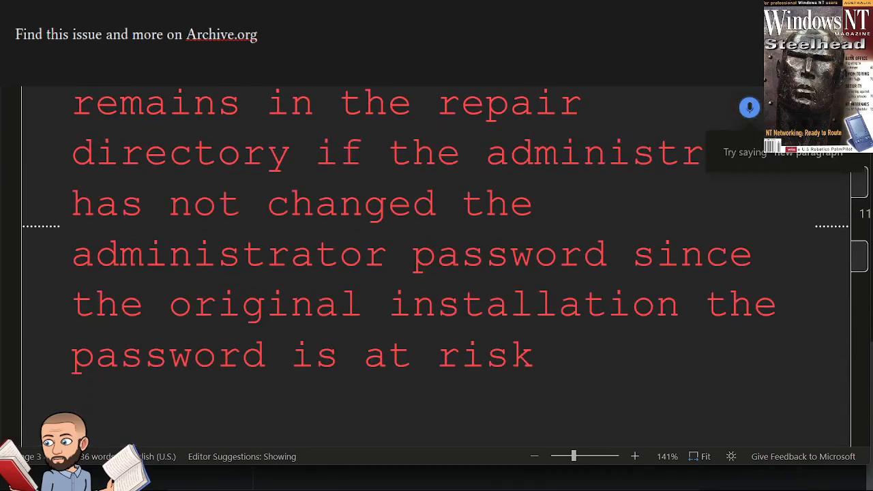
pyautogui.write('second many of')
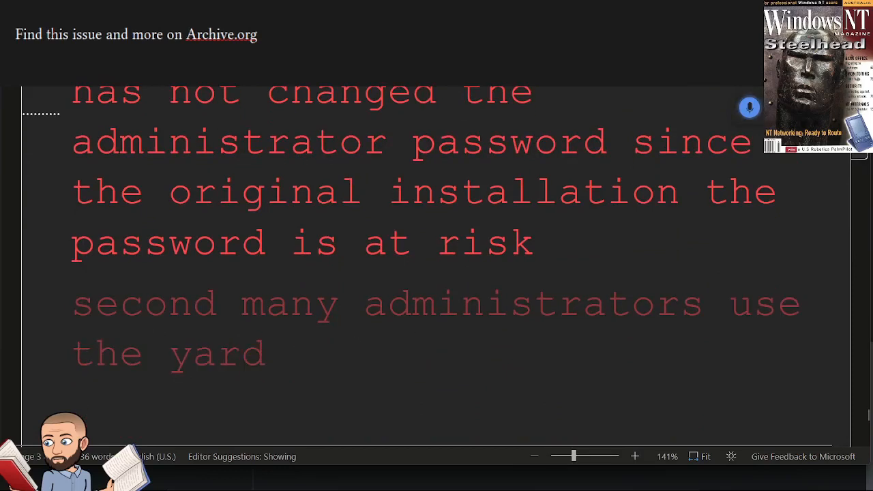
pyautogui.write('used the rdisk /s command which')
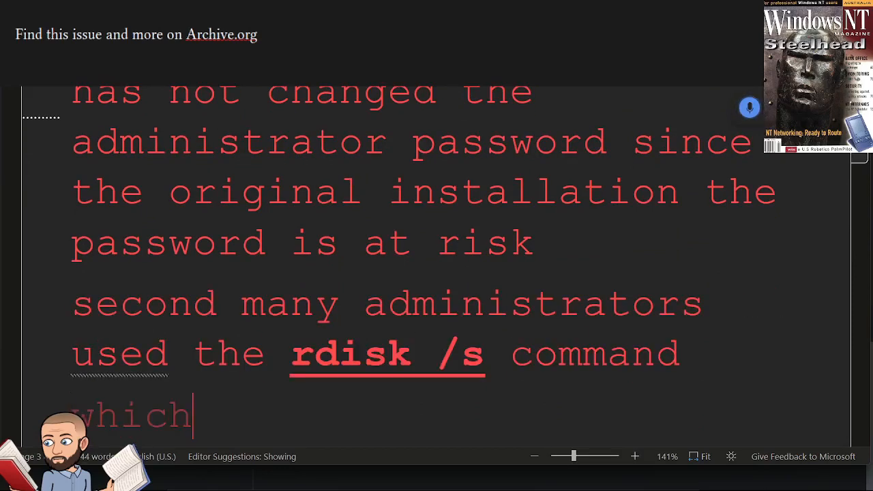
pyautogui.write('includes the security and sam')
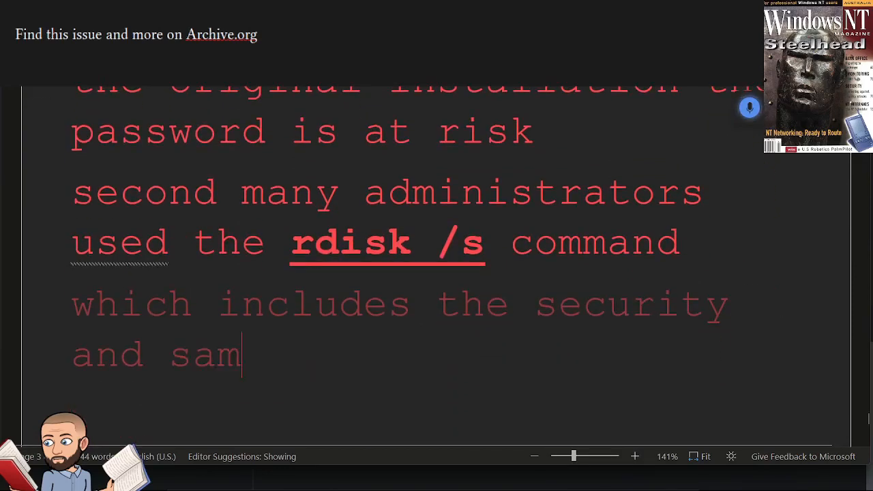
pyautogui.write('hives in a backup to an')
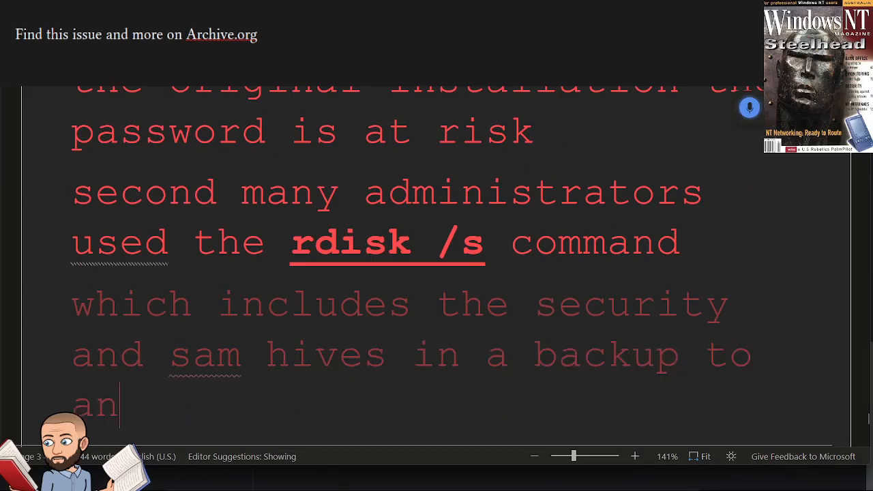
pyautogui.write('unprotected repair directory')
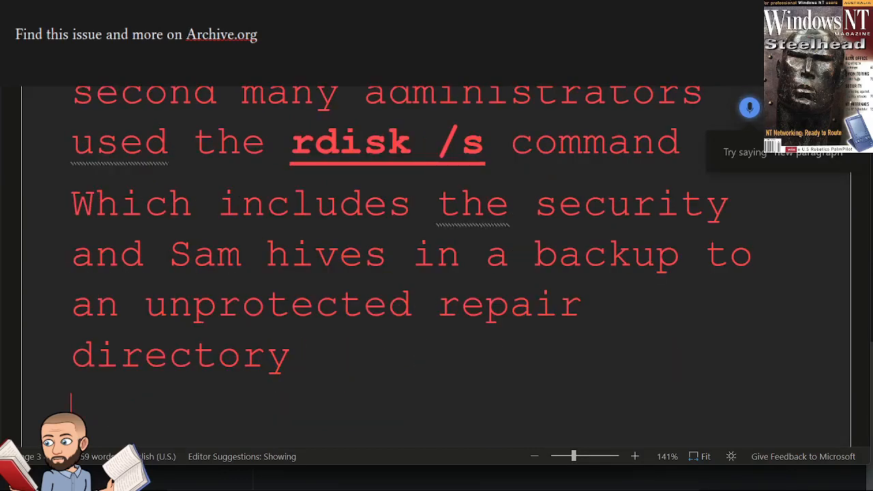
pyautogui.write("in summary here's how you can prevent")
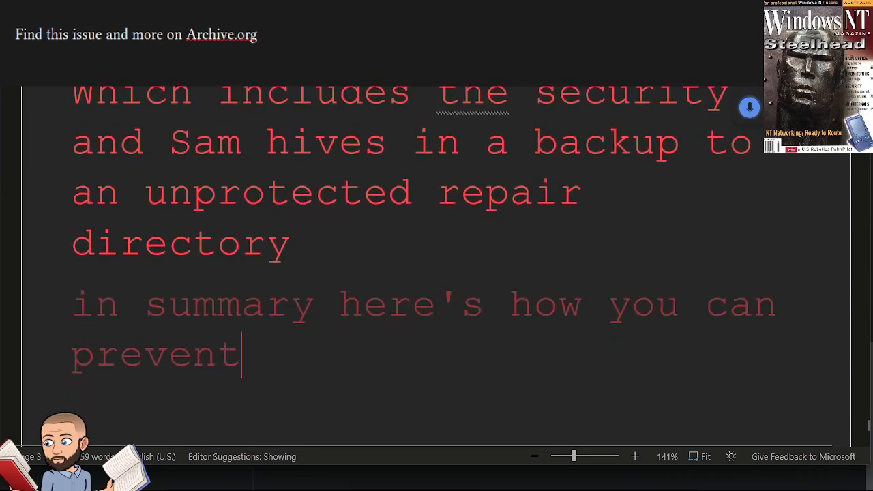
pyautogui.write('an ordinary domain user from gaining access to this')
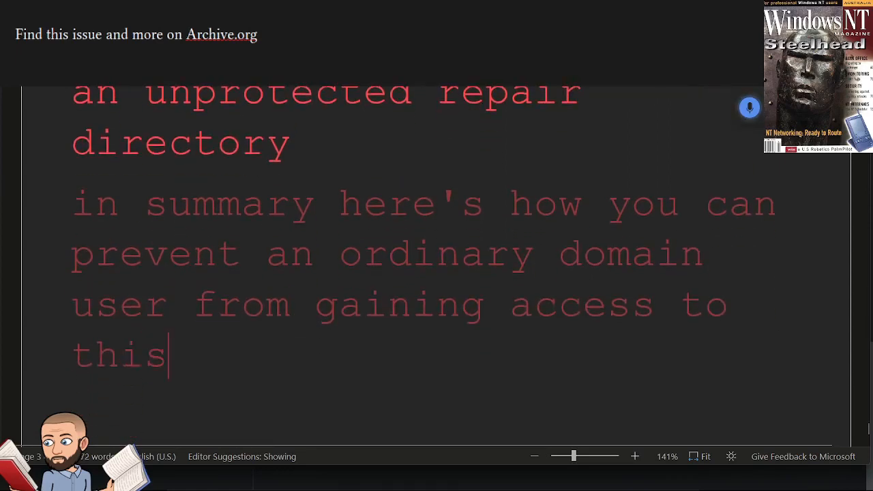
pyautogui.write('the sam and security hives on your servers')
pyautogui.write("don't permit loca")
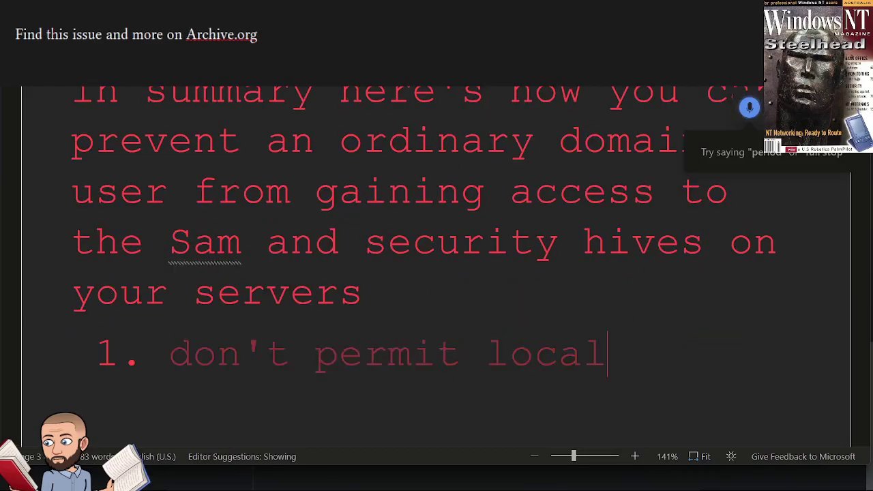
pyautogui.write('logon to servers')
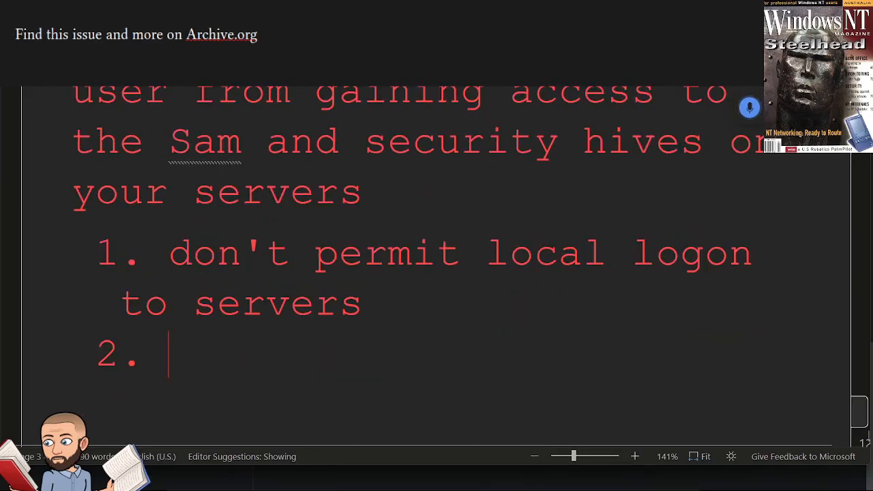
pyautogui.write('use NTFS')
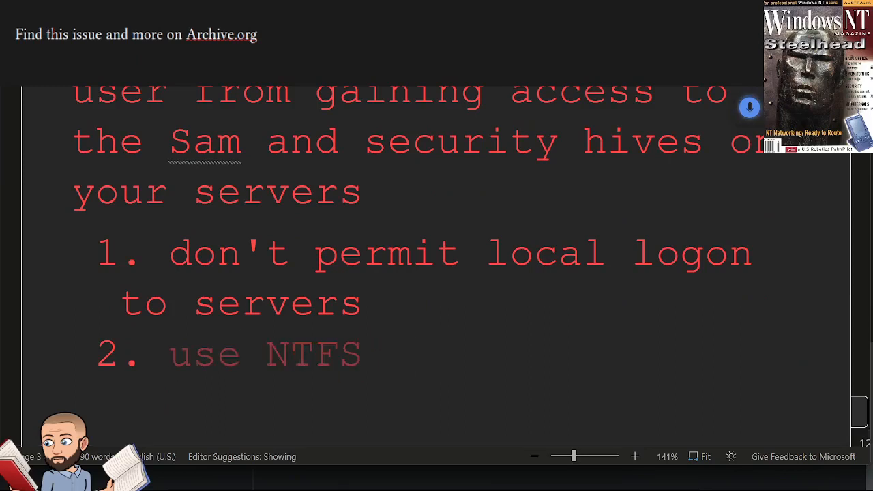
pyautogui.write('volumes instead of fat volumes')
pyautogui.write('physically secure the servers')
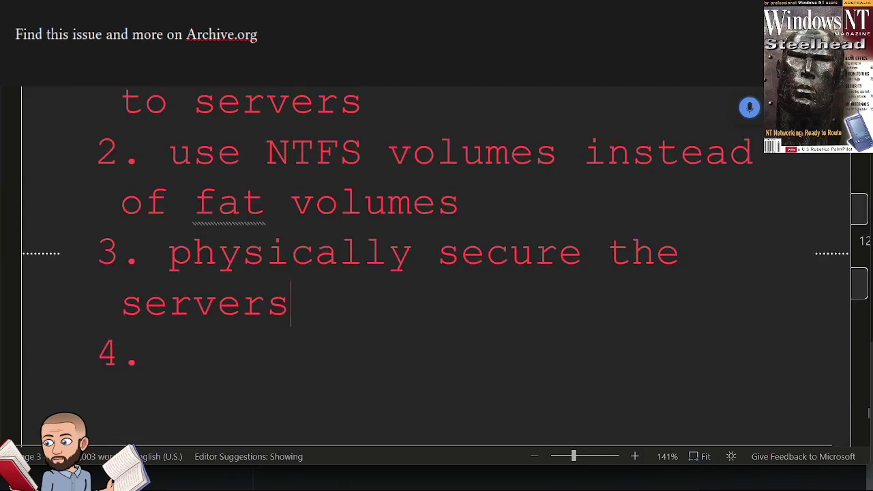
pyautogui.write('change the default previous')
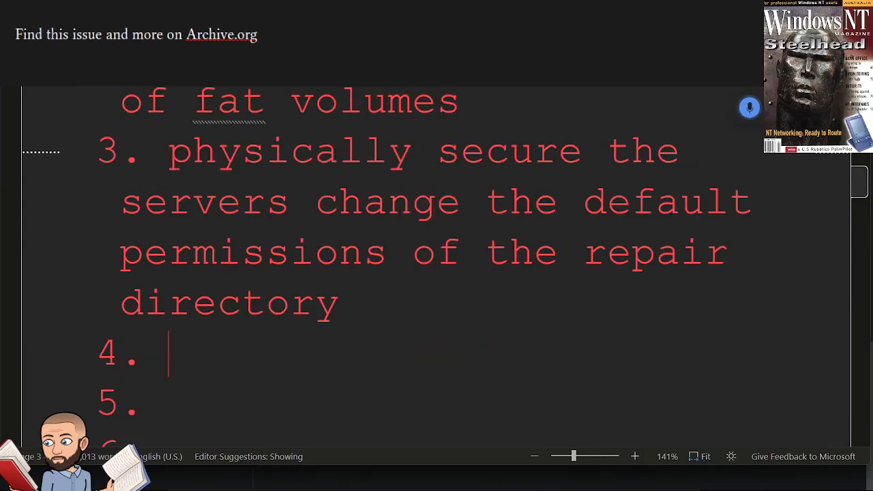
pyautogui.write('and last is secure your emergency repair disks and tape backups')
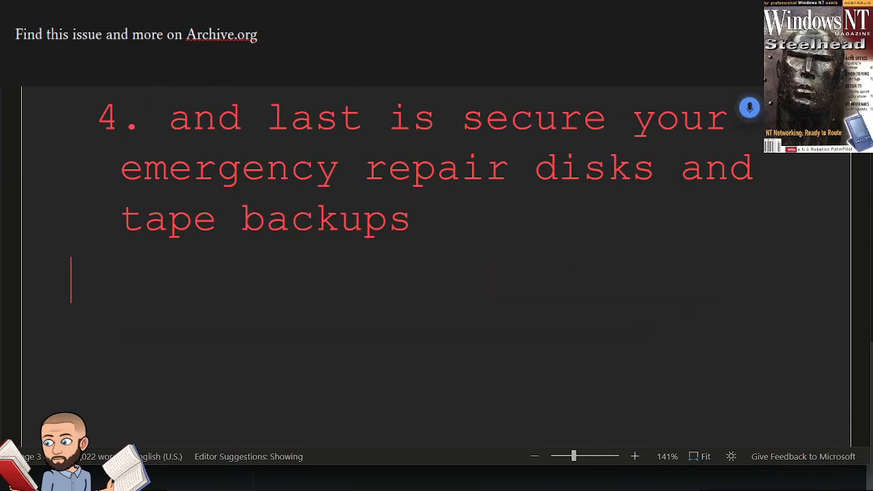
pyautogui.write('remember you can')
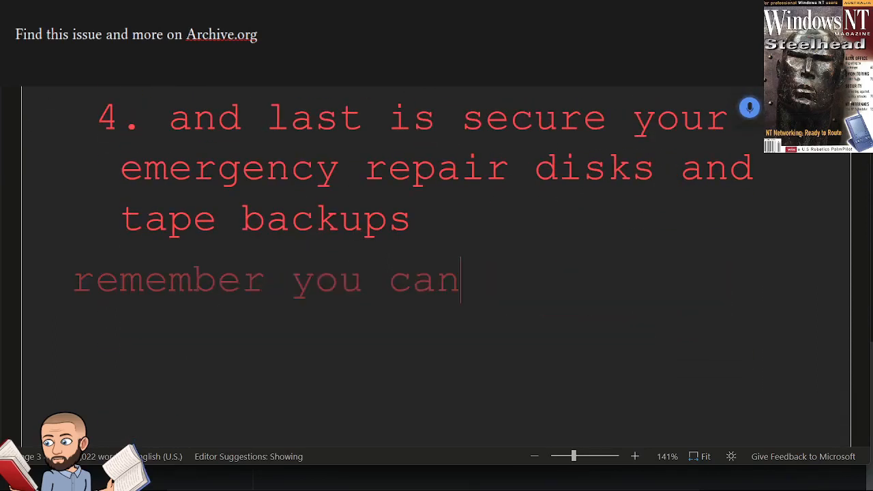
pyautogui.write('users can still access their local machines aregistry through the repair directory or an emergency repair disk')
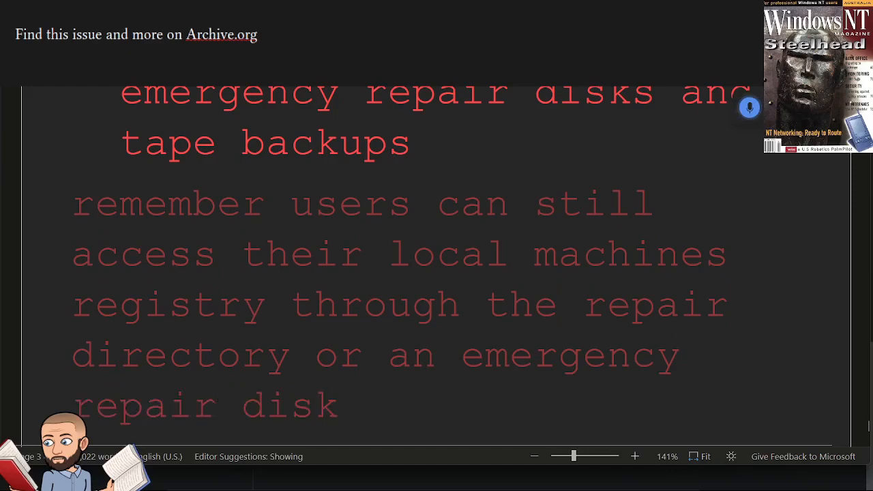
pyautogui.write('and attempt to crack the')
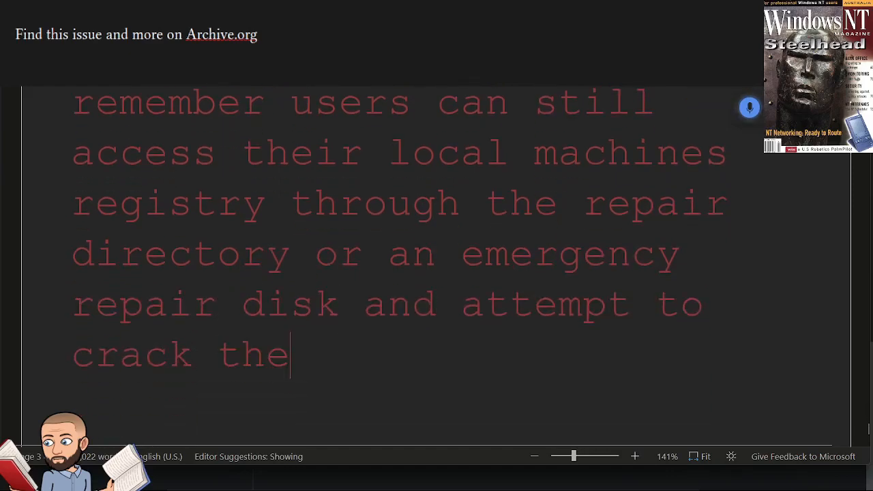
pyautogui.write('local machines administrator password')
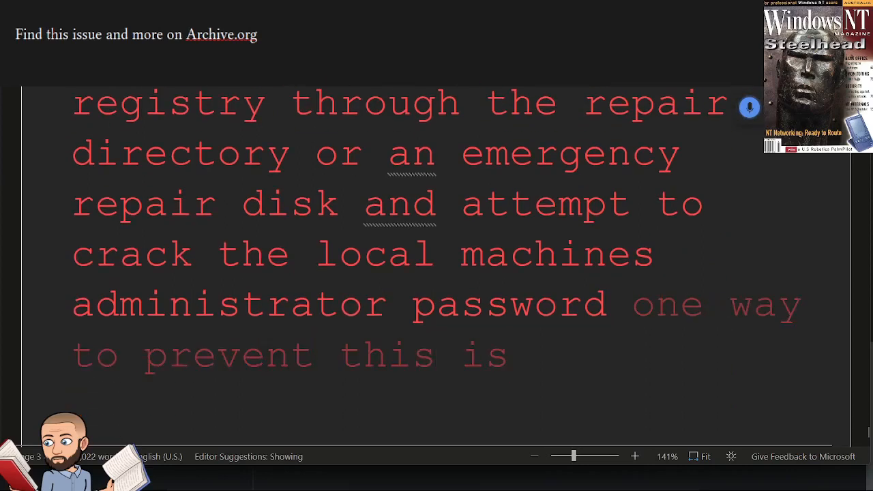
pyautogui.write('attack is to convert')
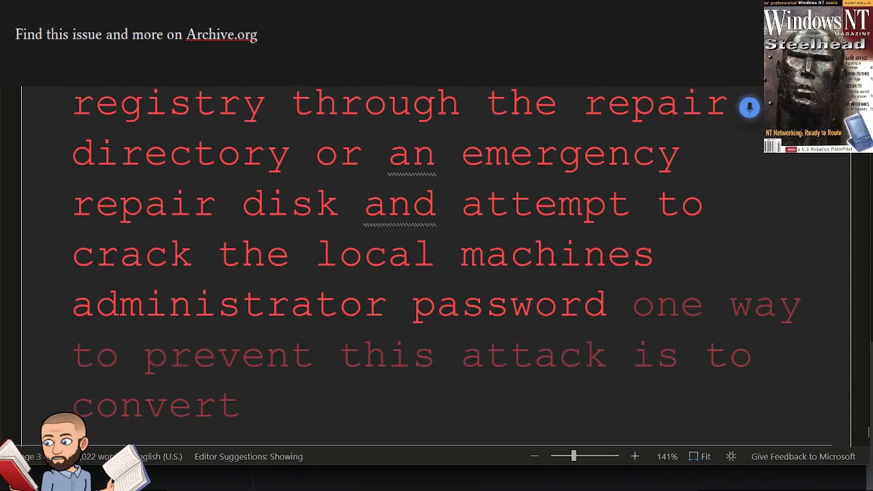
pyautogui.write('to NTFS and set more')
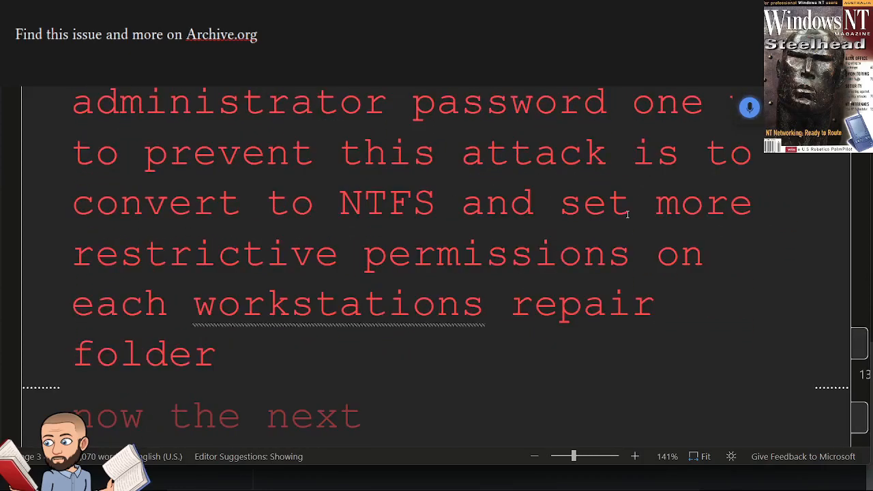
pyautogui.write('their next section is called hacker goal to')
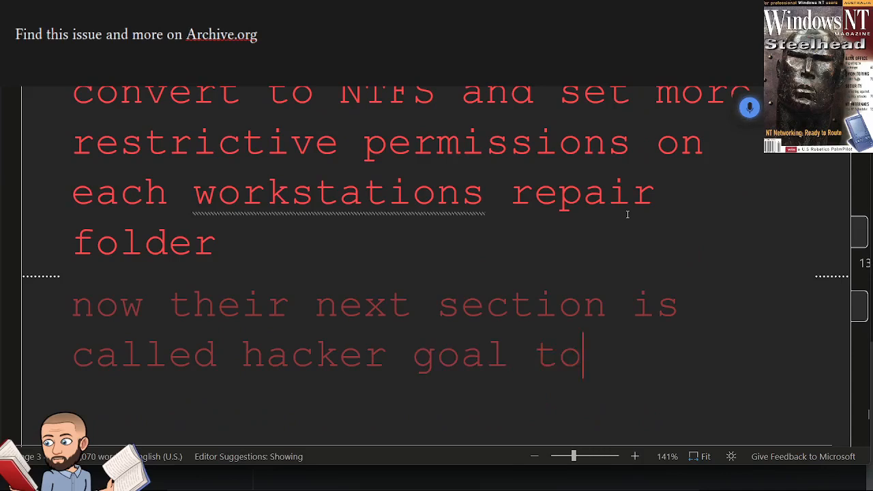
pyautogui.write('two dump the hash codes')
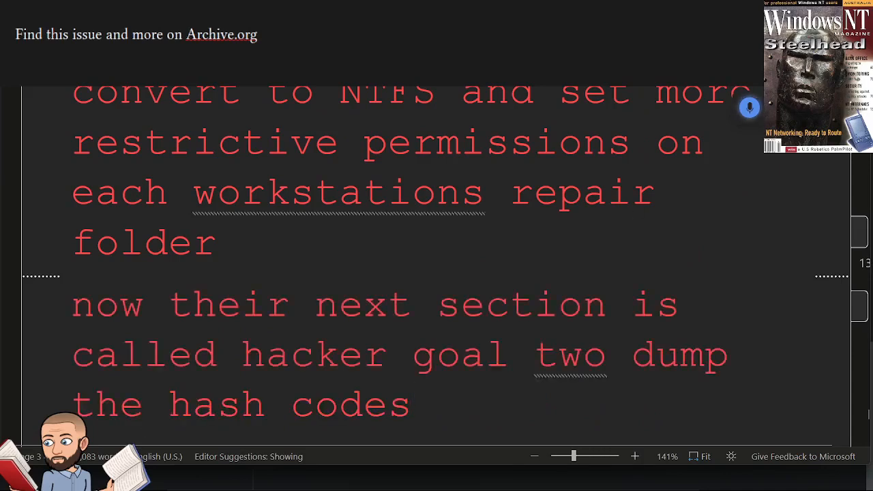
pyautogui.write('even after users have copies of the')
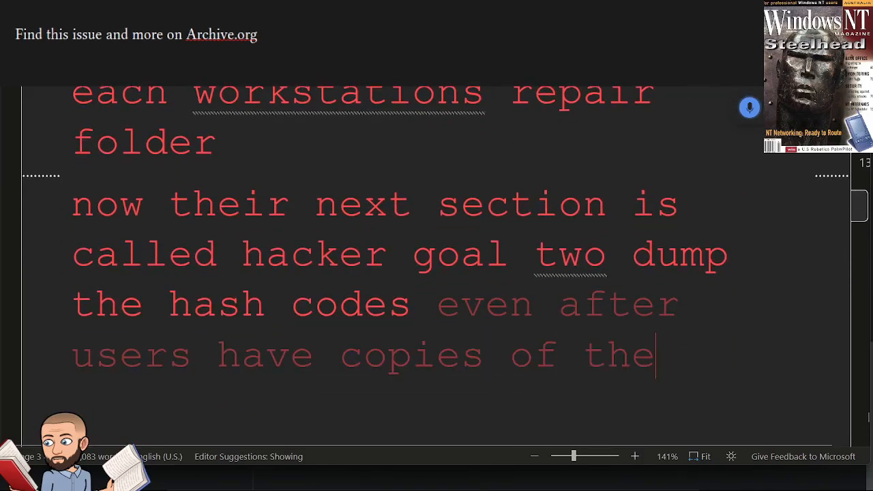
pyautogui.write("sam and security hives they can't")
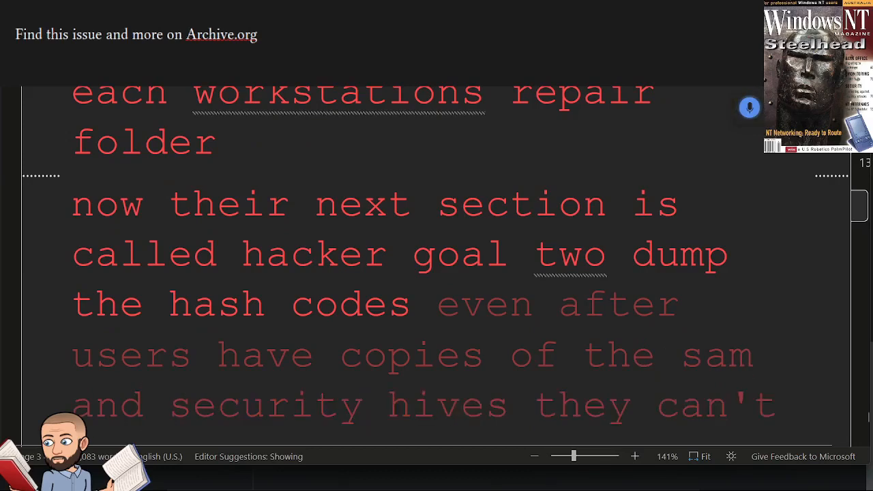
pyautogui.write('easily view hash codes')
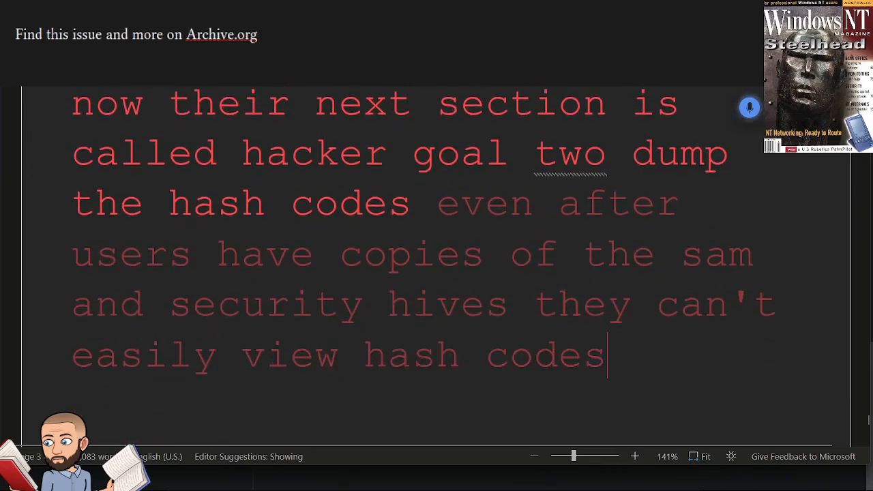
pyautogui.write('they have to log on to an NTM machine')
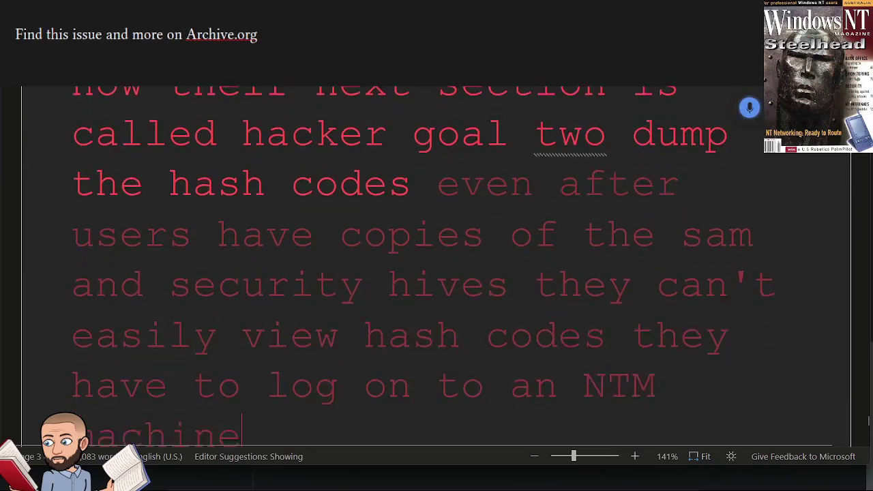
pyautogui.write('as administrator and')
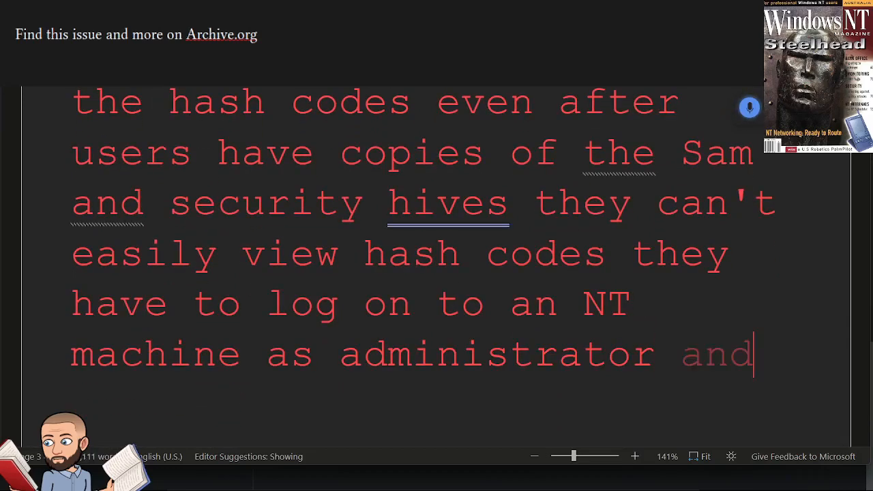
pyautogui.write('dump the hash codes with PWdump')
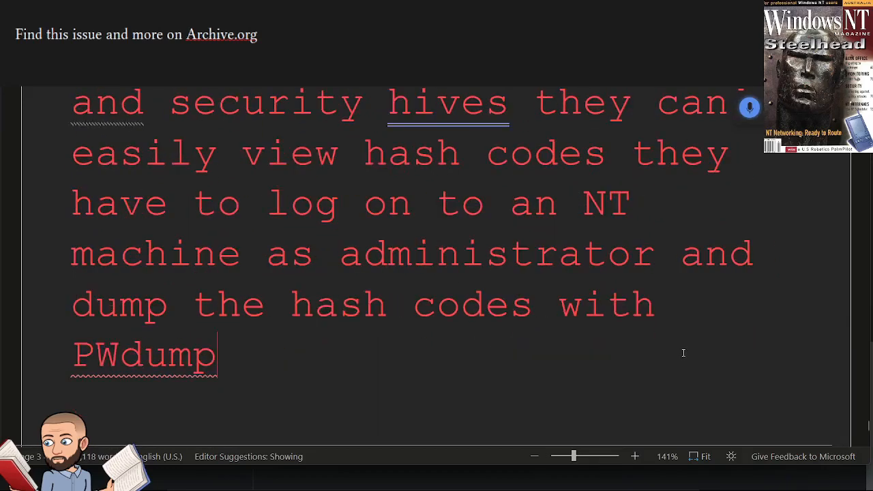
pyautogui.write('if they manually')
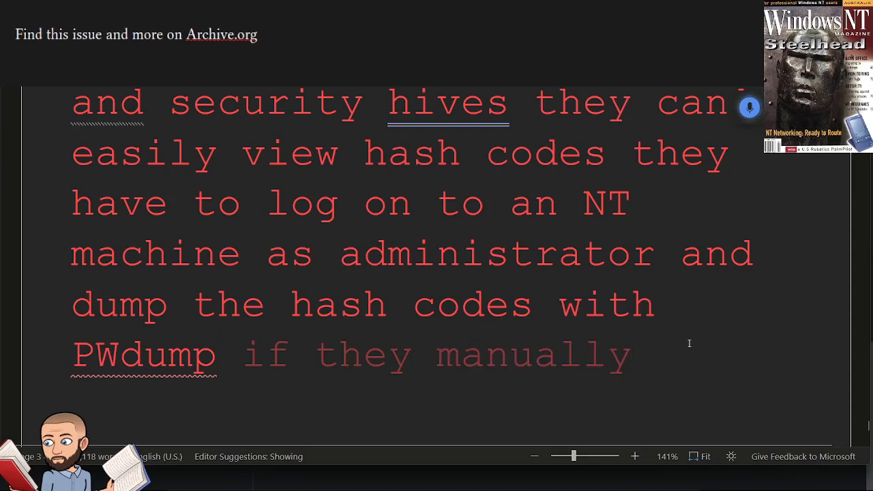
pyautogui.write('copy both registry file into their own registry and he will use the hijacked Sam')
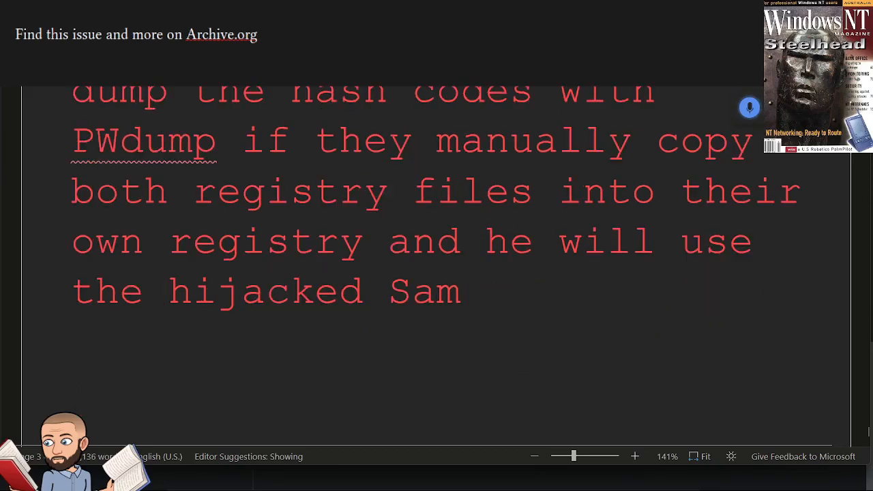
pyautogui.write("although users don't have")
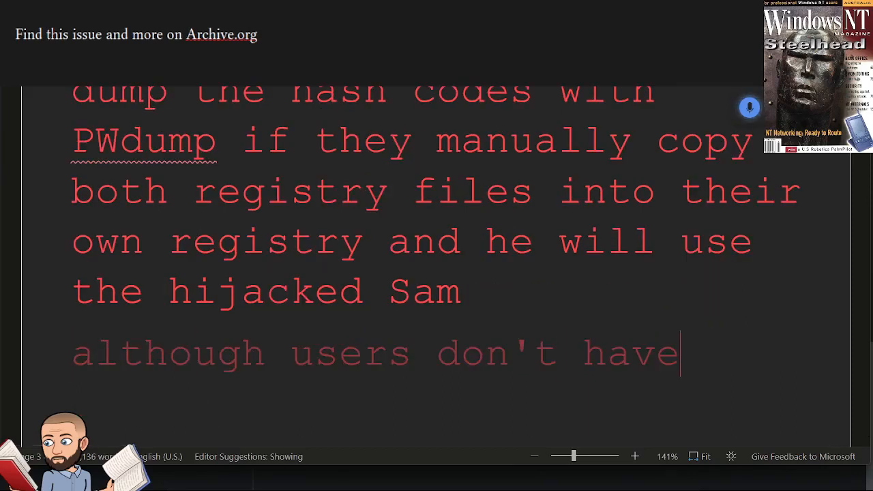
pyautogui.write('administrative privileges at')
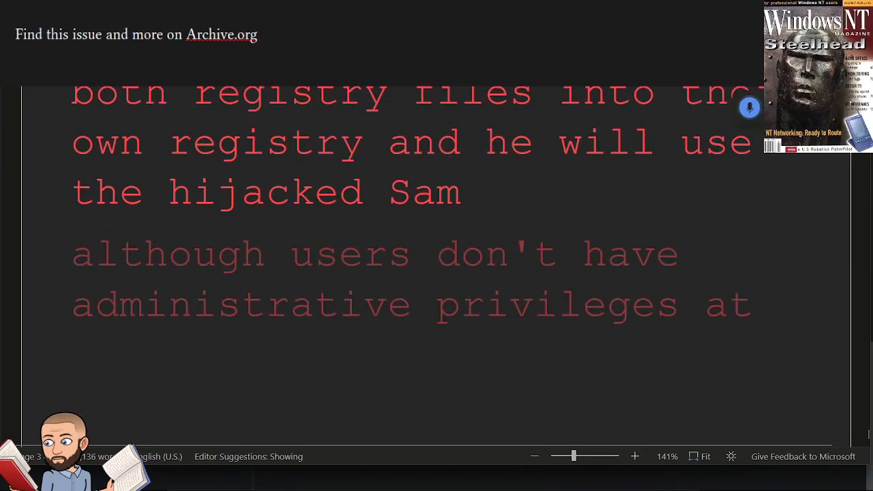
pyautogui.write('work they are administrators on their')
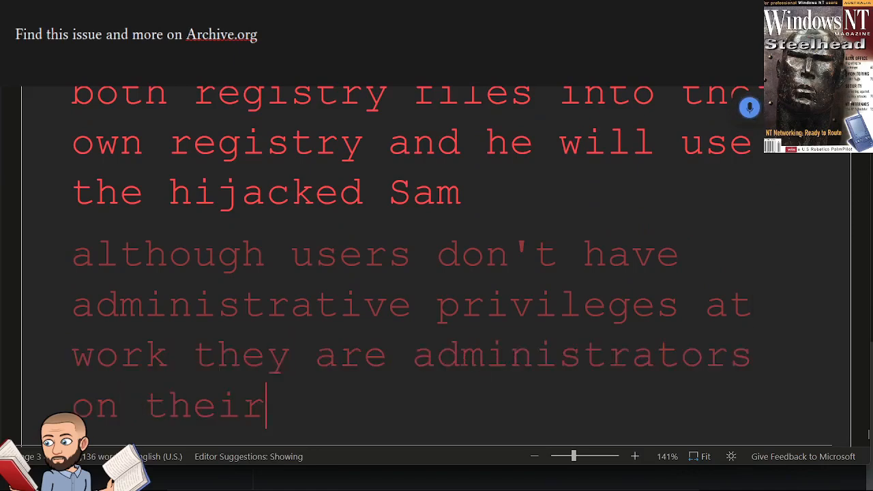
pyautogui.write('home PC from their')
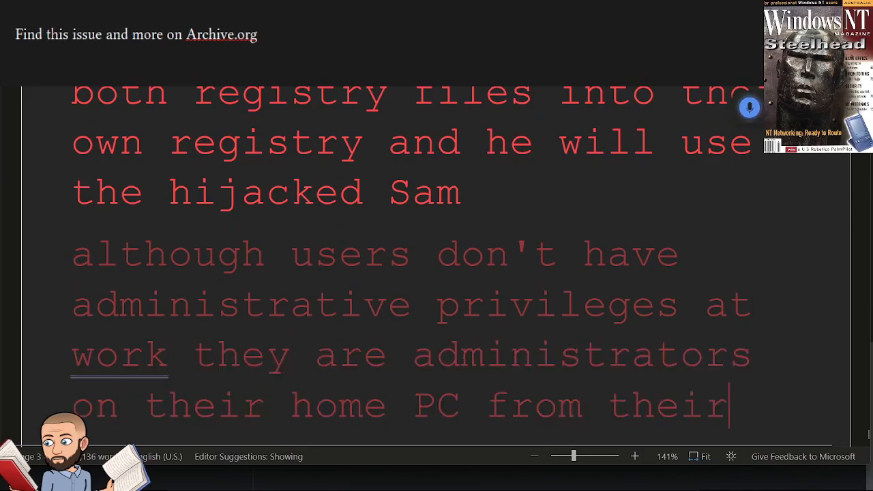
pyautogui.write('home PC they can dump the hash codes and')
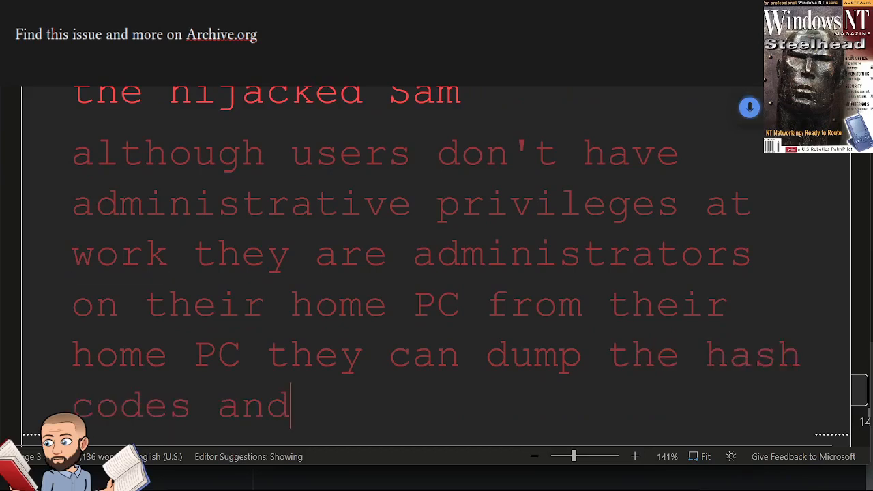
pyautogui.write('at their leisure')
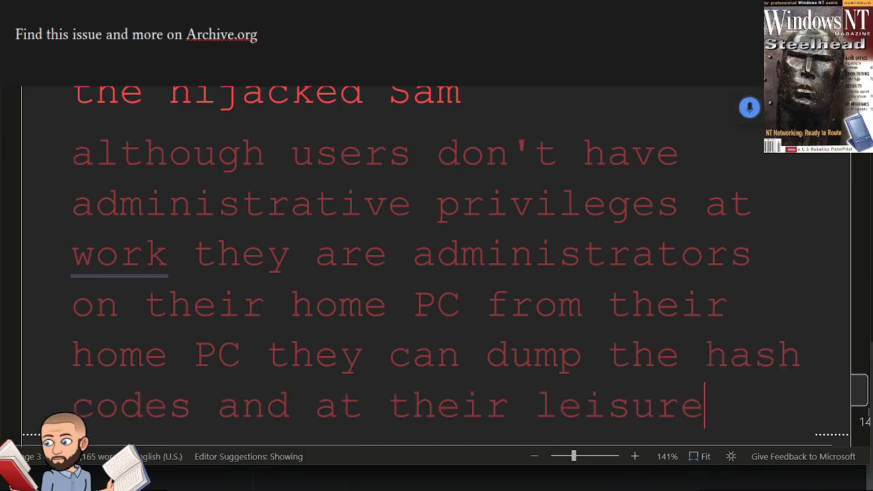
pyautogui.write('perform as many dirt dictionary attacks as they need to find the passwords')
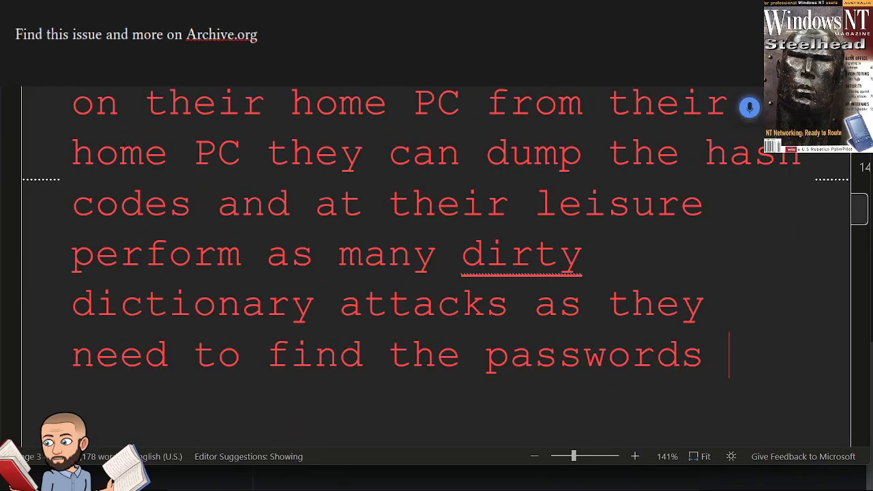
pyautogui.write('to copy the hijacked')
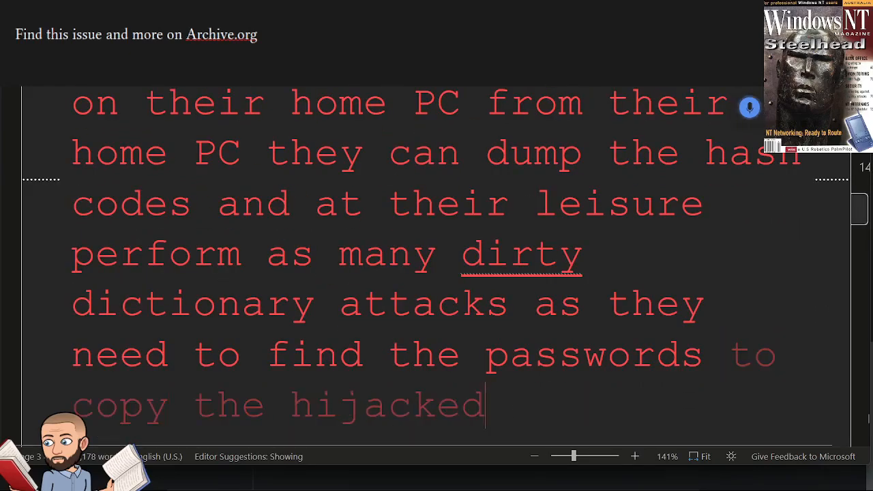
pyautogui.write('sam to a local registry when anti')
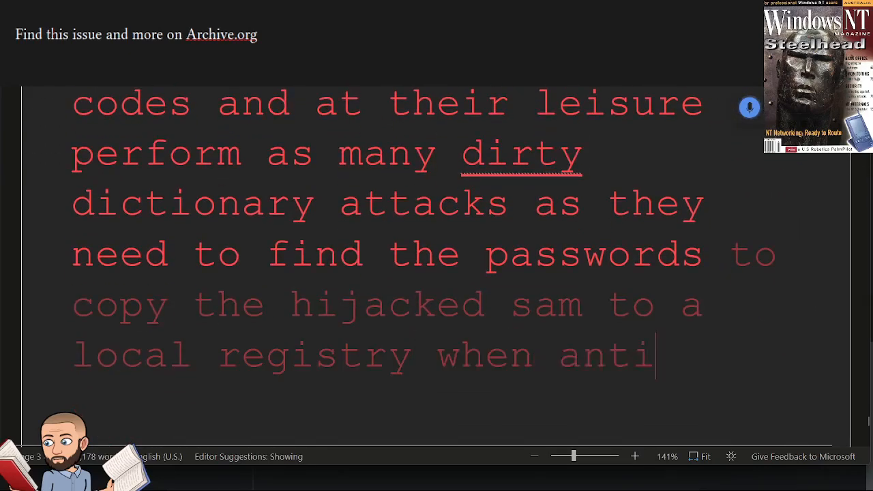
pyautogui.write('NT is on a fat volume')
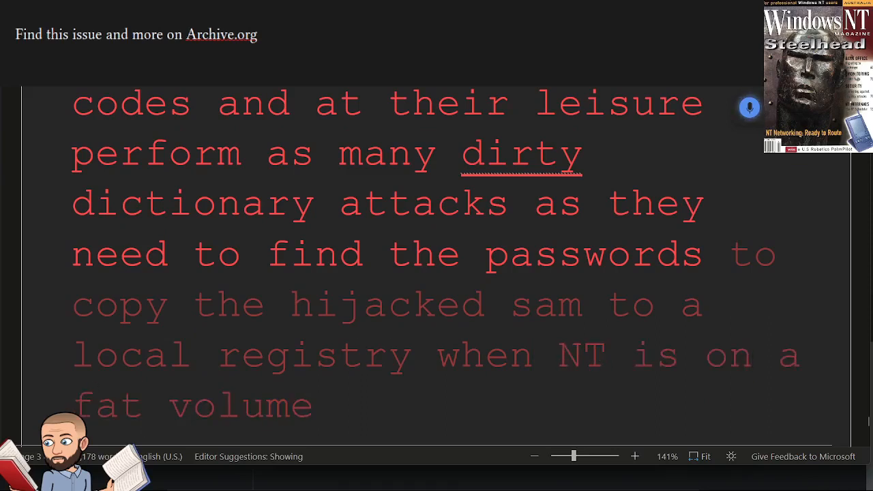
pyautogui.write('users just boot to dos and')
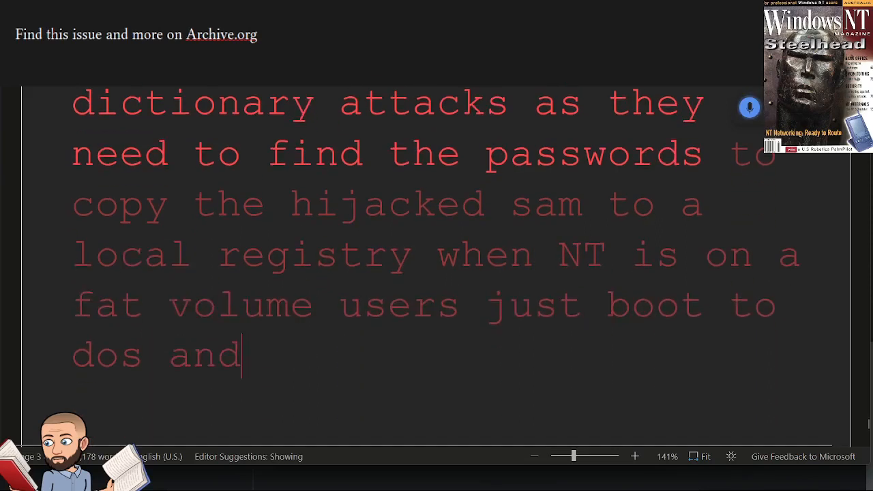
pyautogui.write('copy the file if and he')
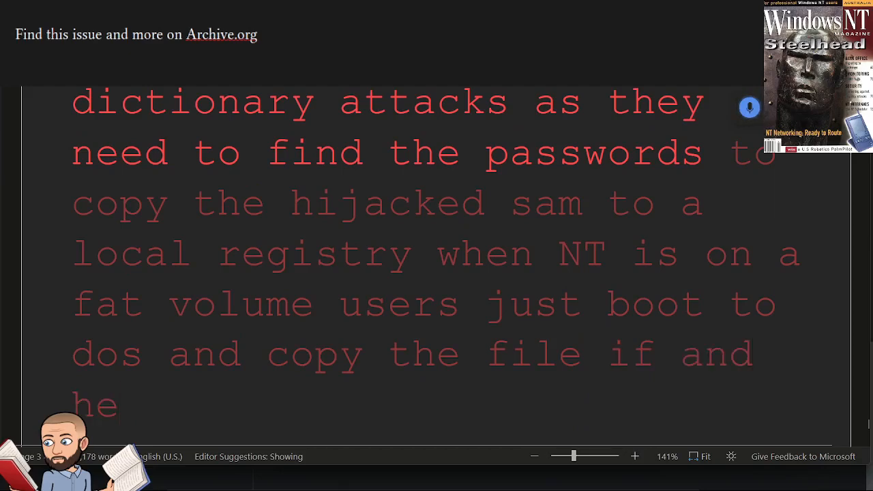
pyautogui.write('To copy the hijacked Sam to a local registry when NT is on a fat volume users just boot to dos and copy the file if NT is on an NTFS volume')
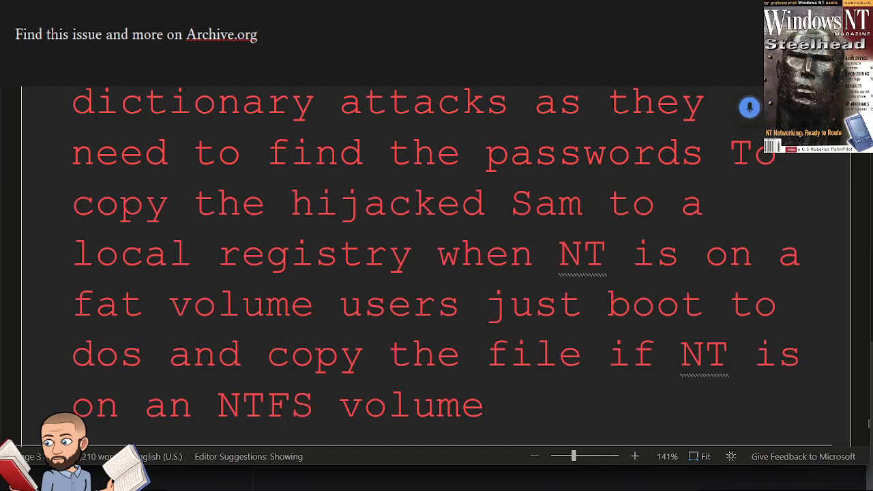
pyautogui.write('users can use Regrest another utility')
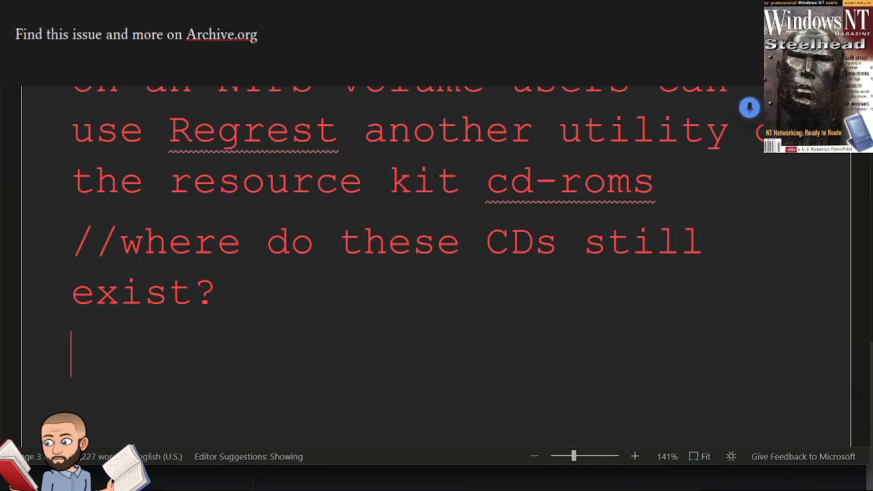
pyautogui.write('however the')
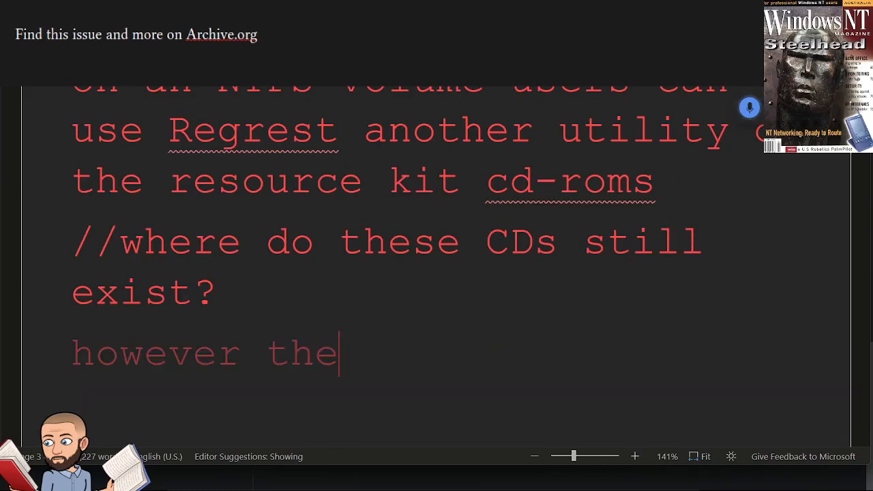
pyautogui.write('hives and the repair directory or from an emergency repair disk')
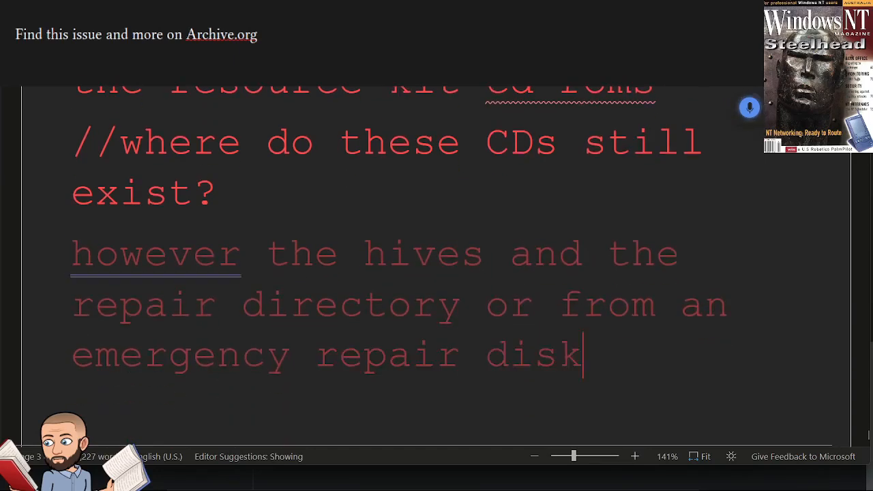
pyautogui.write('are compressed and a')
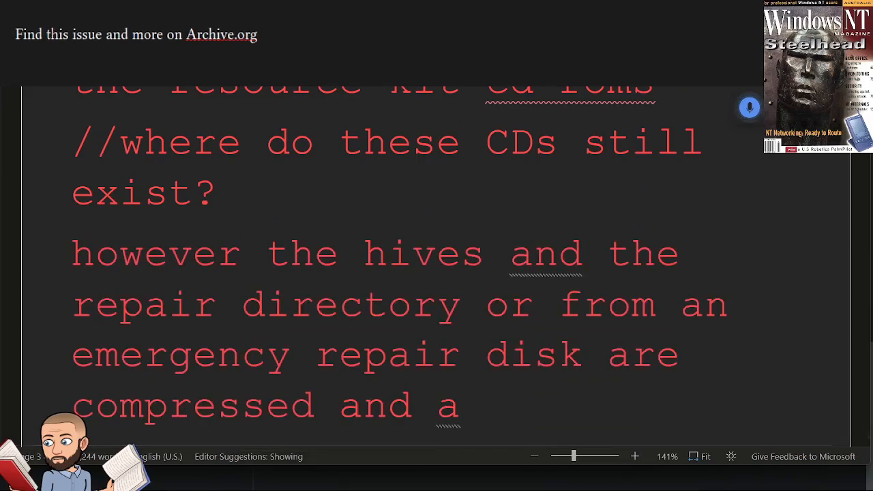
pyautogui.write("compressed registry doesn't")
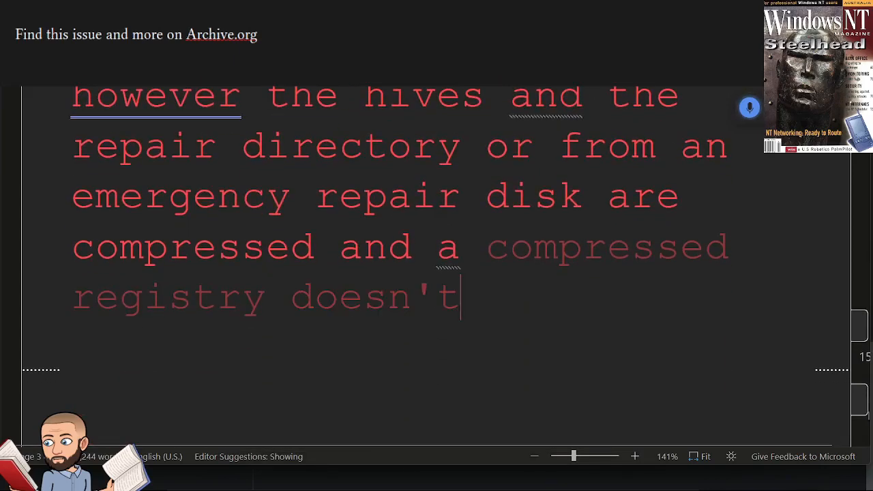
pyautogui.write('work in NT but')
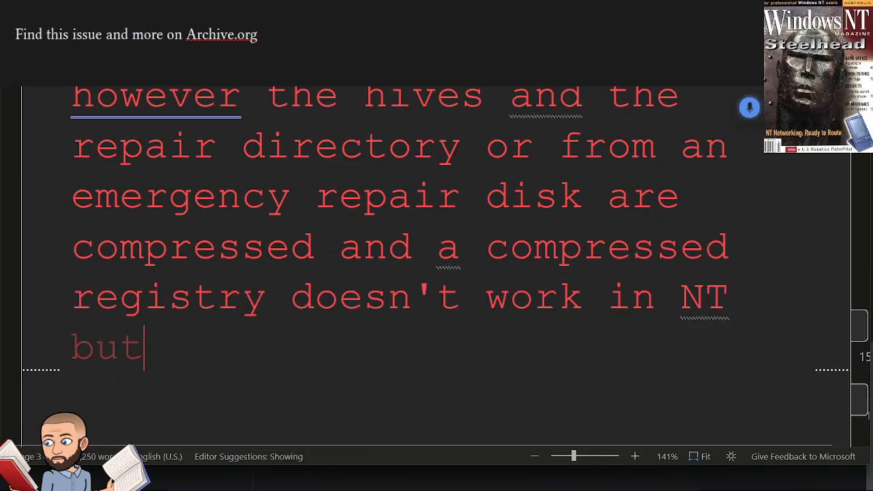
pyautogui.write('the compression algorithm in difficult')
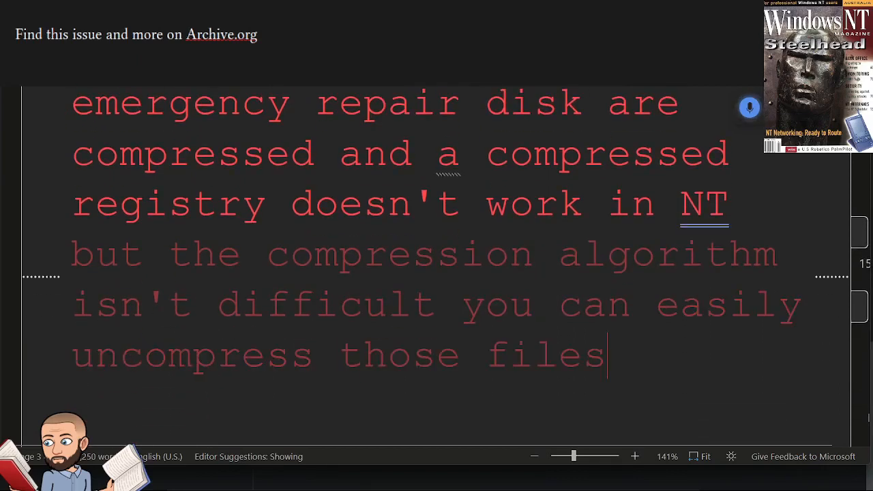
pyautogui.write('with the expand command in')
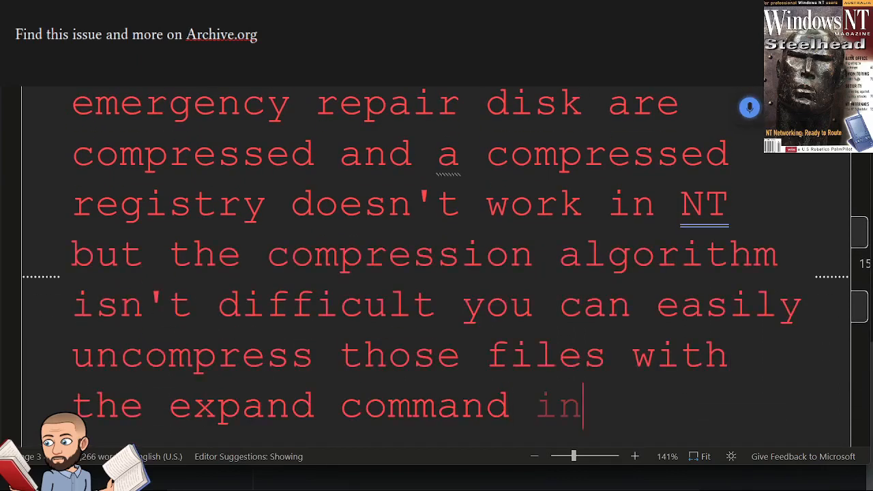
pyautogui.write('the system 32 directory')
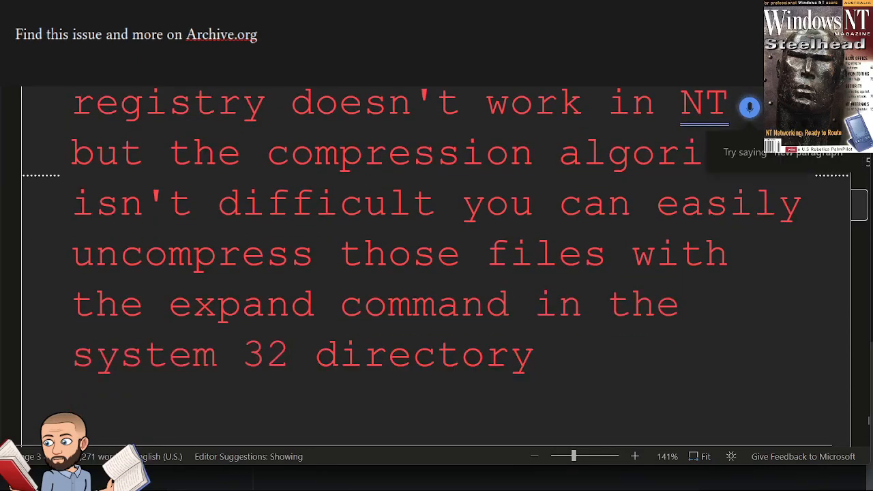
pyautogui.write('if users replace the Sam')
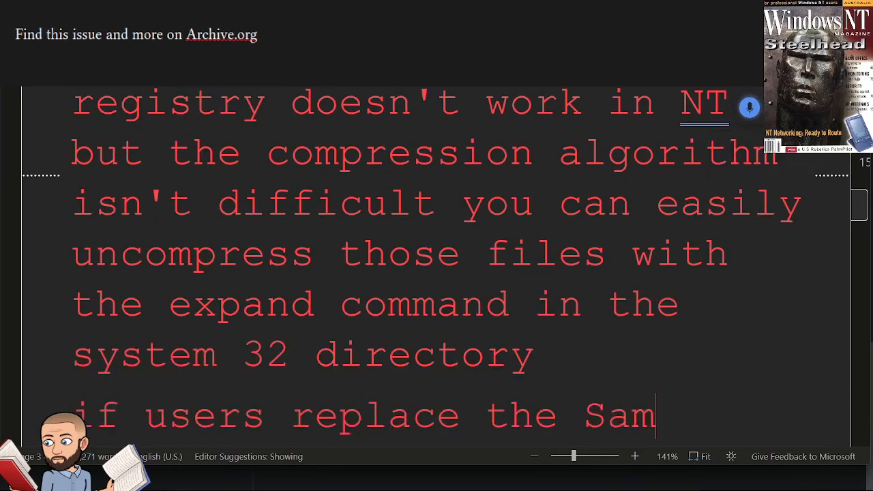
pyautogui.write('and attempt to log on as')
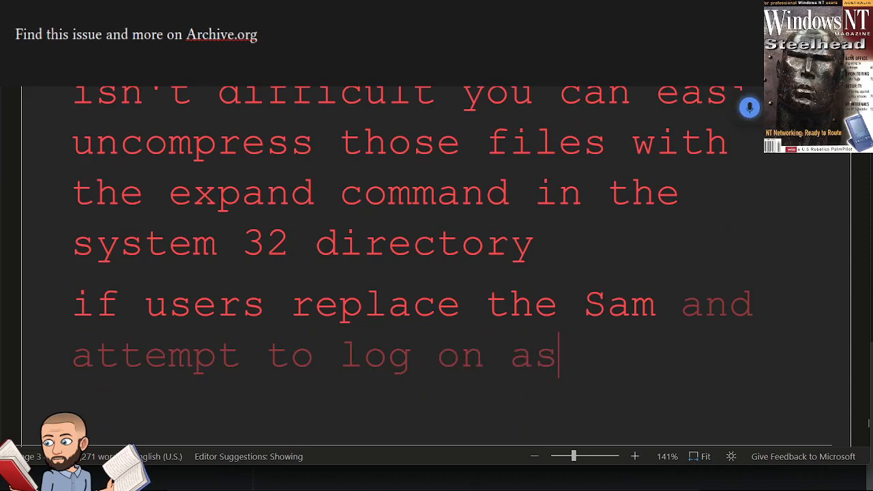
pyautogui.write('the hijacked administrator')
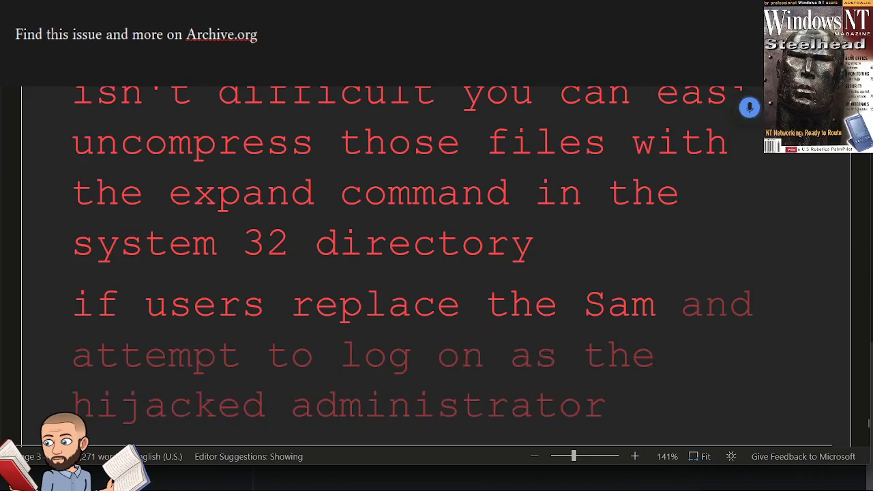
pyautogui.write('they overwrite their personal add')
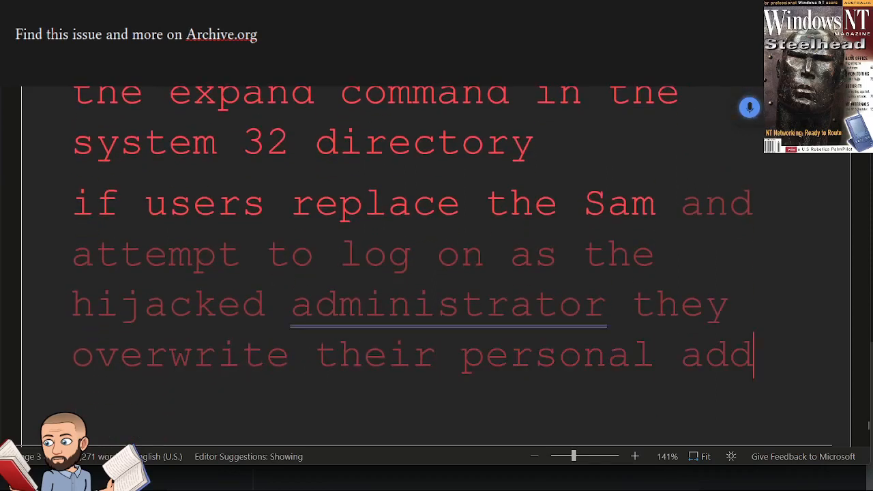
pyautogui.write("administrative password and don't know the")
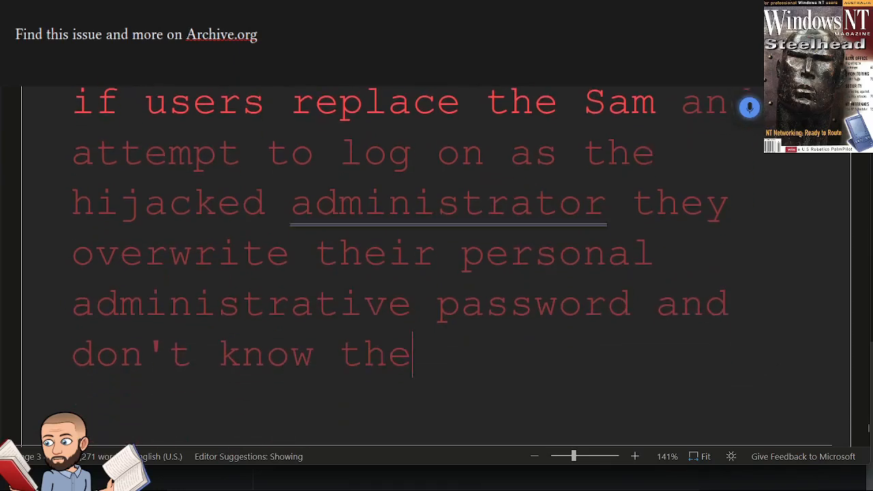
pyautogui.write('new stolen password however the')
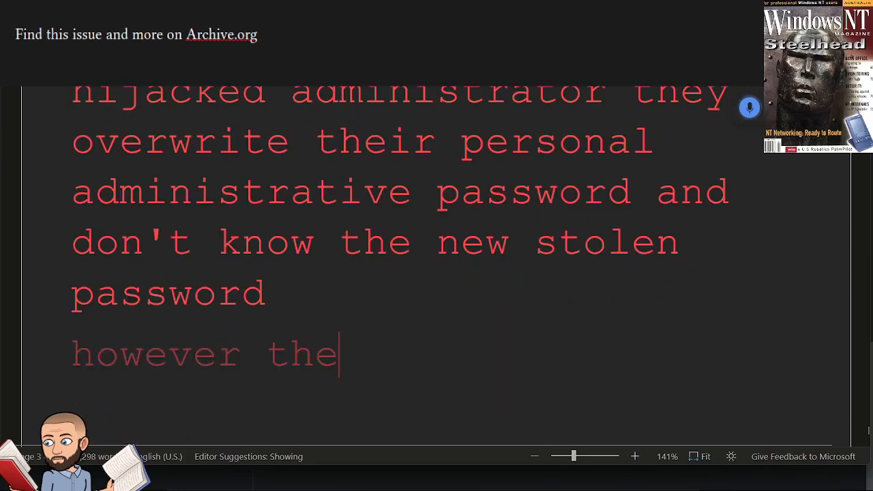
pyautogui.write('utility NT locksmith')
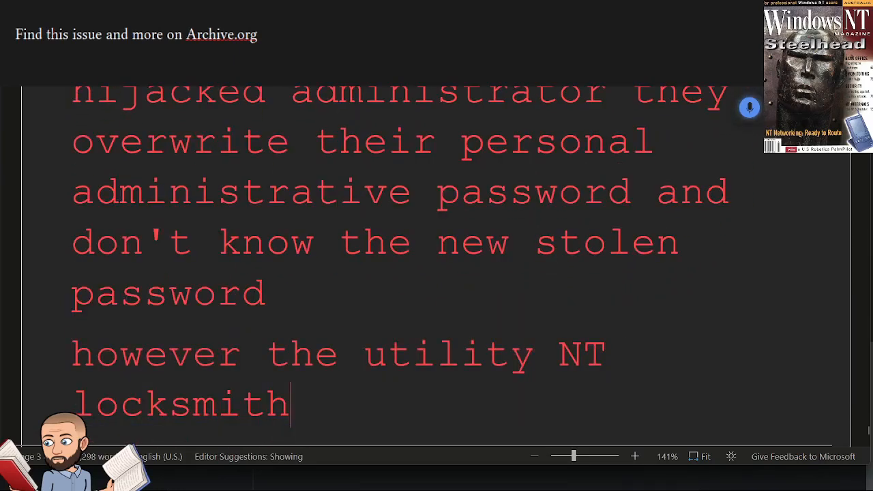
pyautogui.write('available')
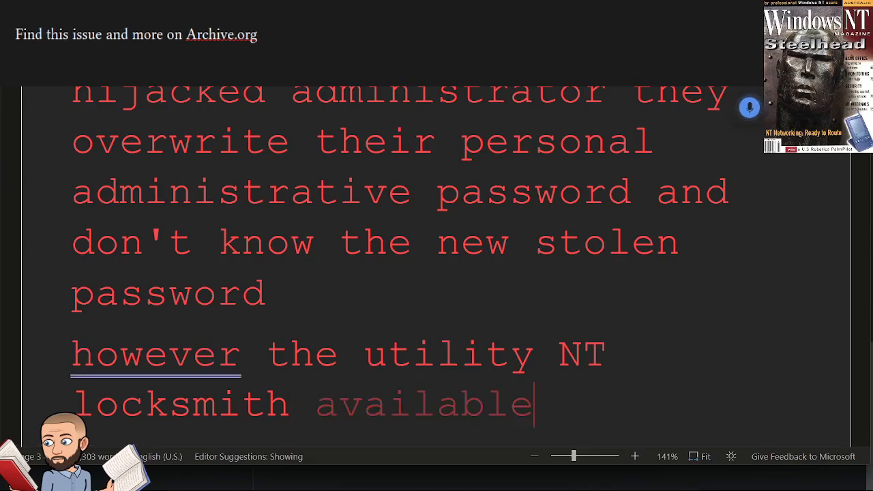
pyautogui.write('at HTTPS')
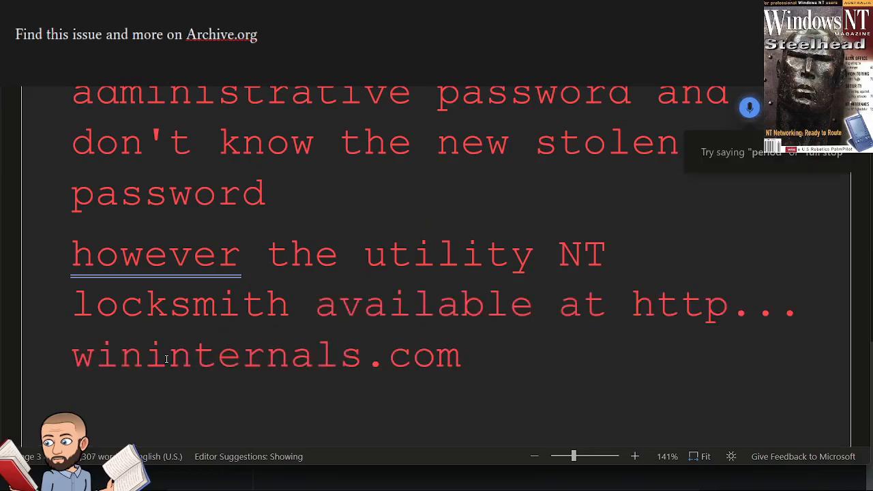
pyautogui.write("let's you change the admin")
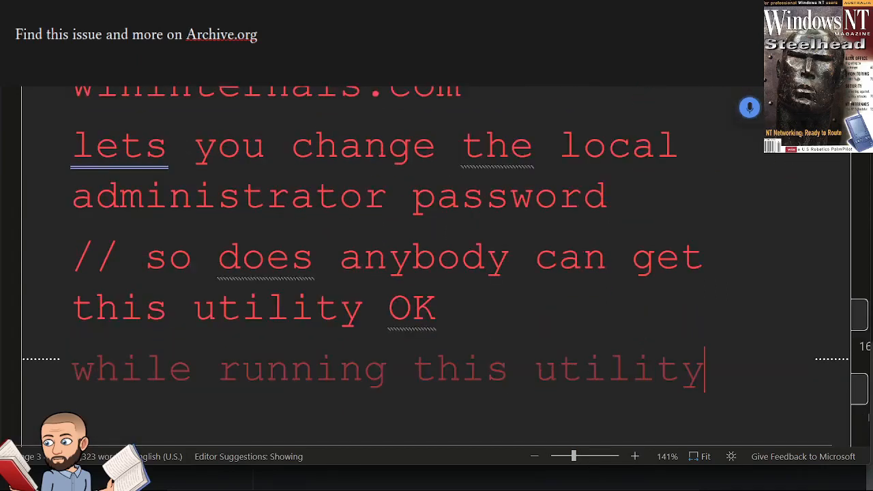
pyautogui.write('requires physical access to the end')
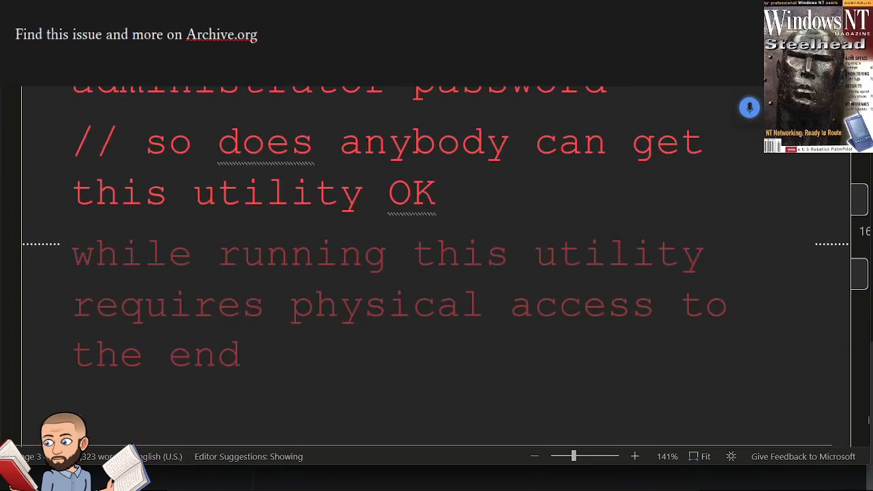
pyautogui.write("NT machine so they'll probably just")
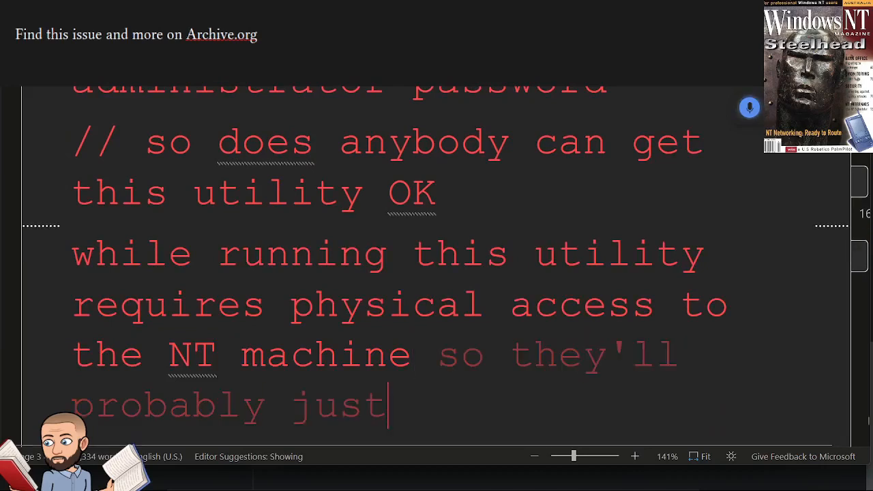
pyautogui.write('tell you about physical security again if')
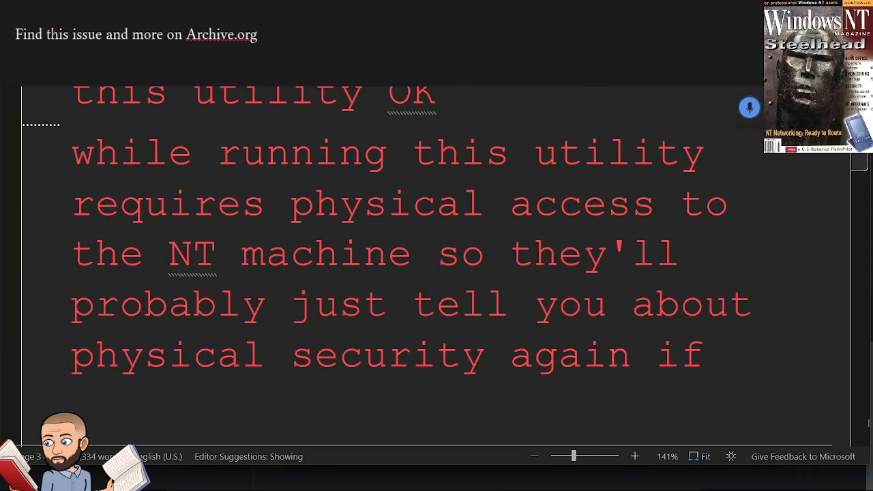
pyautogui.write('you were to complain')
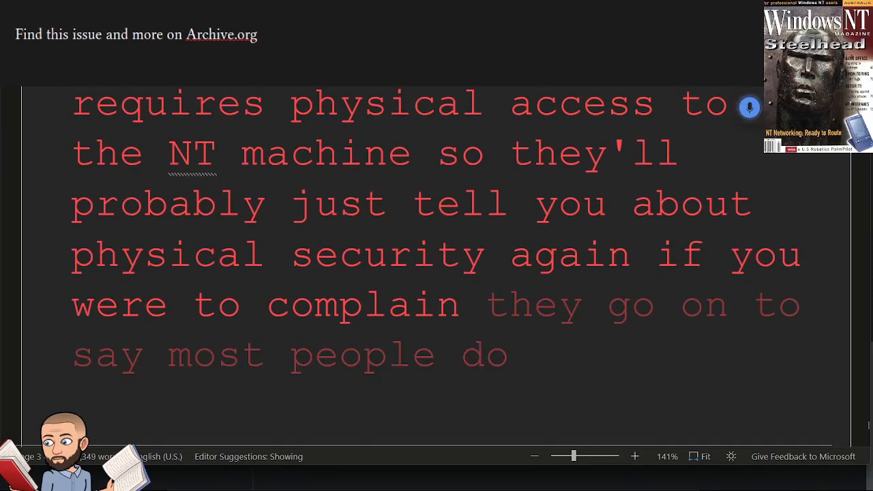
pyautogui.write('not have the physical to')
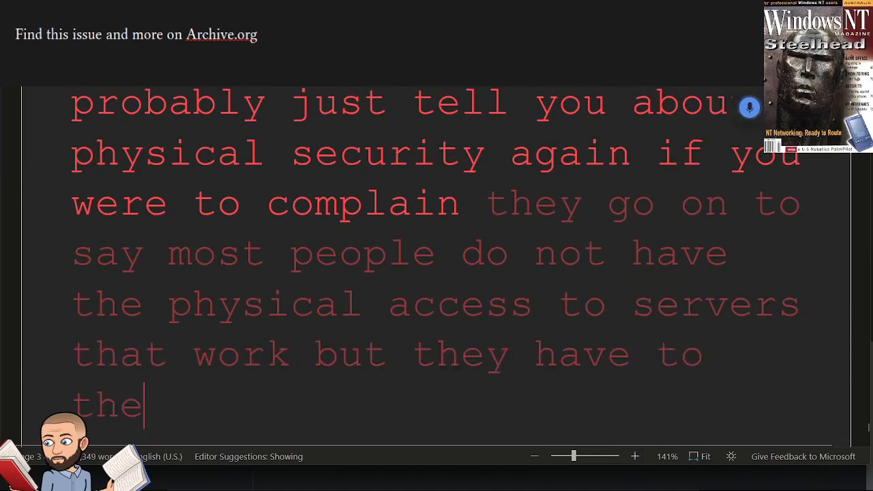
pyautogui.write('access to their home CO after users')
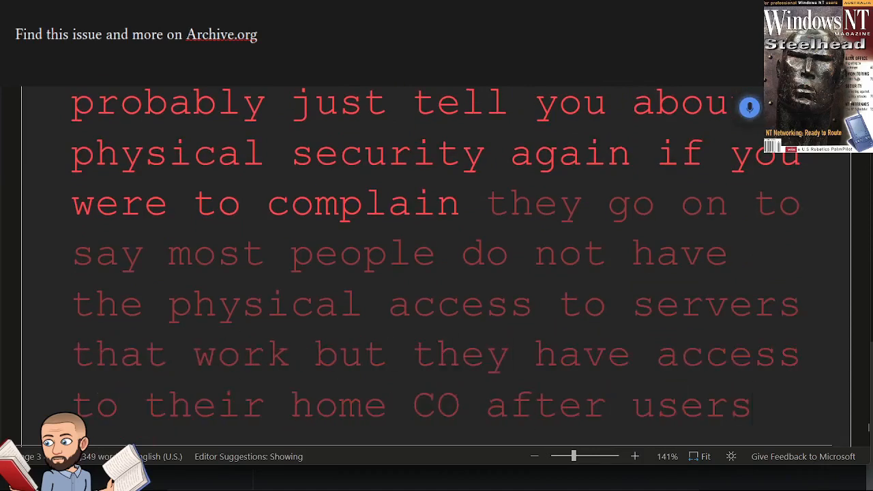
pyautogui.write('change a password they can log on')
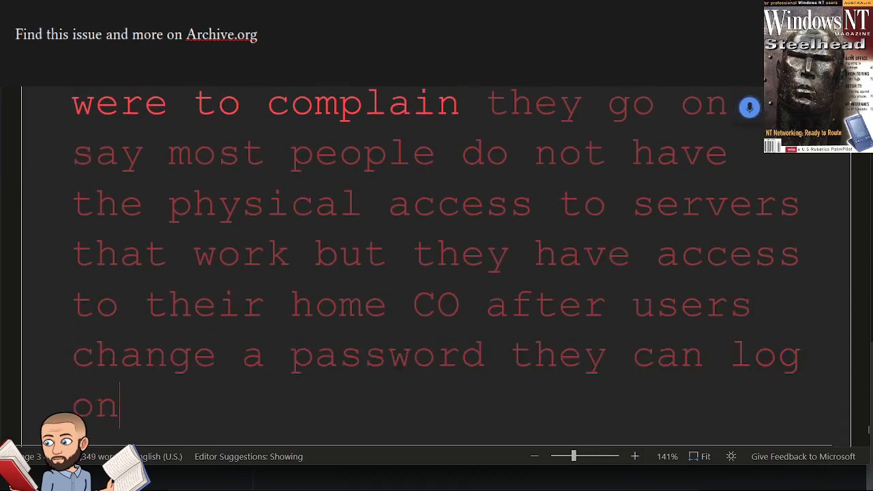
pyautogui.write('locally and dump the hash codes from the')
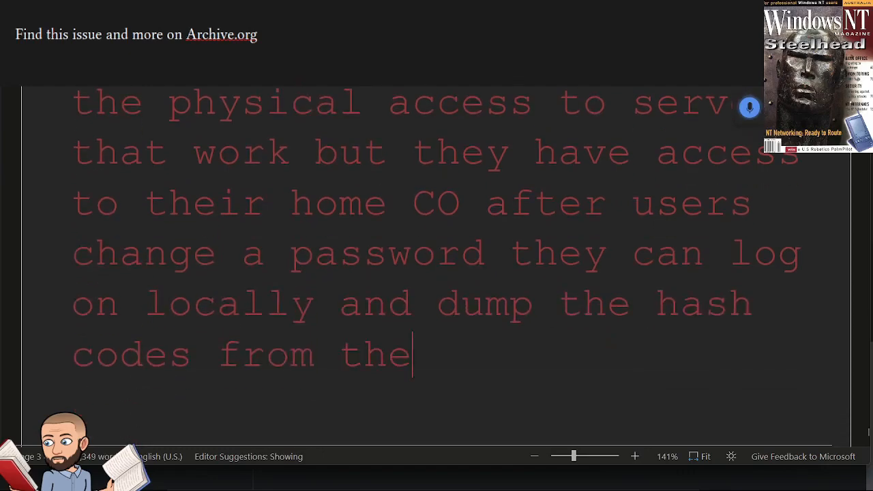
pyautogui.write('hijack to Sam the section')
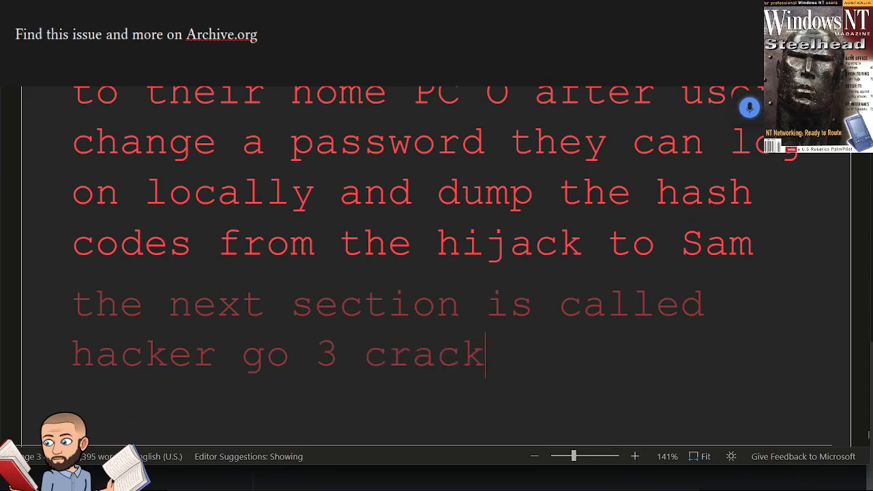
pyautogui.write('NFTS passwords once users')
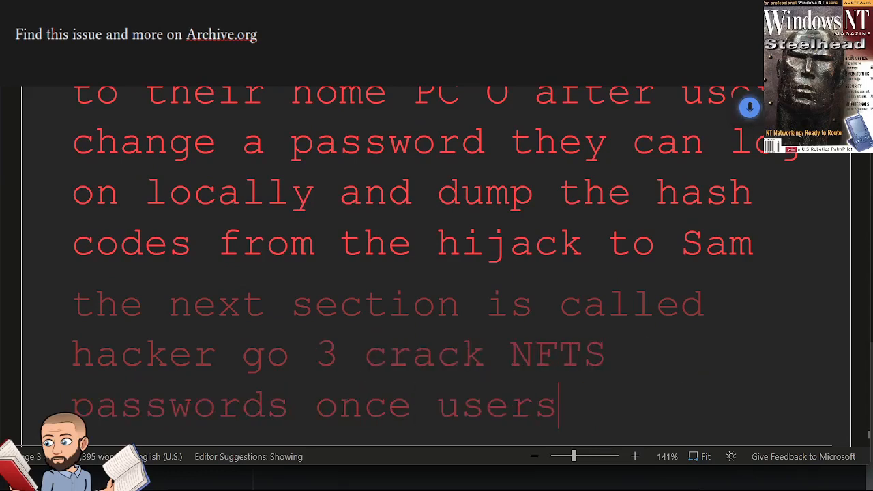
pyautogui.write('have the hash codes they can use')
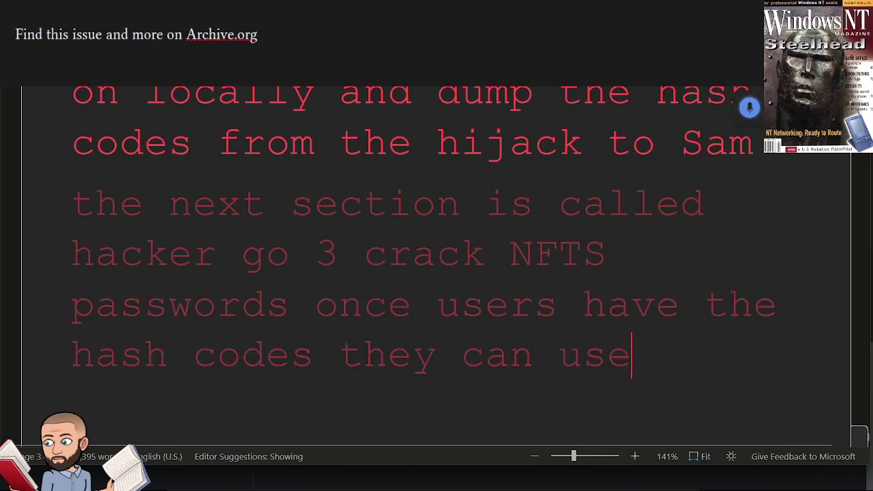
pyautogui.write("NT crack L0phtCrack or this other tool that I can't pronounce but I've typed out")
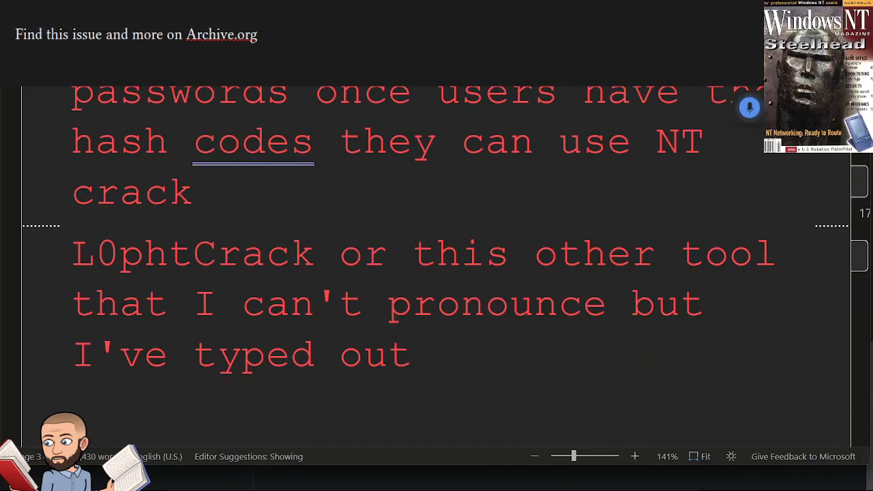
pyautogui.write('but these tools allow you')
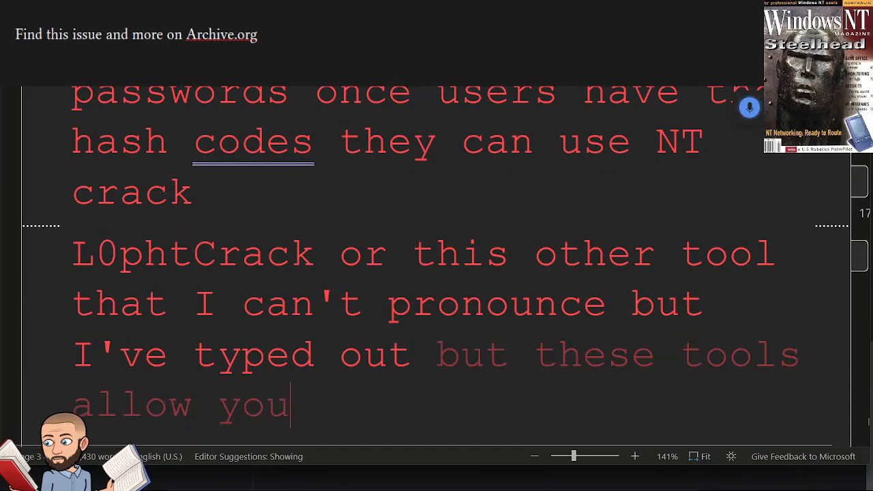
pyautogui.write('to perform dictionary attacks')
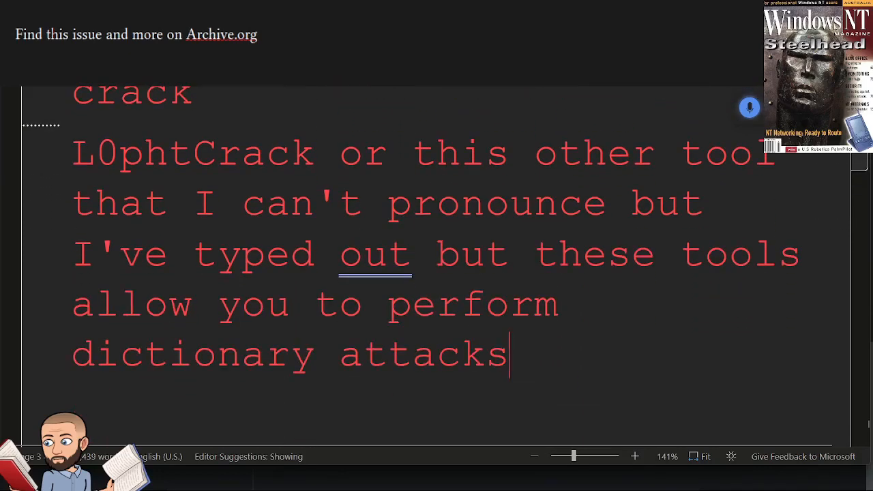
pyautogui.write('and that is going to be shown')
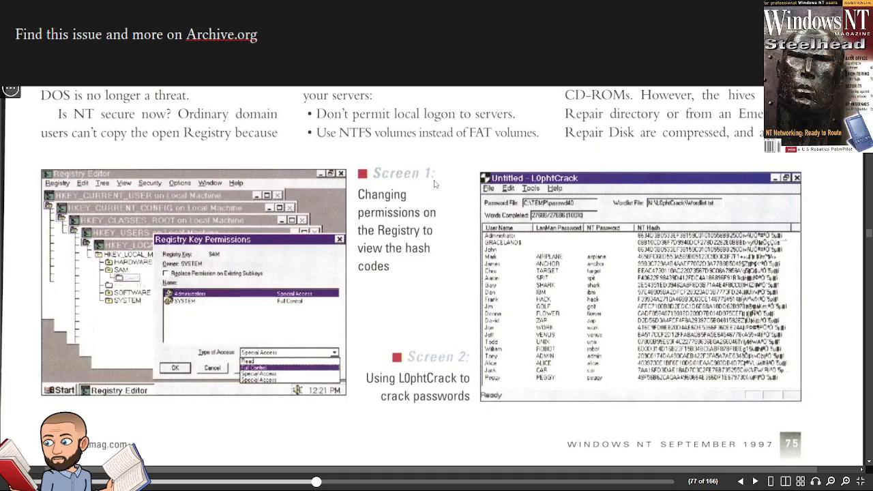
pyautogui.moveTo(432, 245)
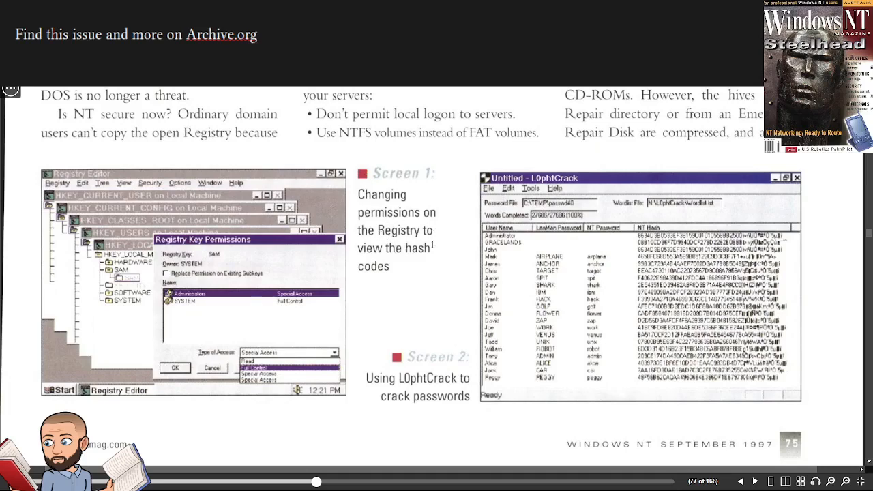
pyautogui.moveTo(143, 243)
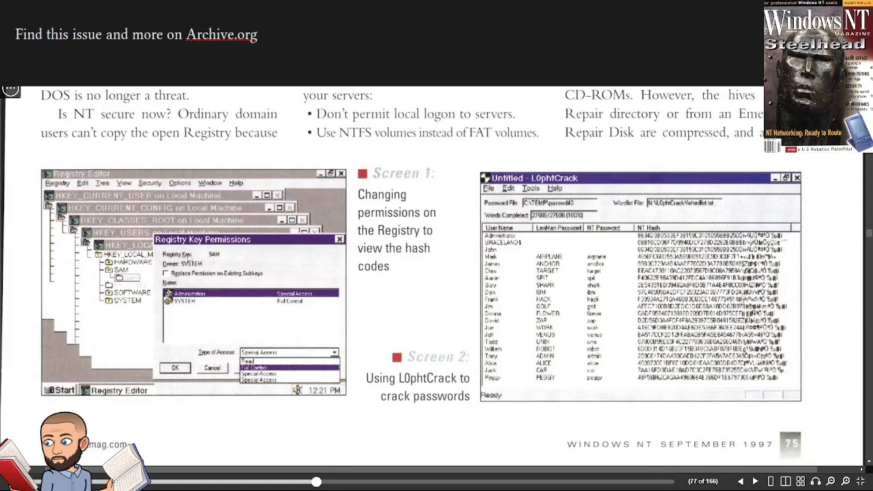
pyautogui.moveTo(223, 264)
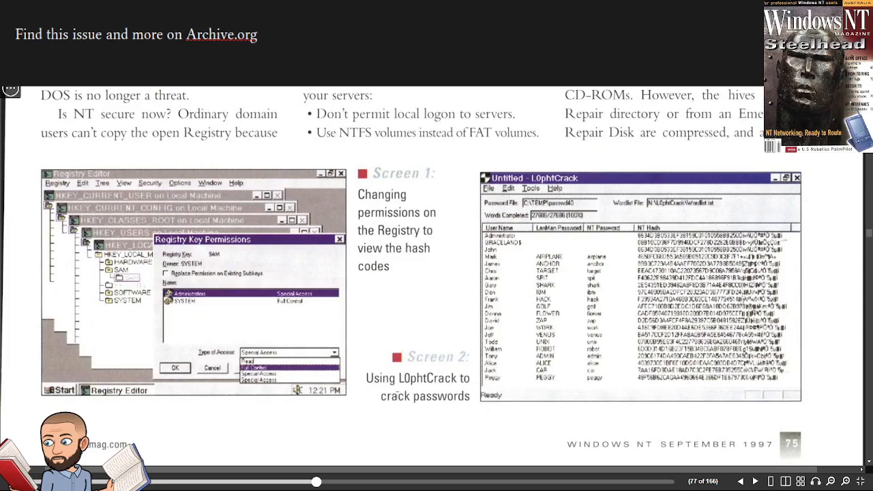
pyautogui.moveTo(432, 404)
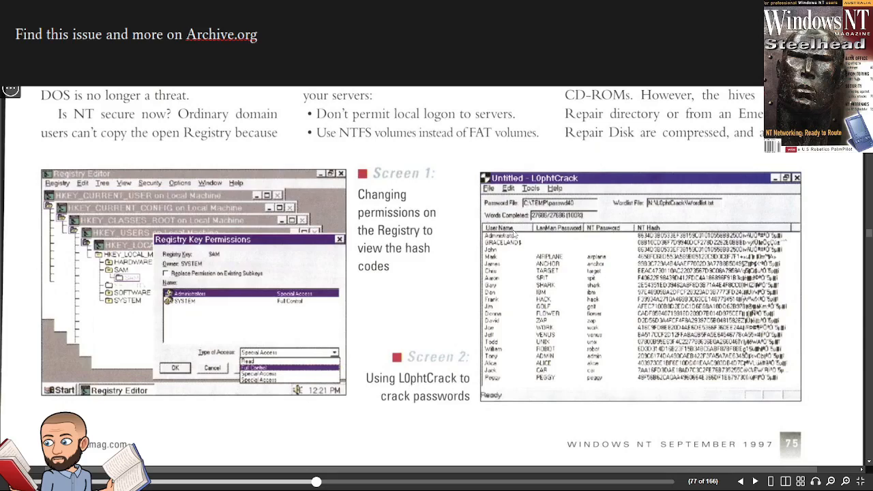
pyautogui.moveTo(602, 232)
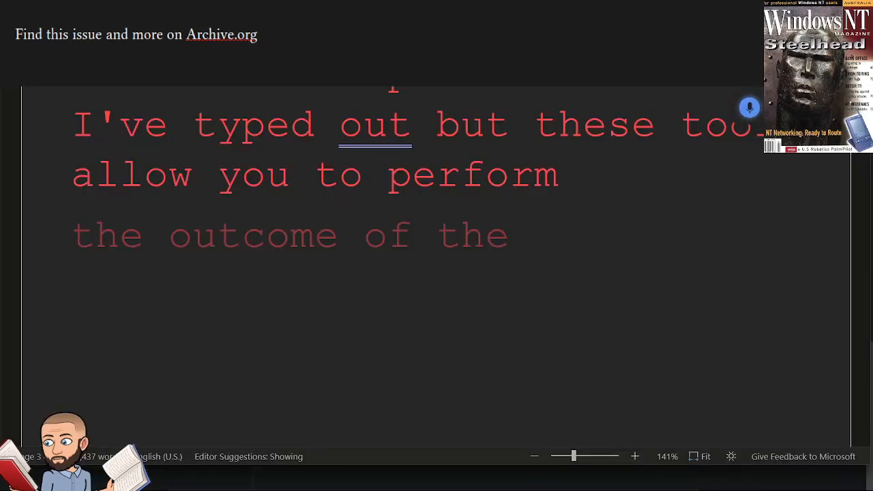
pyautogui.write('password crack depends on the quality of')
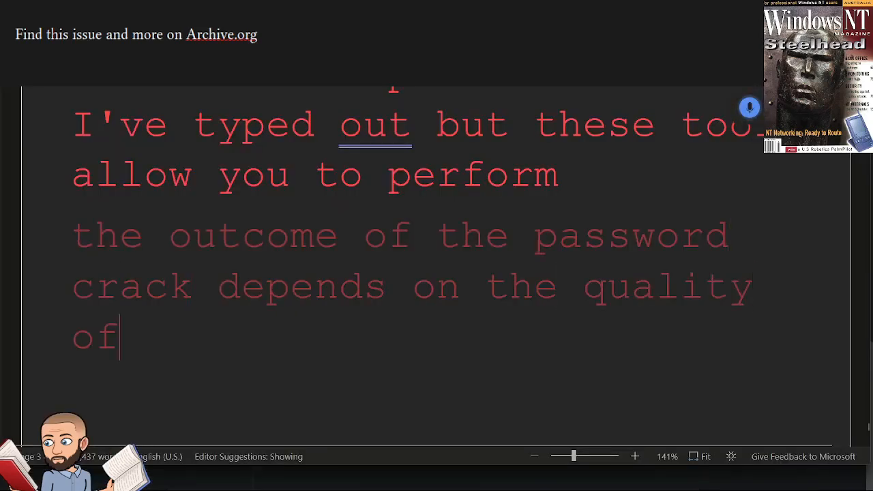
pyautogui.write('the word list or dictionary')
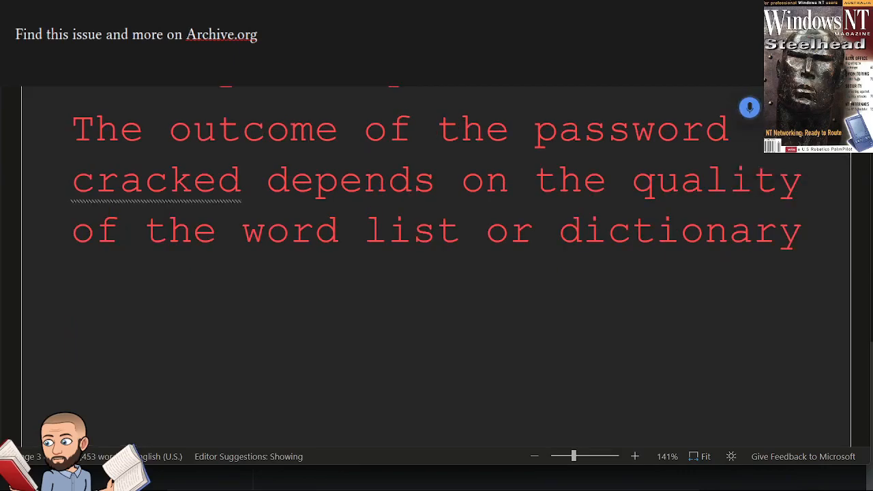
pyautogui.write('the more word states numbers in word plays that are in the list and the more')
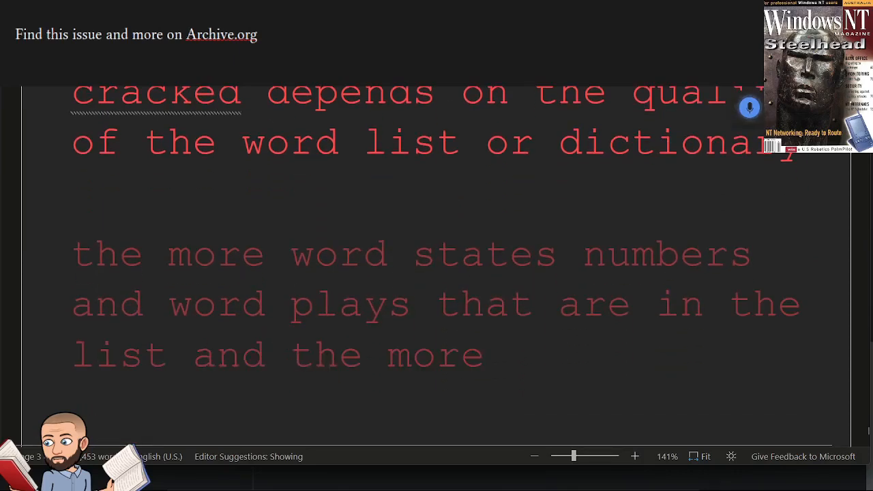
pyautogui.write('complex they are the better the chance for success')
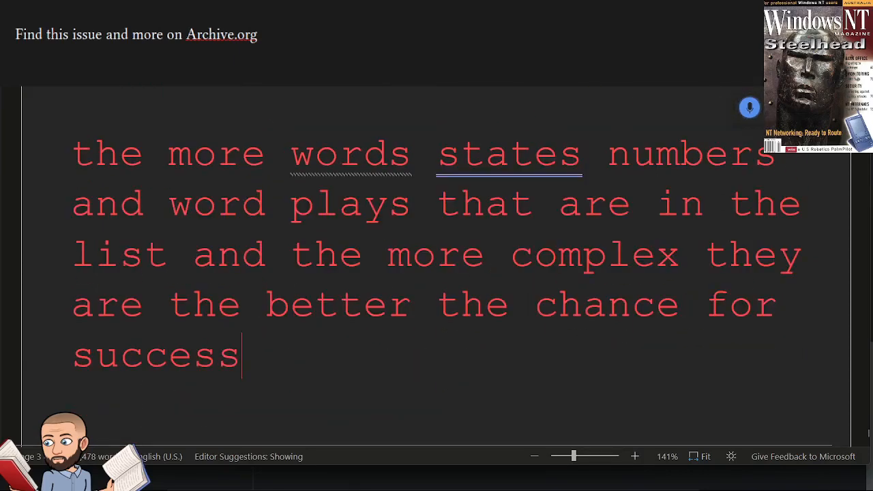
pyautogui.write('therefore a good password security policy greatly reduces')
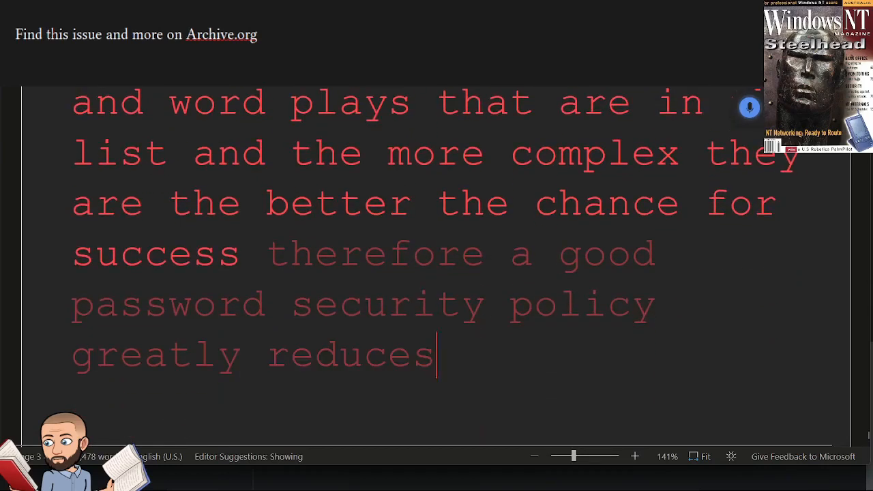
pyautogui.write("the likelihood i've")
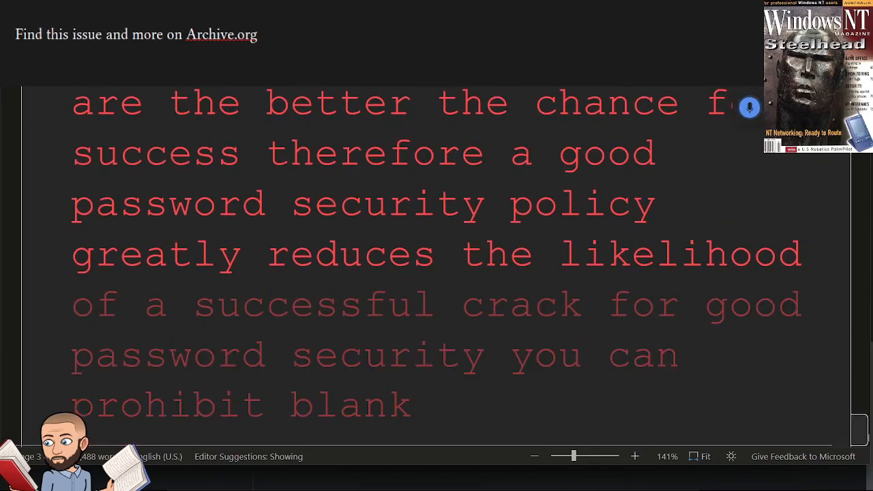
pyautogui.scroll(-3)
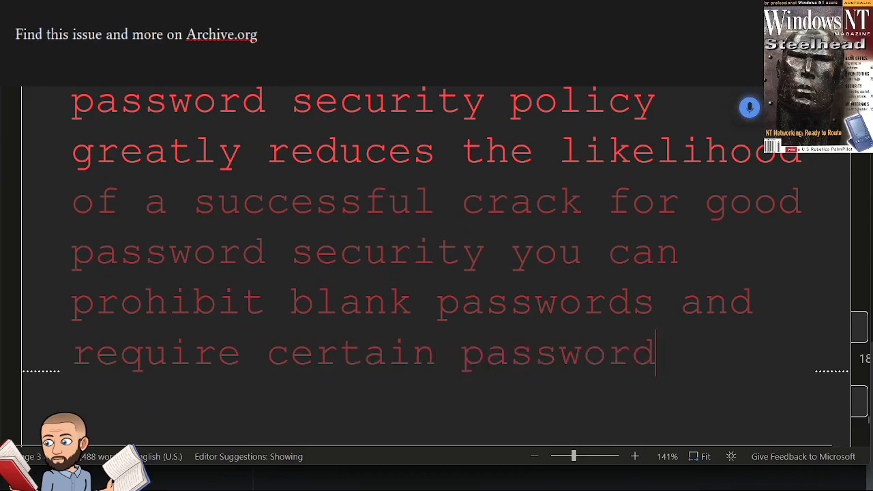
pyautogui.write('links for example he')
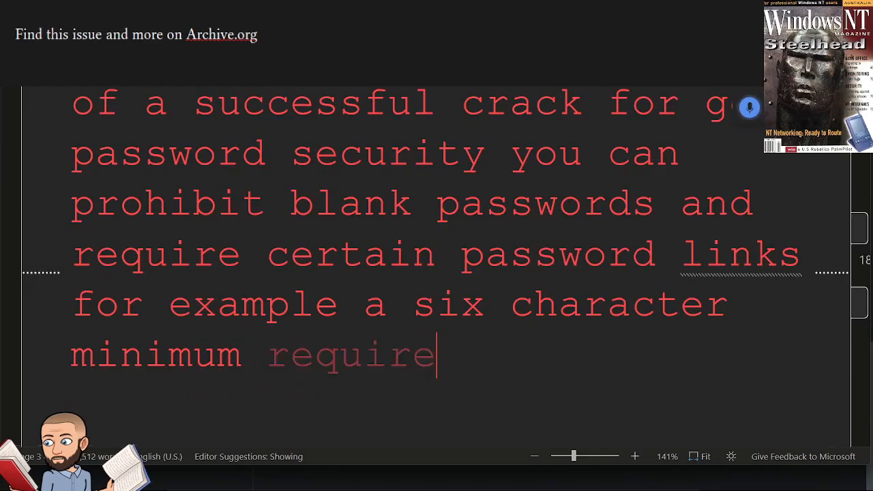
pyautogui.write('complex passwords you')
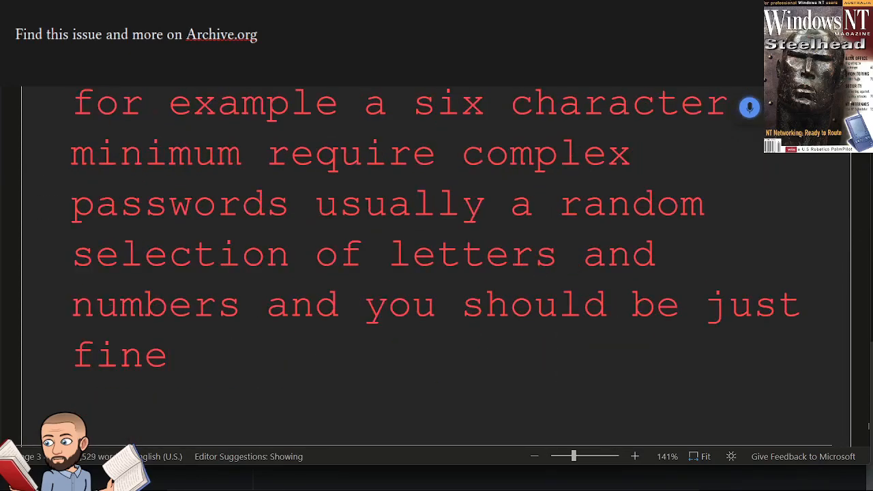
pyautogui.scroll(-3)
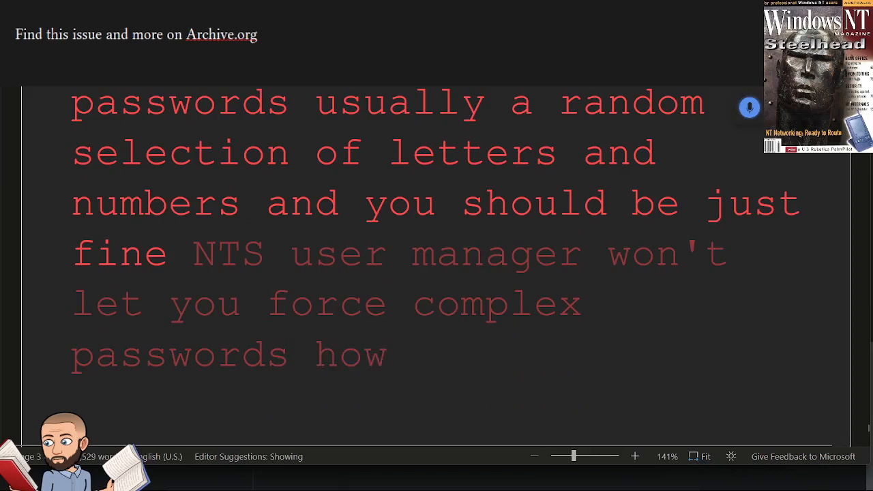
pyautogui.write('however you can set all the users passwords')
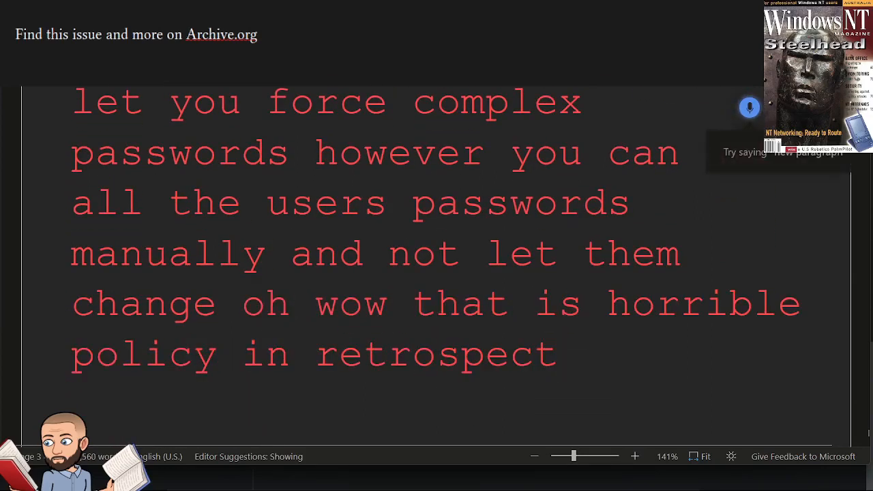
pyautogui.write('for screen three shows how you can use a')
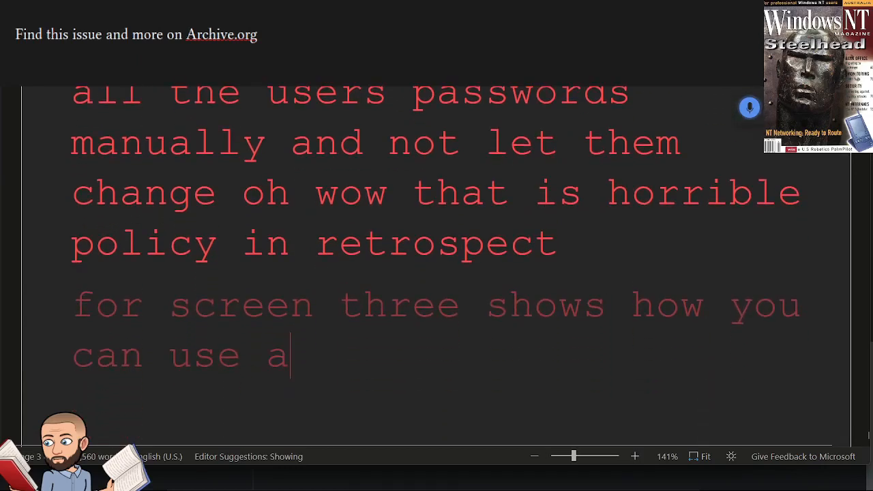
pyautogui.write('resource kit utility')
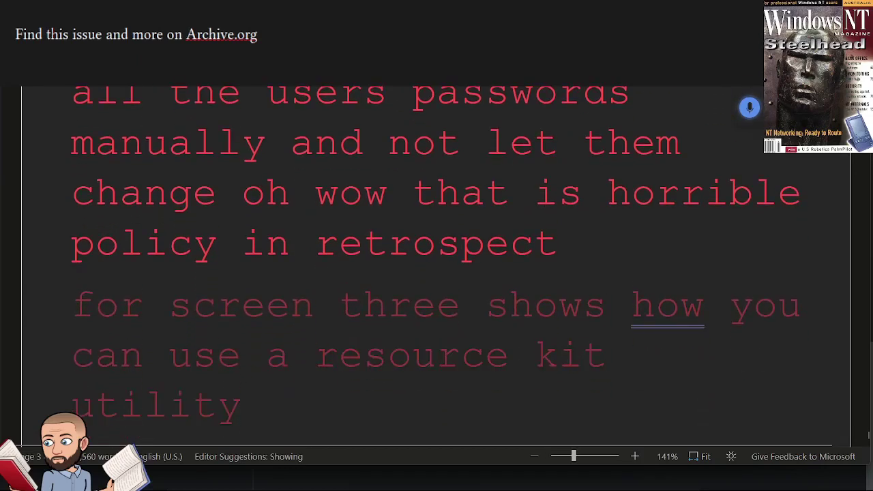
pyautogui.write('Passprop to require')
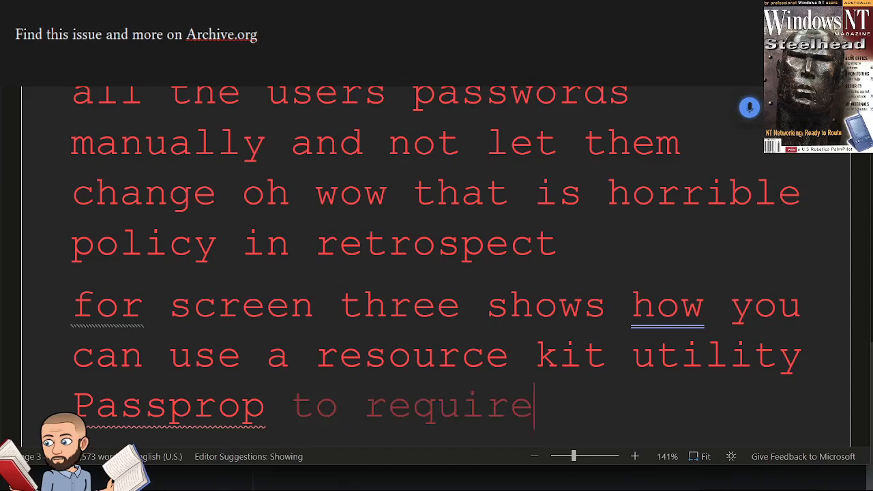
pyautogui.write('a simple level of password complexity')
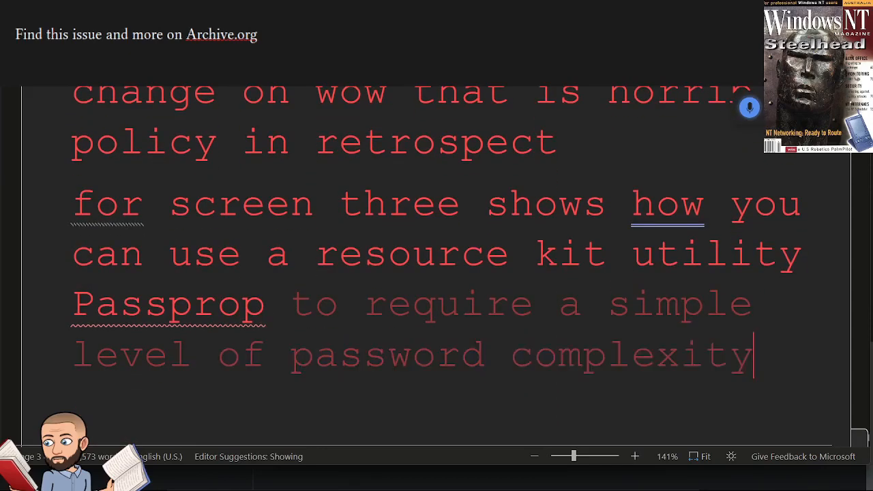
pyautogui.write("in addition you can make passwords expire after a certain period and keep a password history so users can't")
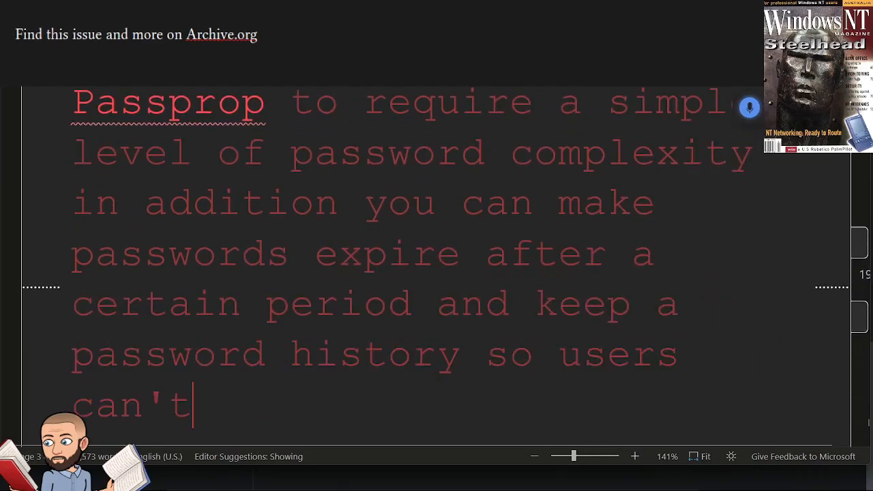
pyautogui.write('use the same password repeatedly')
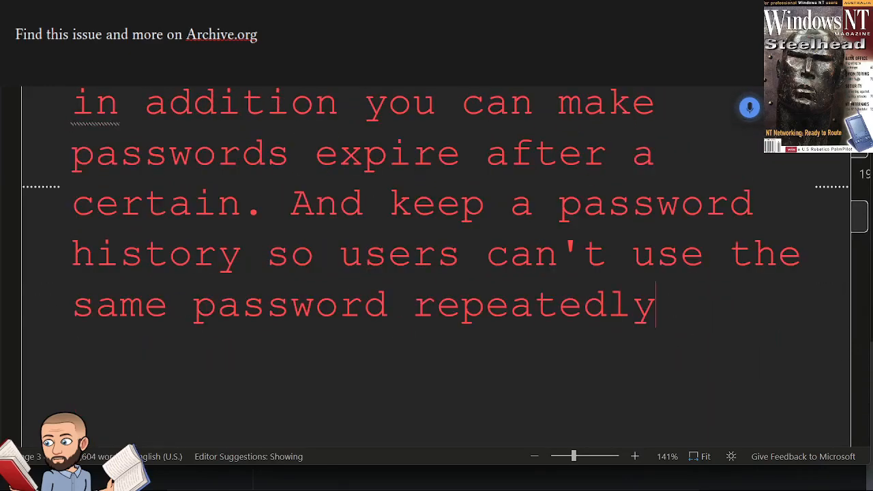
pyautogui.write('and i want try that')
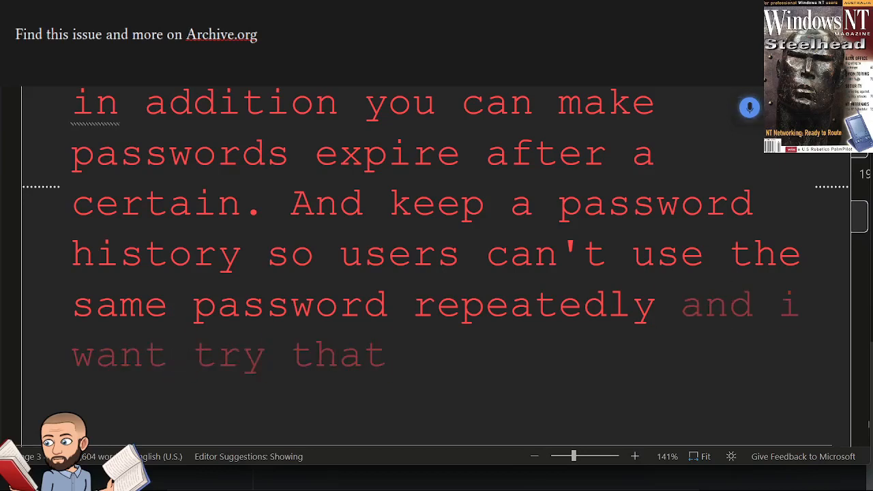
pyautogui.write("won't even show you that picture because it's just")
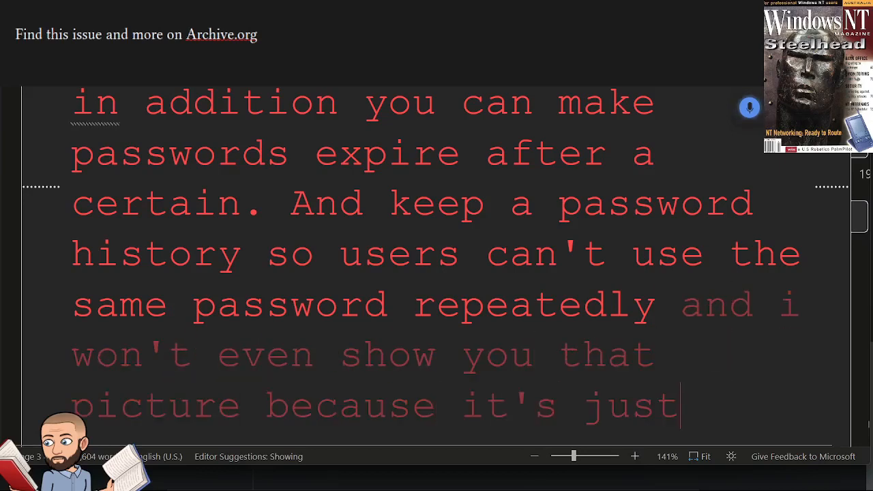
pyautogui.write('a whole lot low quality of an image')
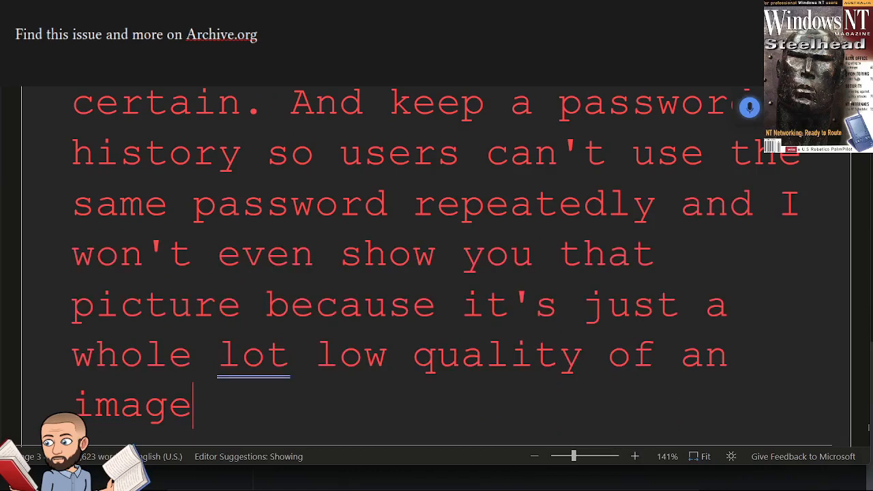
pyautogui.write("looks like it's a command line tool though")
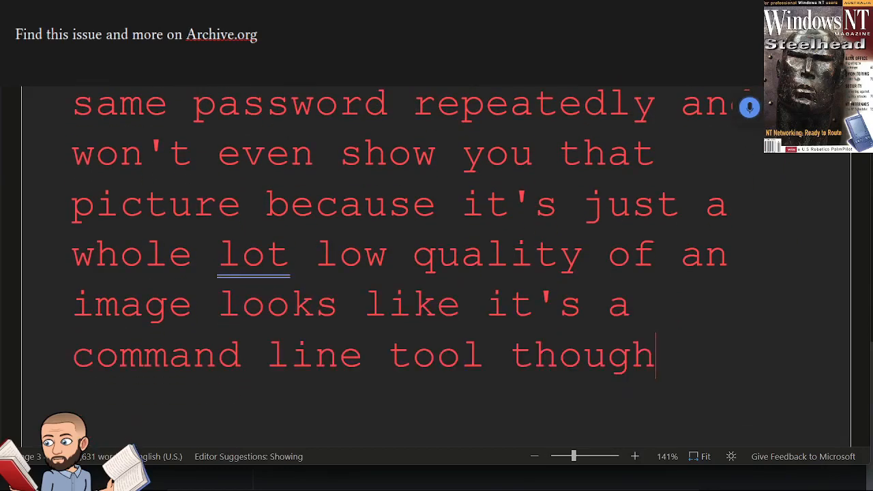
pyautogui.write('so this')
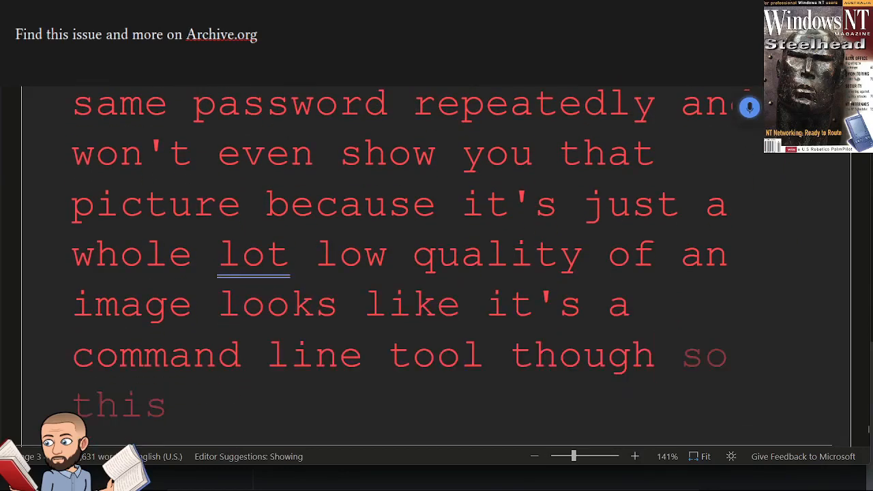
pyautogui.scroll(-3)
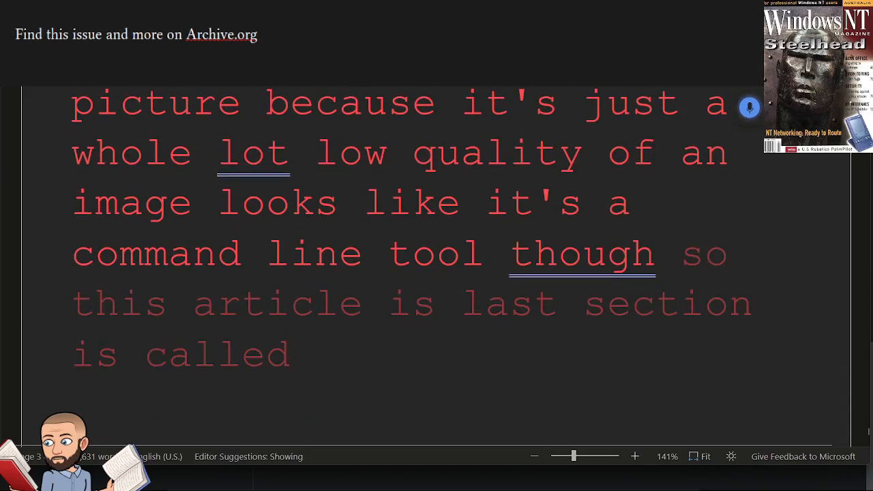
pyautogui.write('is all hope last my')
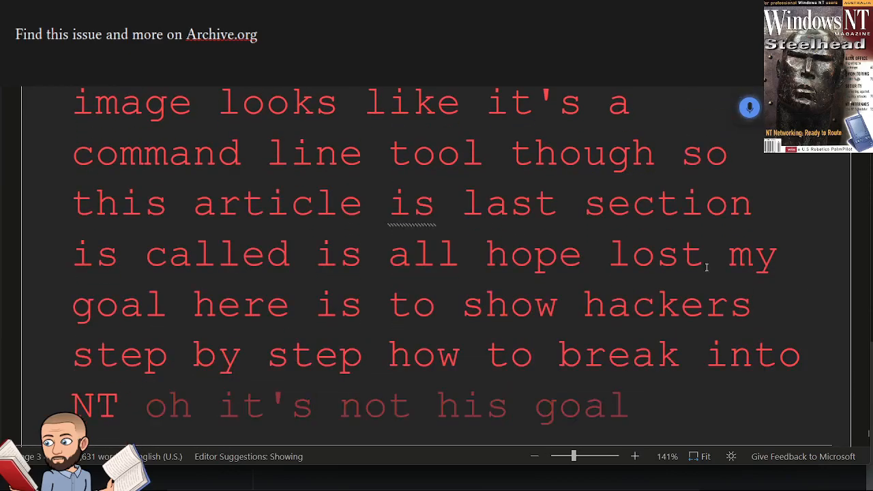
pyautogui.write('sorry did I skip that word not')
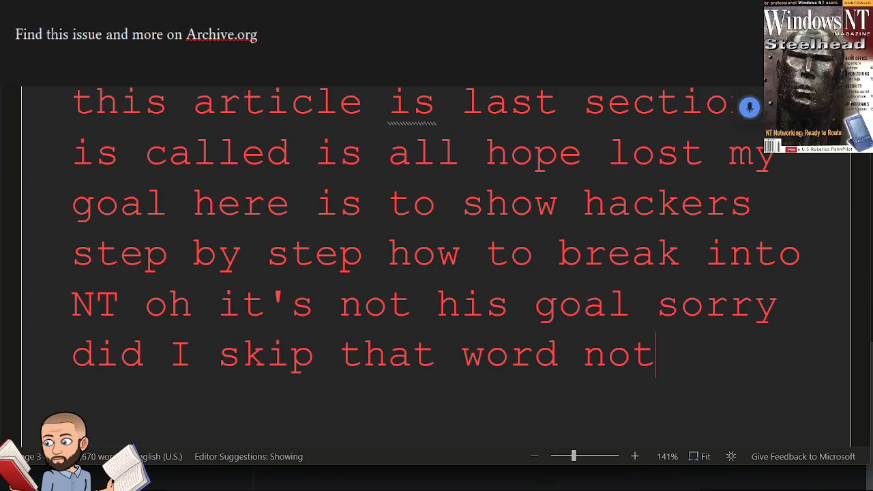
pyautogui.write('rather i want to call and he')
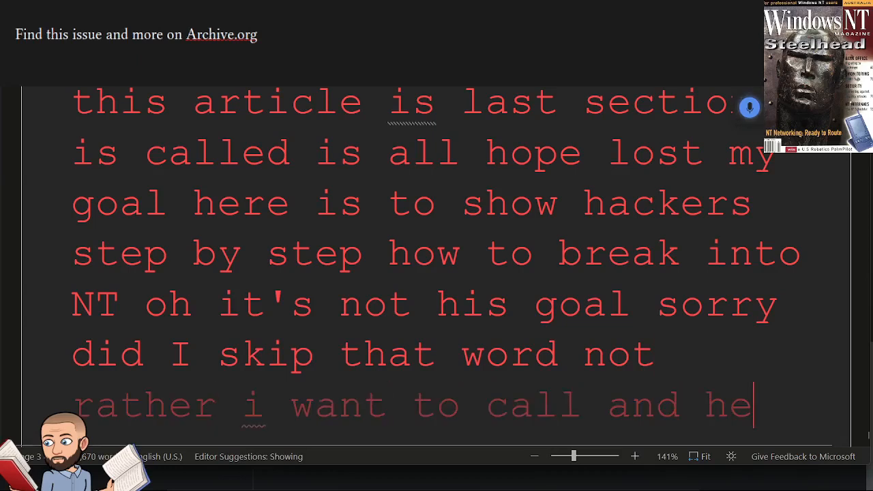
pyautogui.write('NT administrators 2 arms to their')
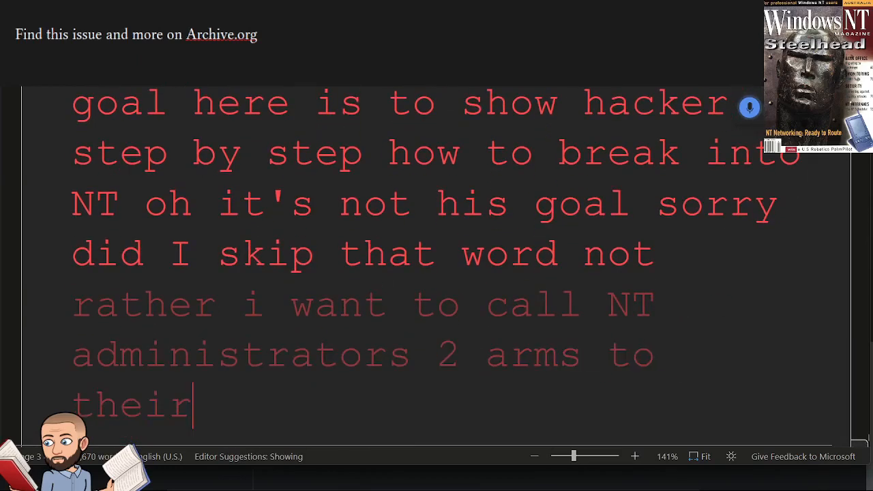
pyautogui.write('strengthen their networks weakness before')
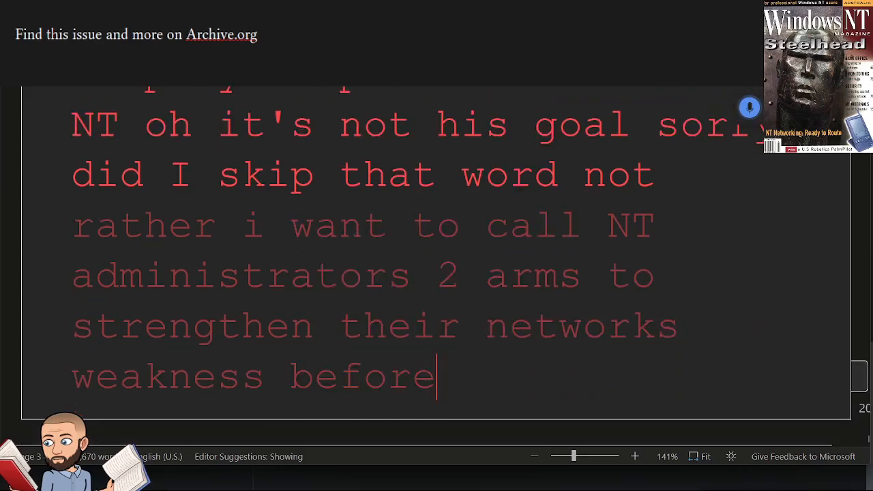
pyautogui.write('someone takes advantage of it the')
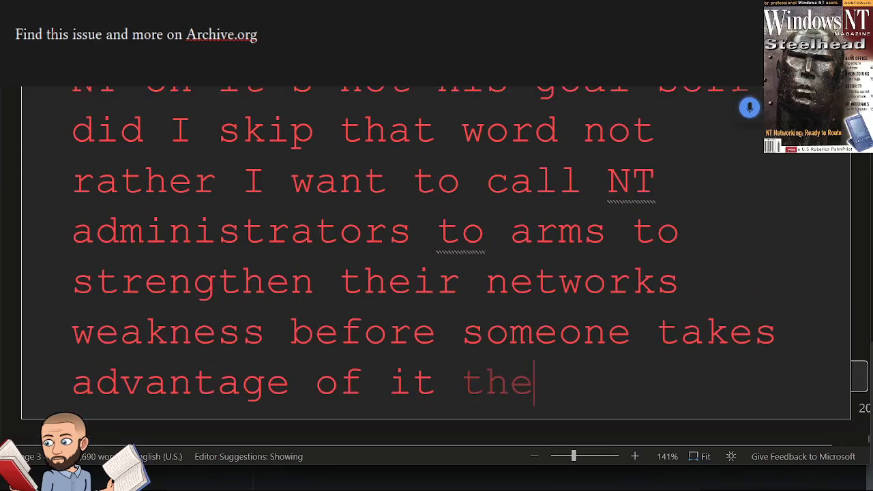
pyautogui.write('best way to defeat the enemy is to')
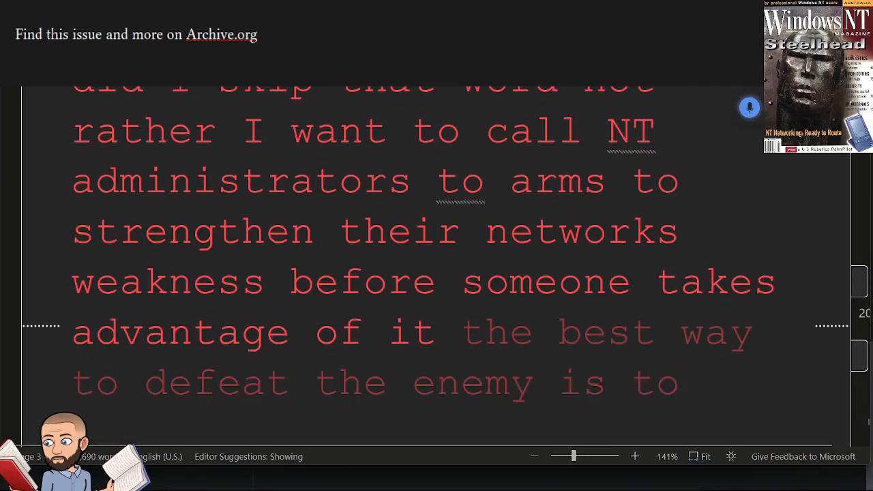
pyautogui.write("understand the enemy's tactics and now you're")
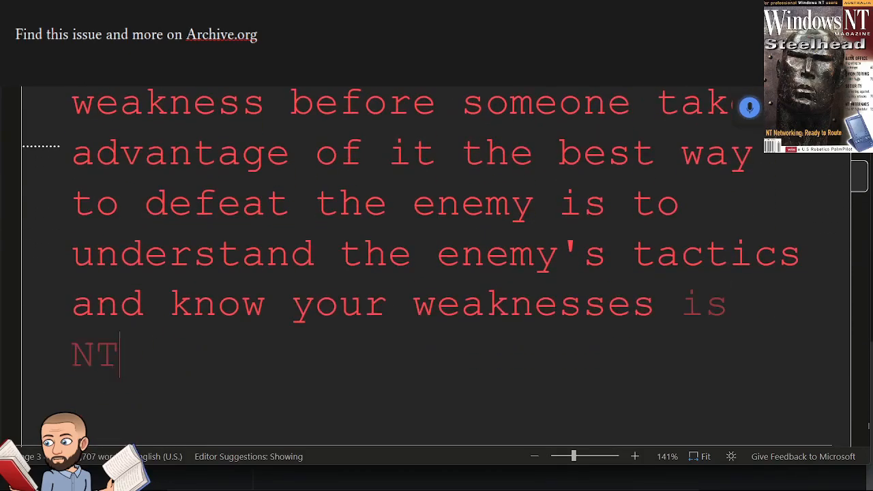
pyautogui.write('insecure it is open to')
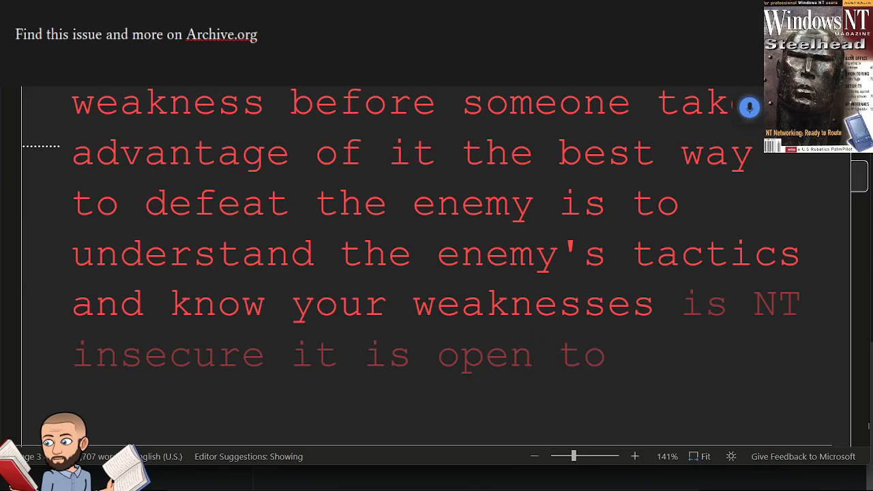
pyautogui.write('exploitation but strong')
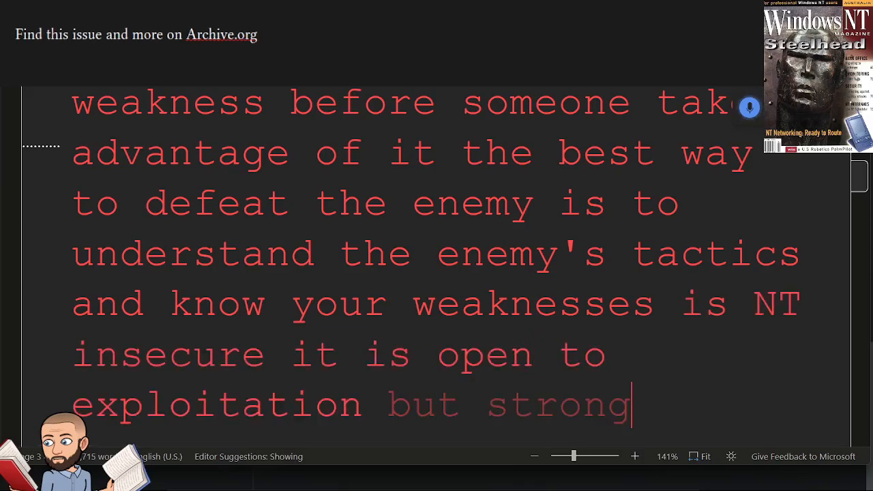
pyautogui.write('security policies will greatly reduce the')
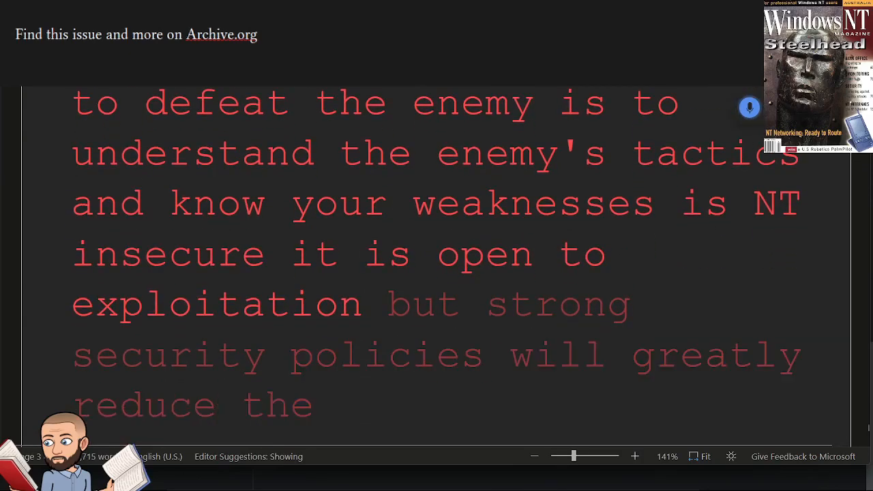
pyautogui.write('possibility of a security breach')
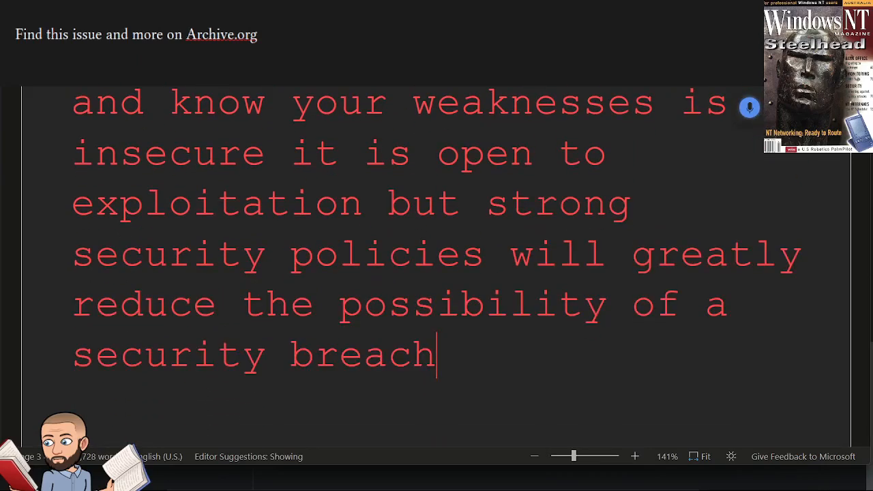
pyautogui.write('these dangerous utilities are useless until')
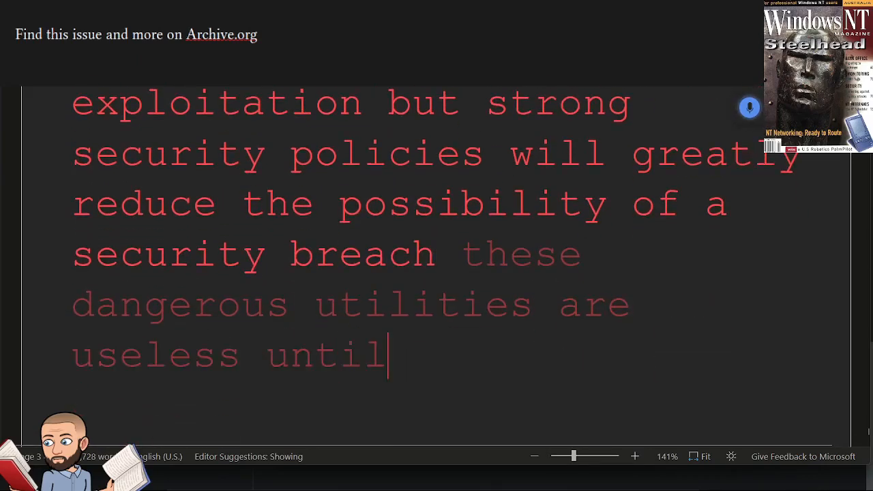
pyautogui.write('someone can gain access to and tease registry microsoft has not protected')
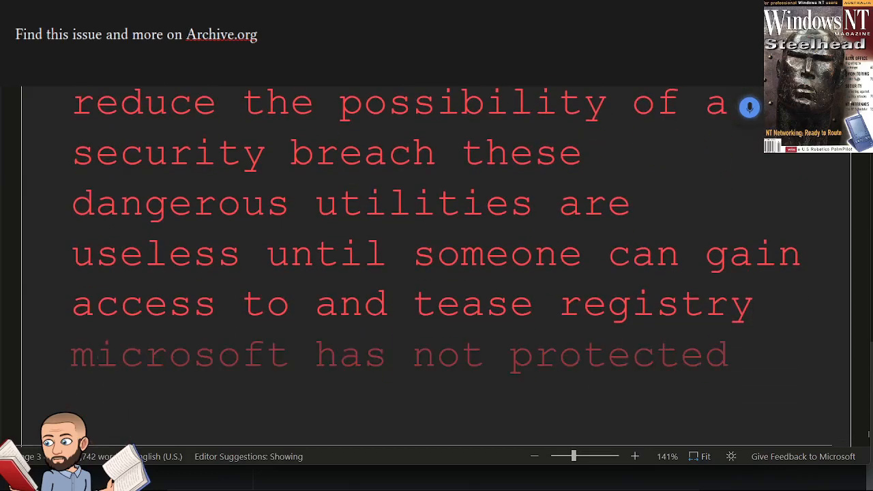
pyautogui.write("and he's registry as")
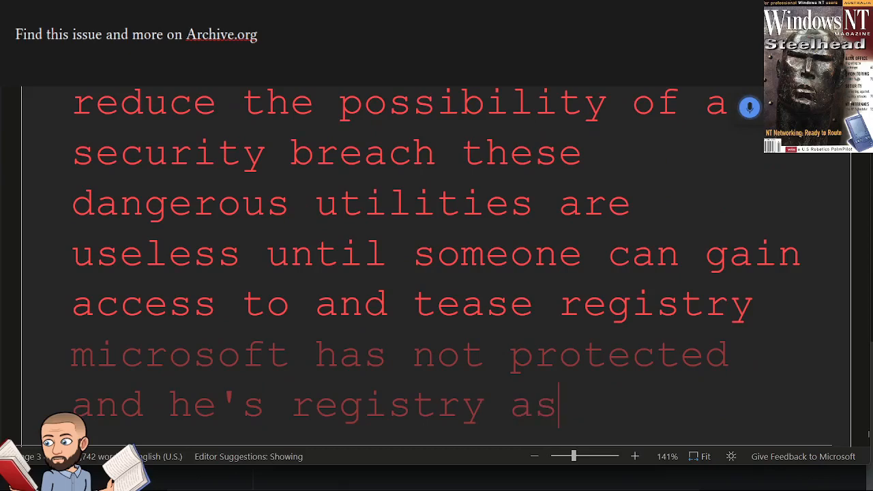
pyautogui.write('entities registry as well as it might have')
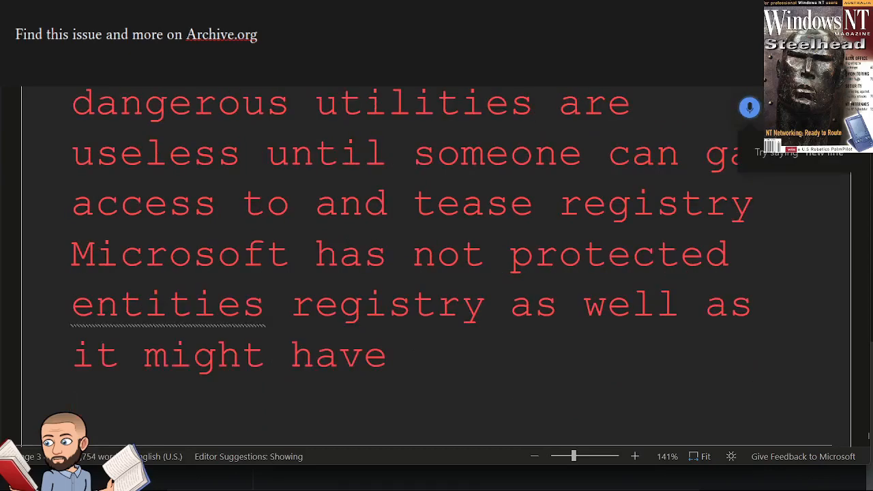
pyautogui.write("OK that's an understatement")
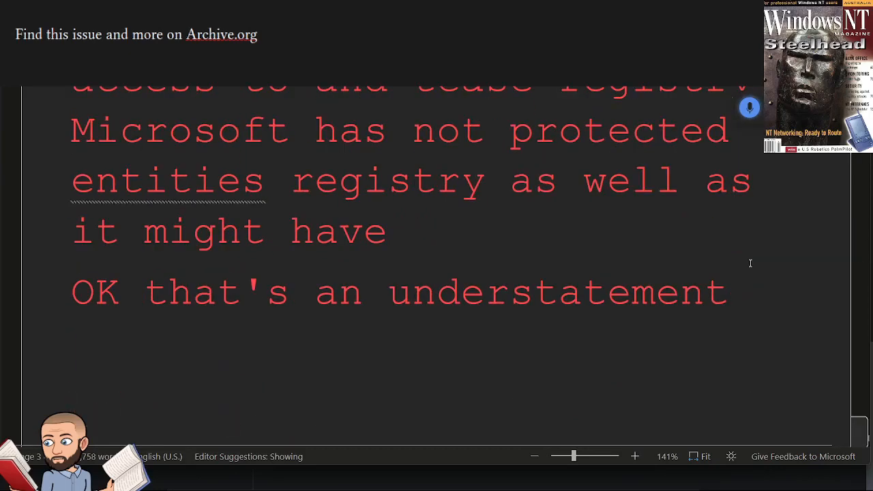
pyautogui.write('you can counter this weakness by')
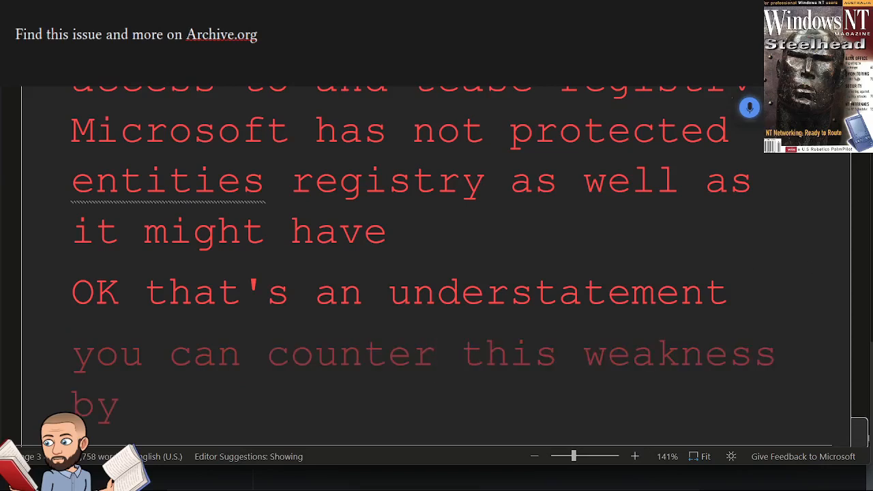
pyautogui.write('implementing stricter security on the')
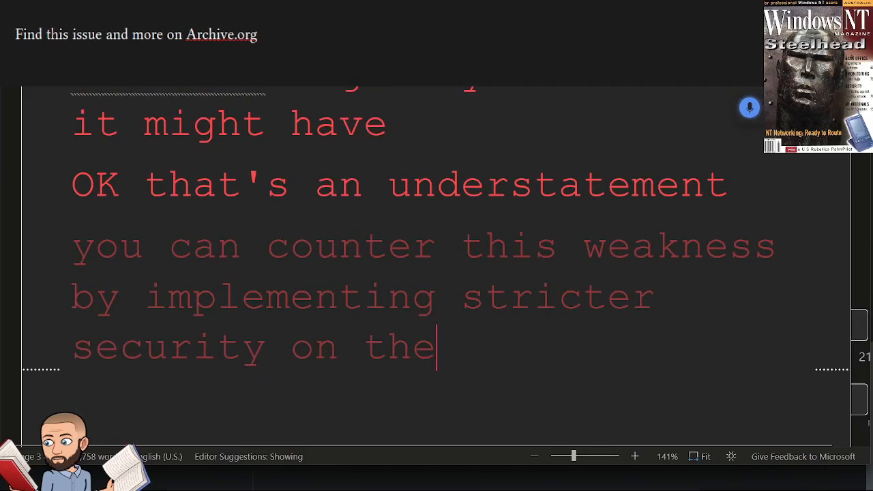
pyautogui.write('active registry and especially the registry')
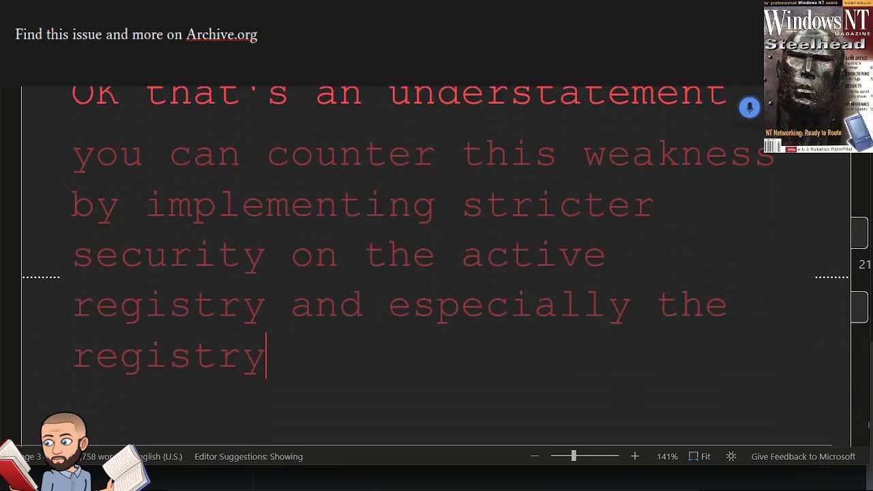
pyautogui.write('backups tape backups')
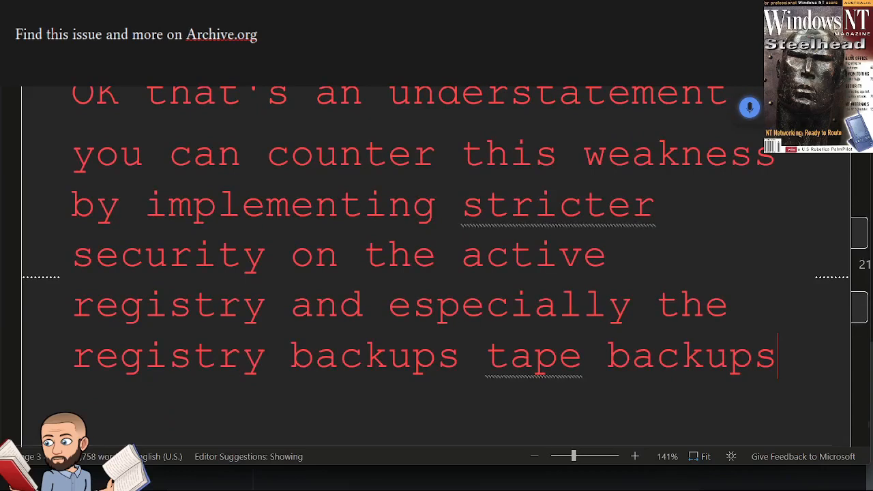
pyautogui.write('the repair directory and emergency repair')
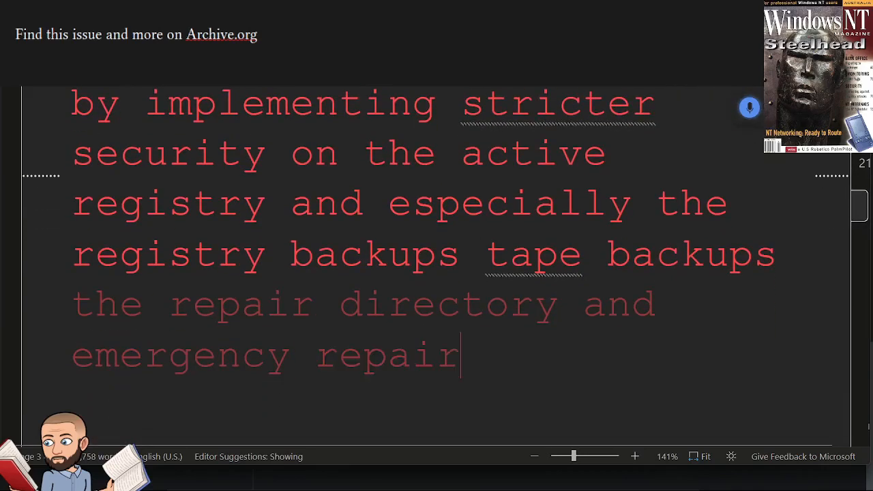
pyautogui.write('desks the is secure')
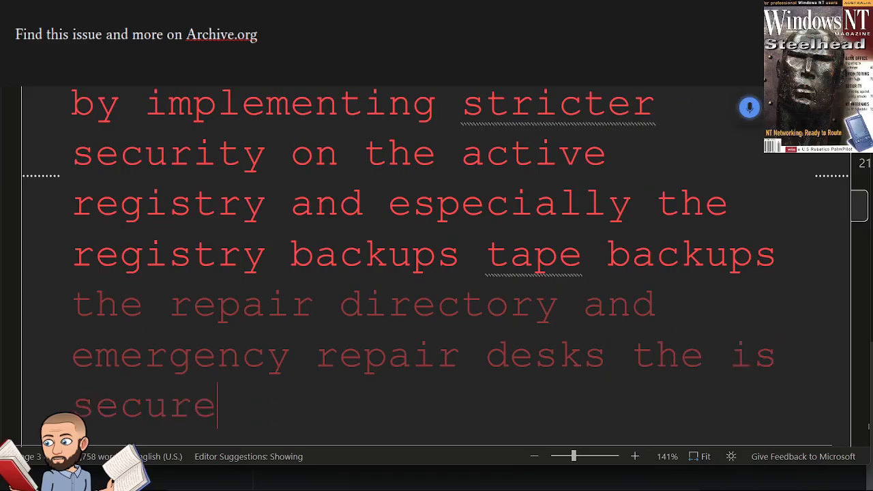
pyautogui.write('registry is secure and he is secure and if is')
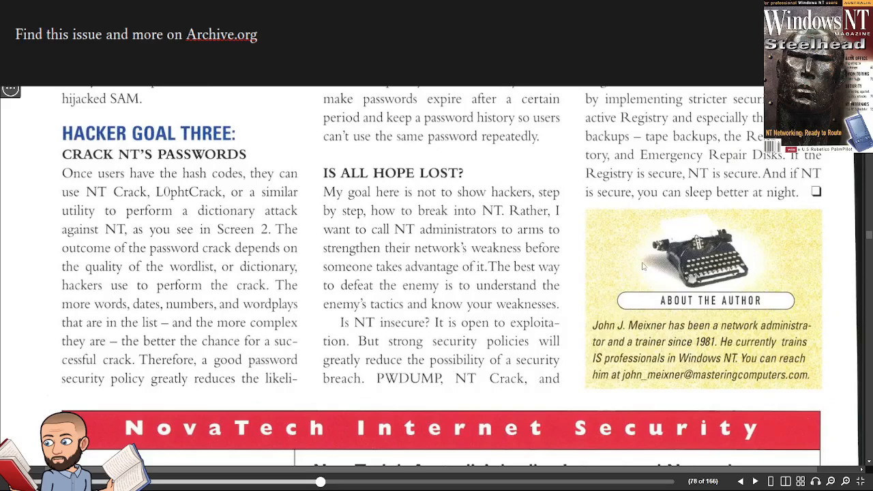
pyautogui.scroll(-3)
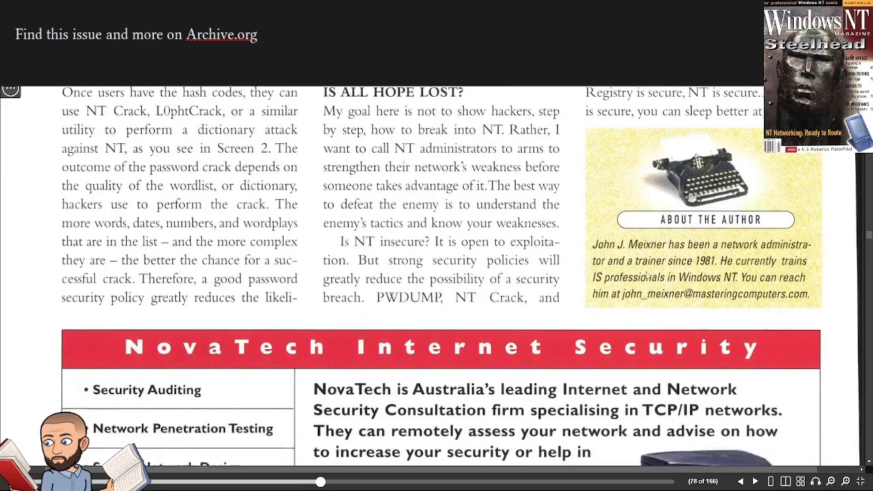
pyautogui.scroll(-3)
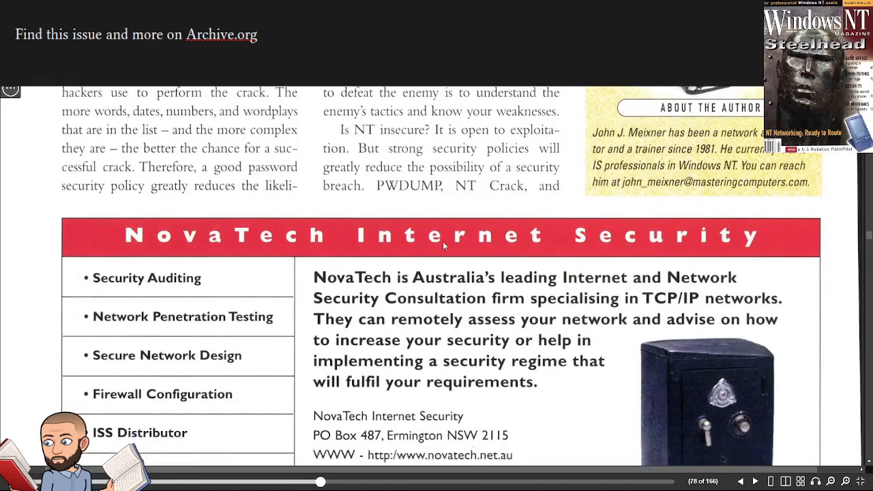